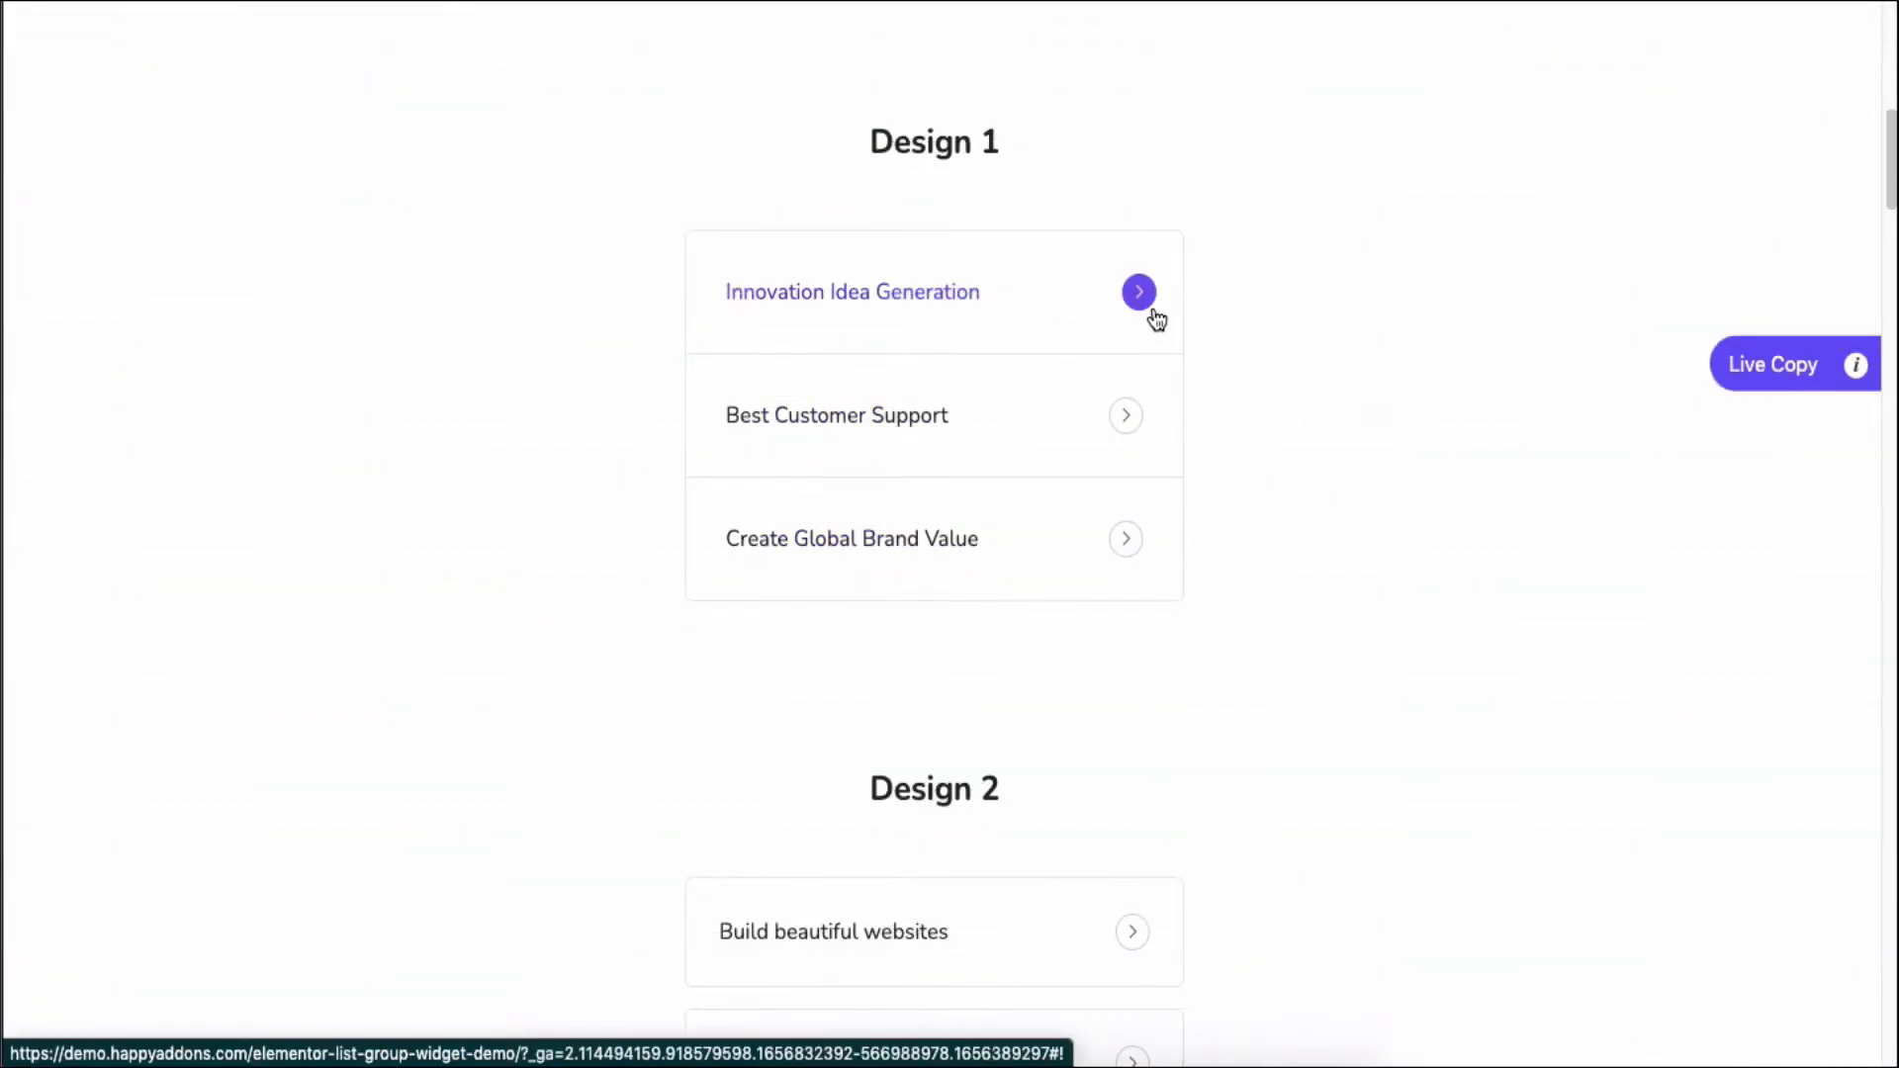
Scroll through the List Group page to view the widget examples
scroll(down, 3)
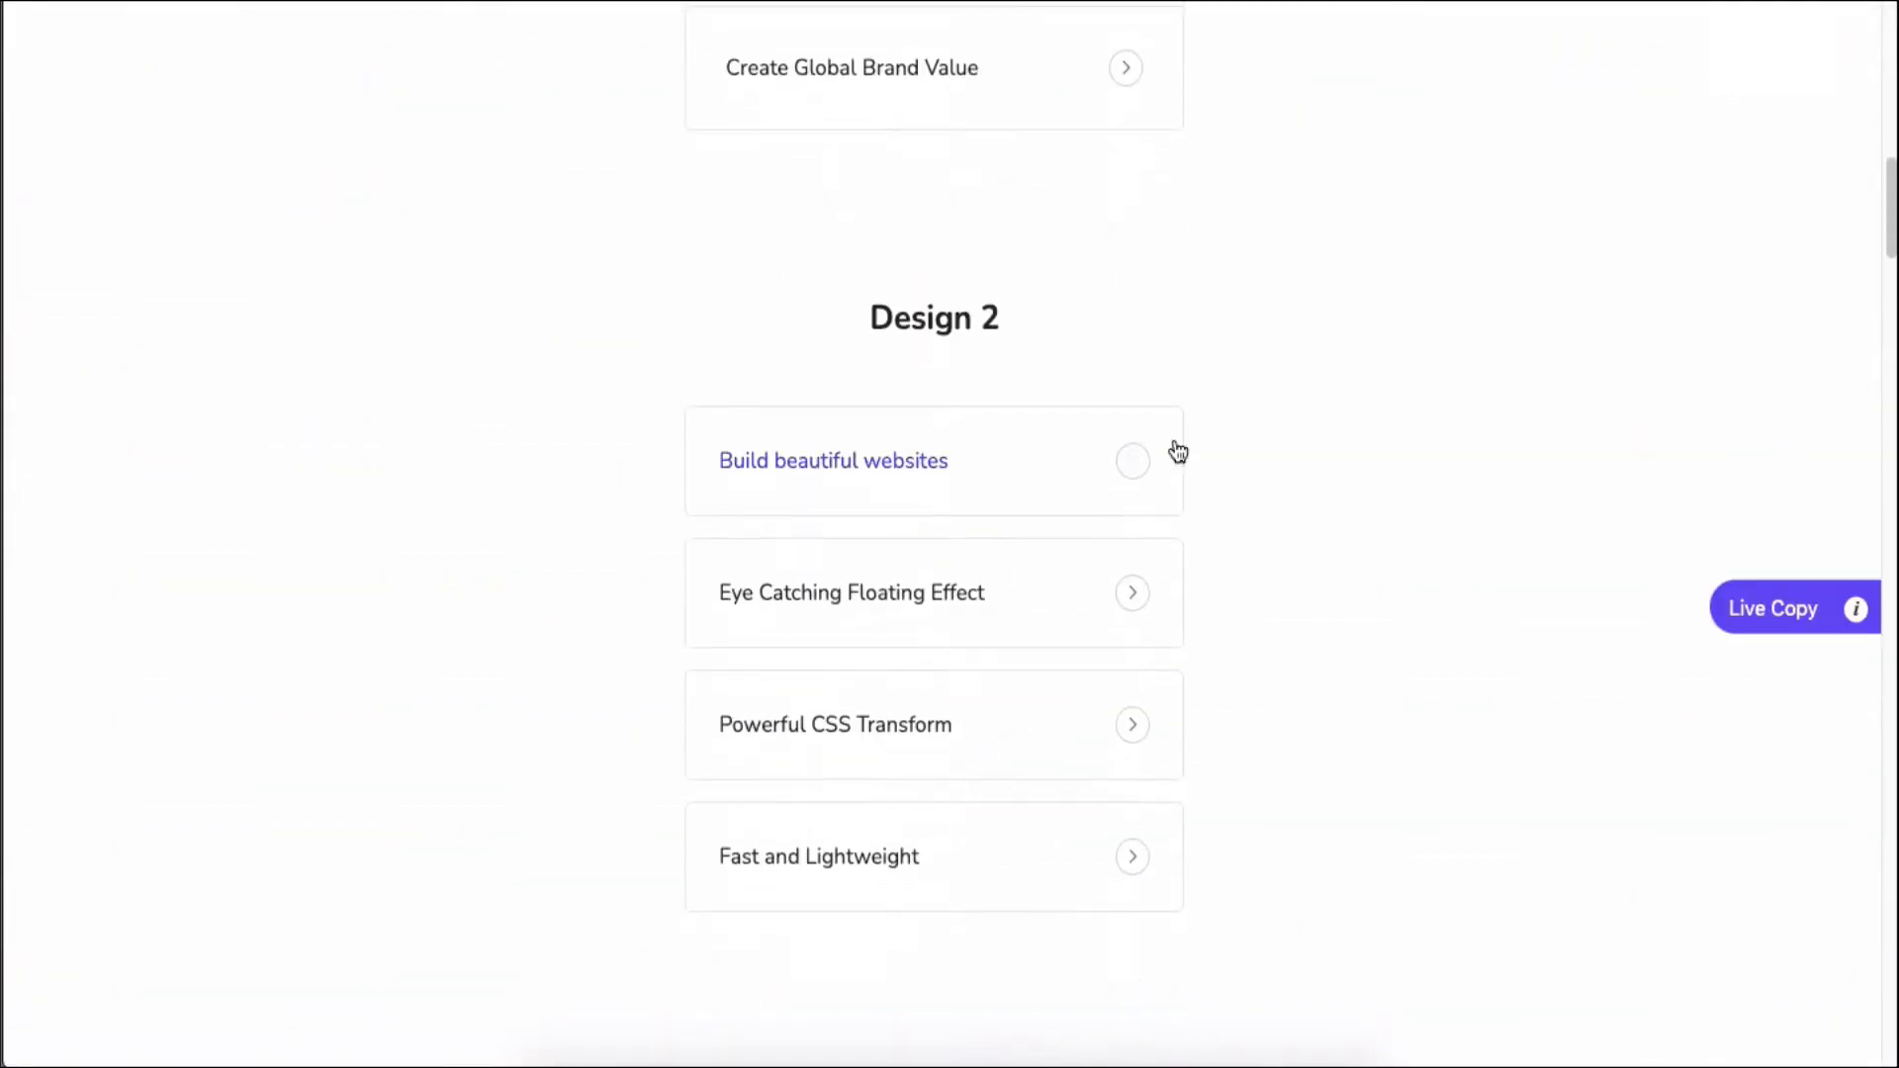
scroll(down, 3)
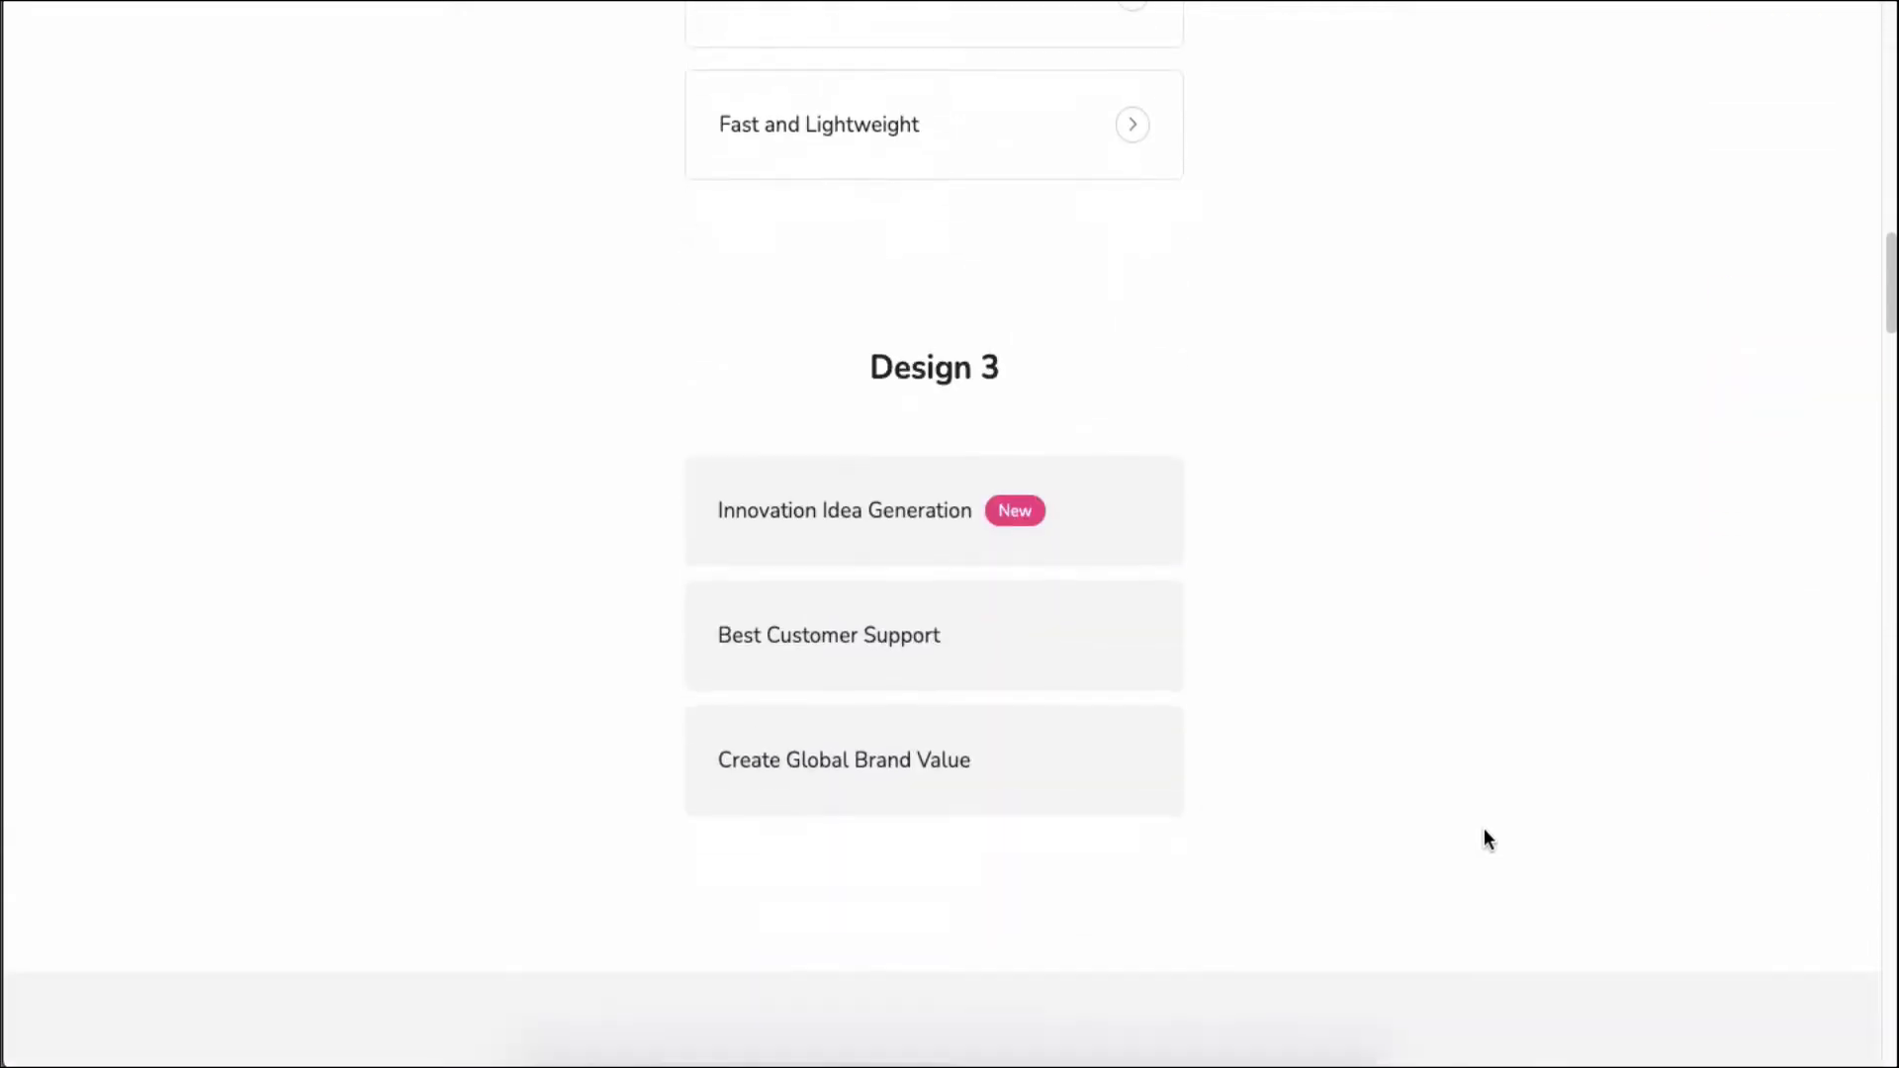
scroll(down, 3)
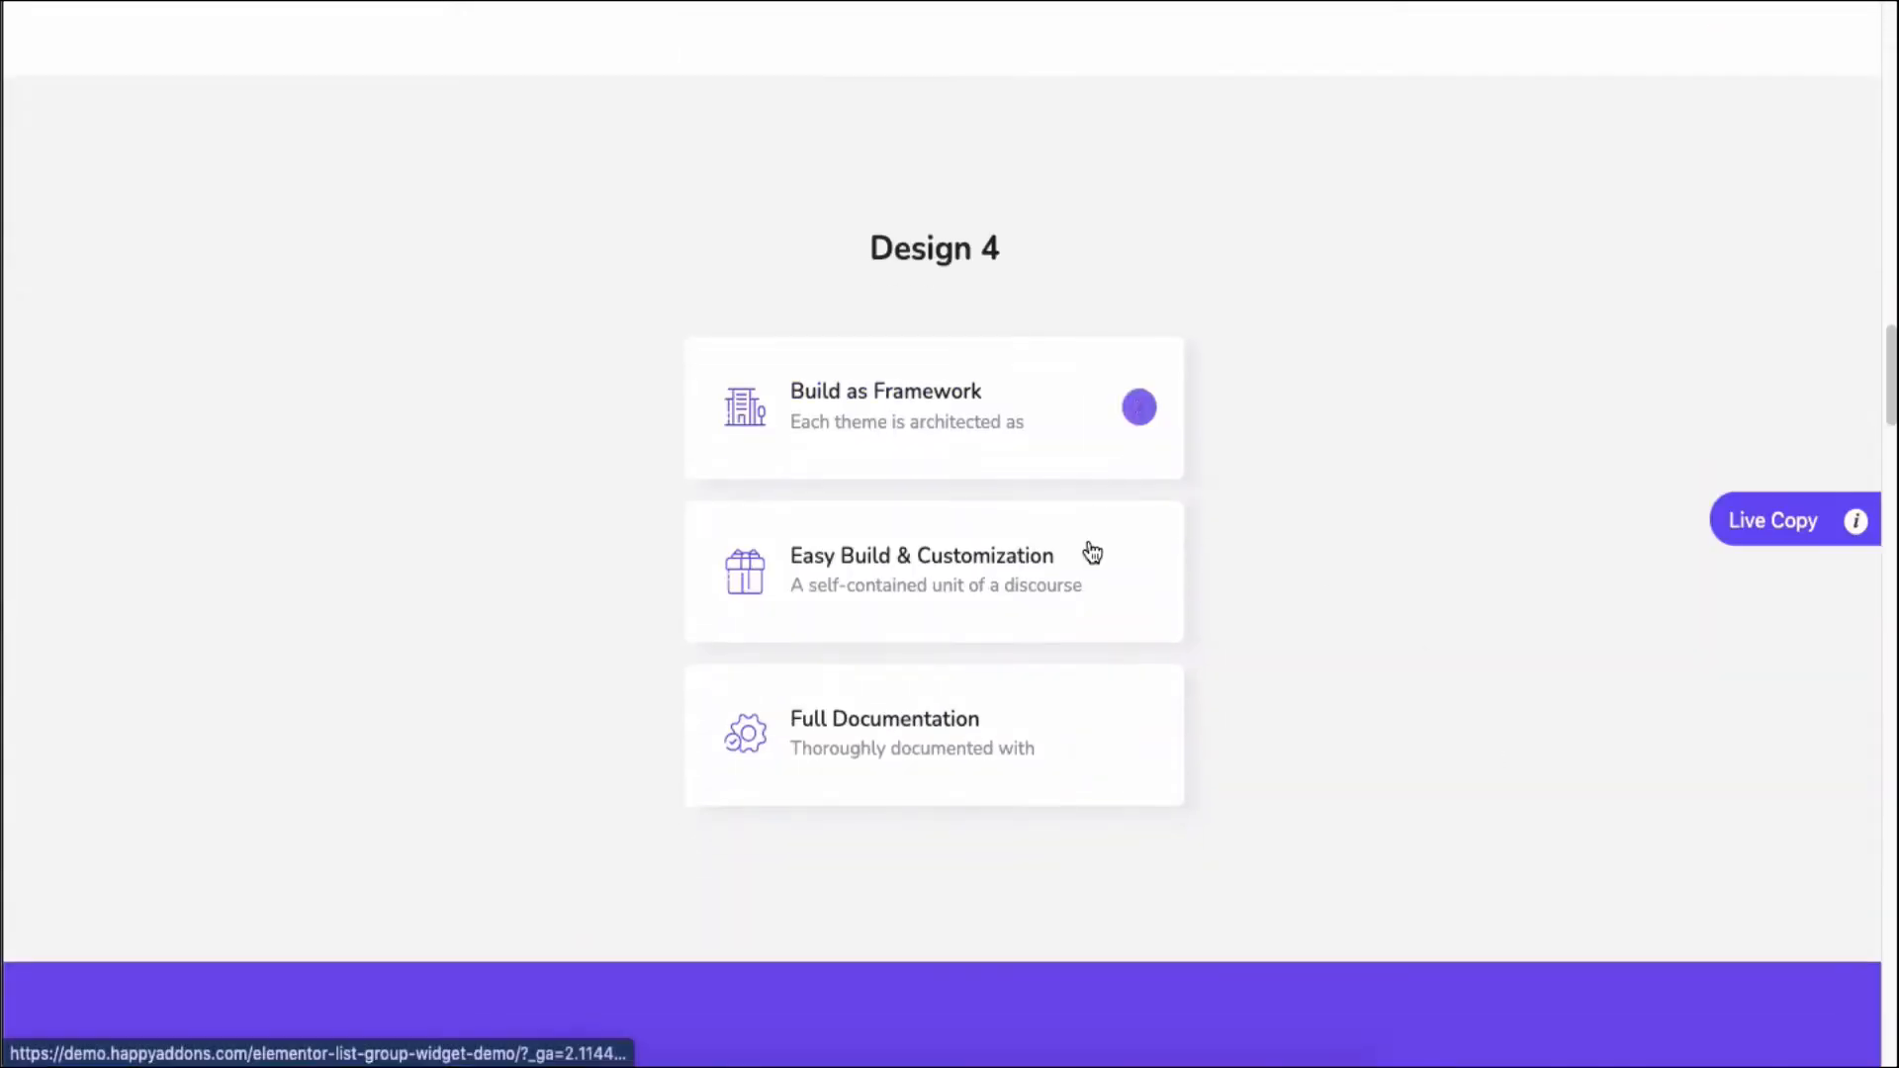
scroll(down, 3)
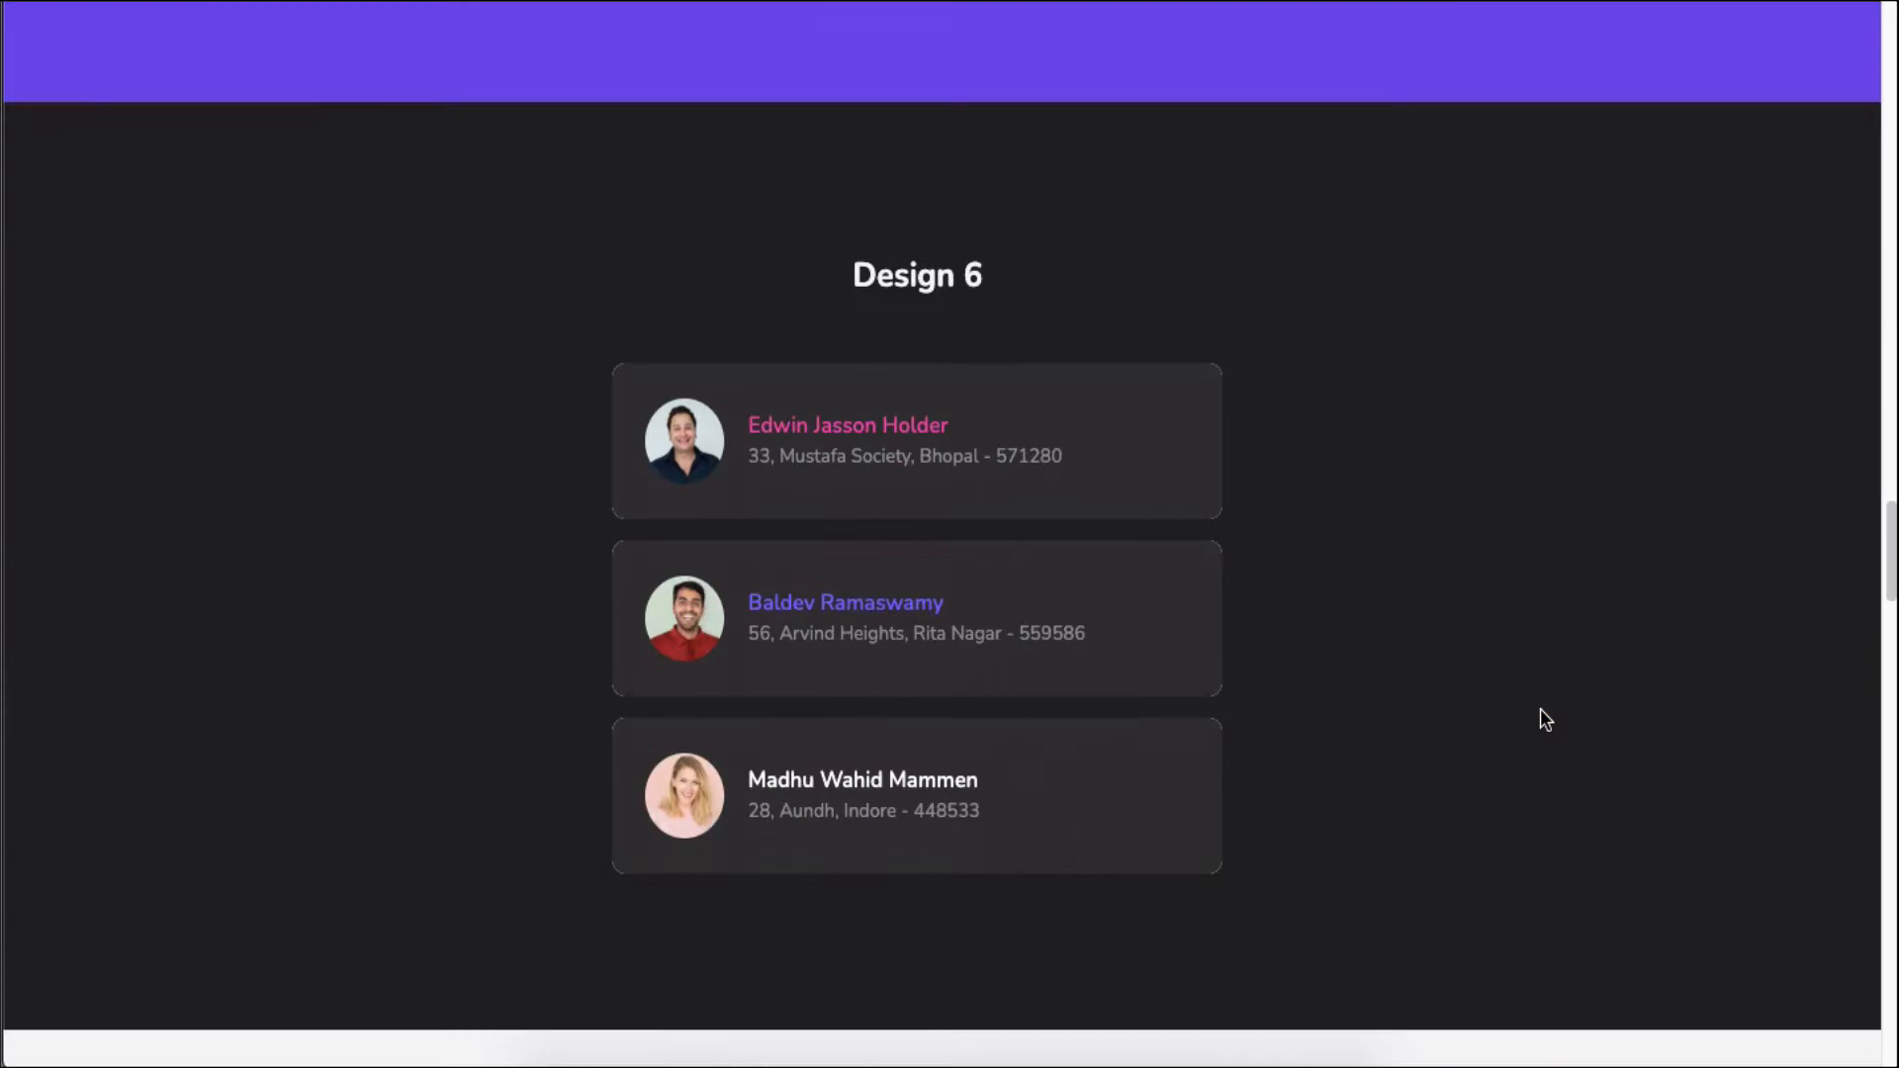
scroll(down, 3)
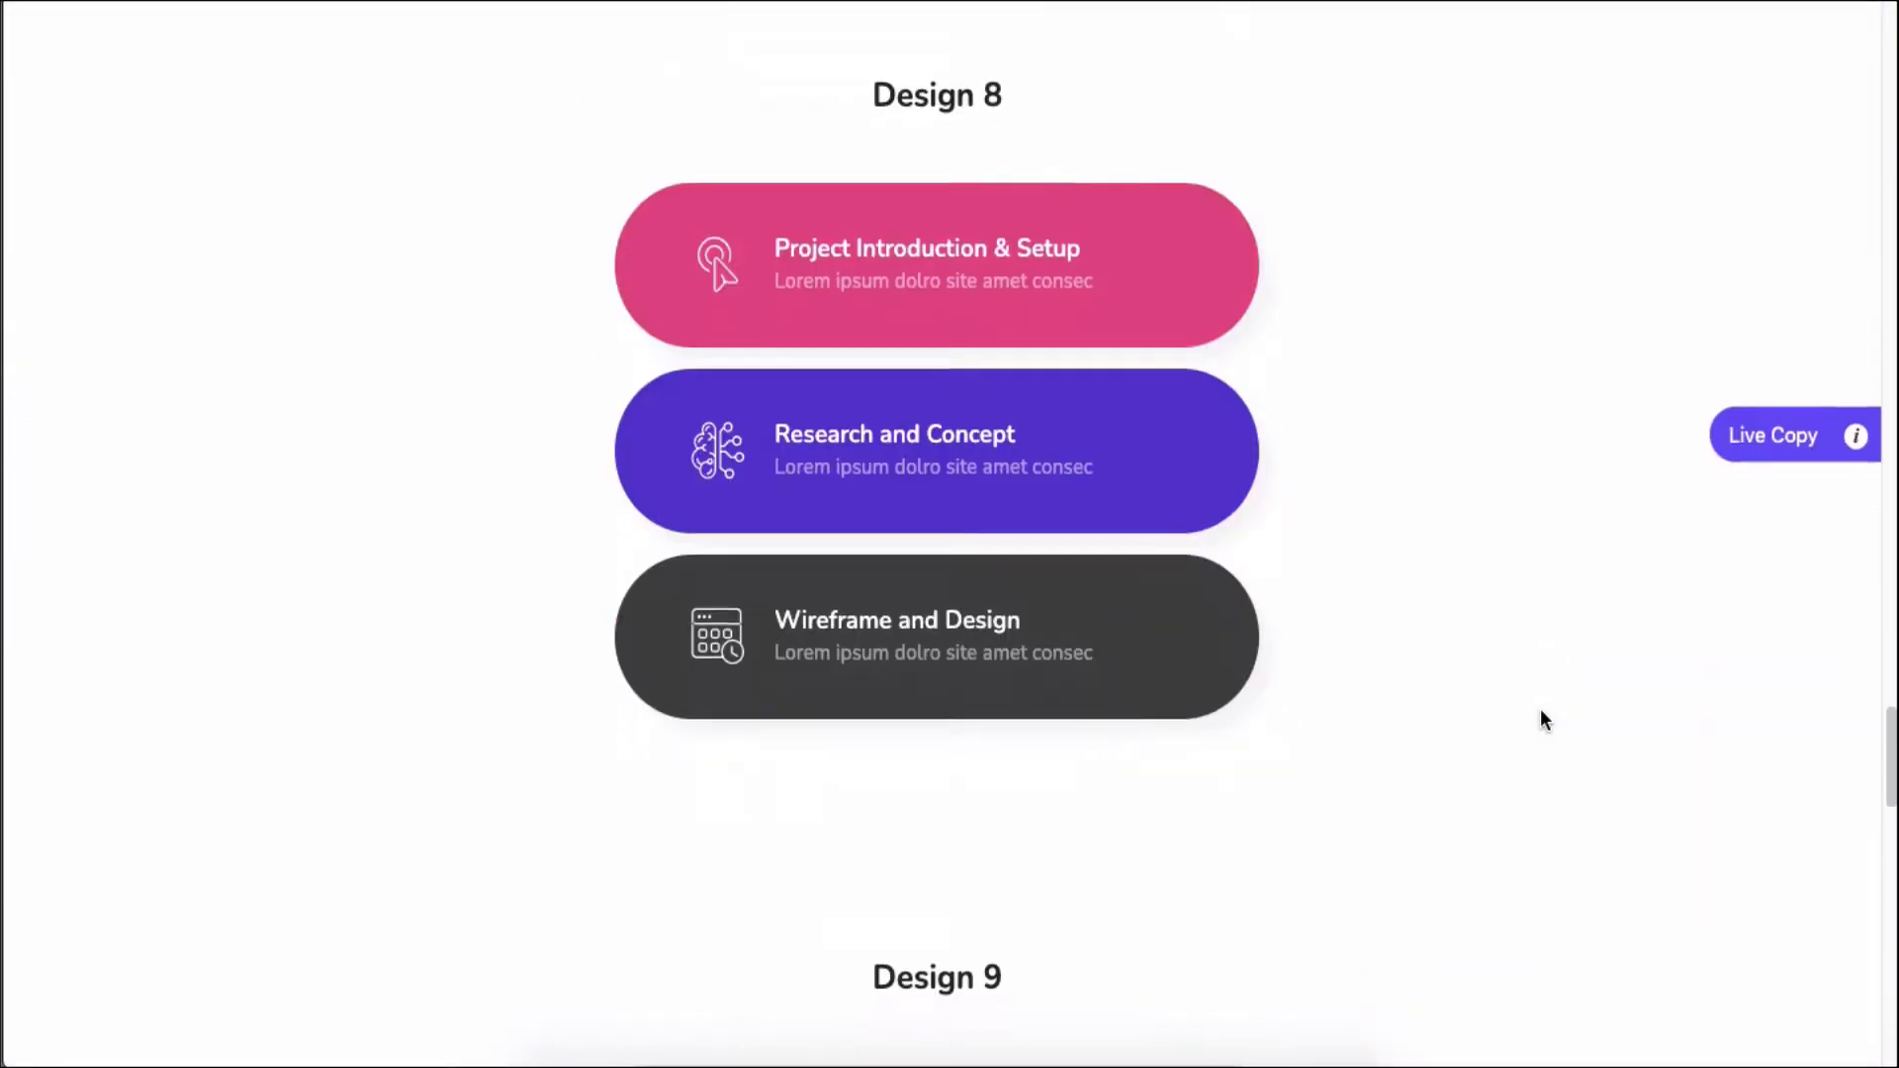
scroll(down, 3)
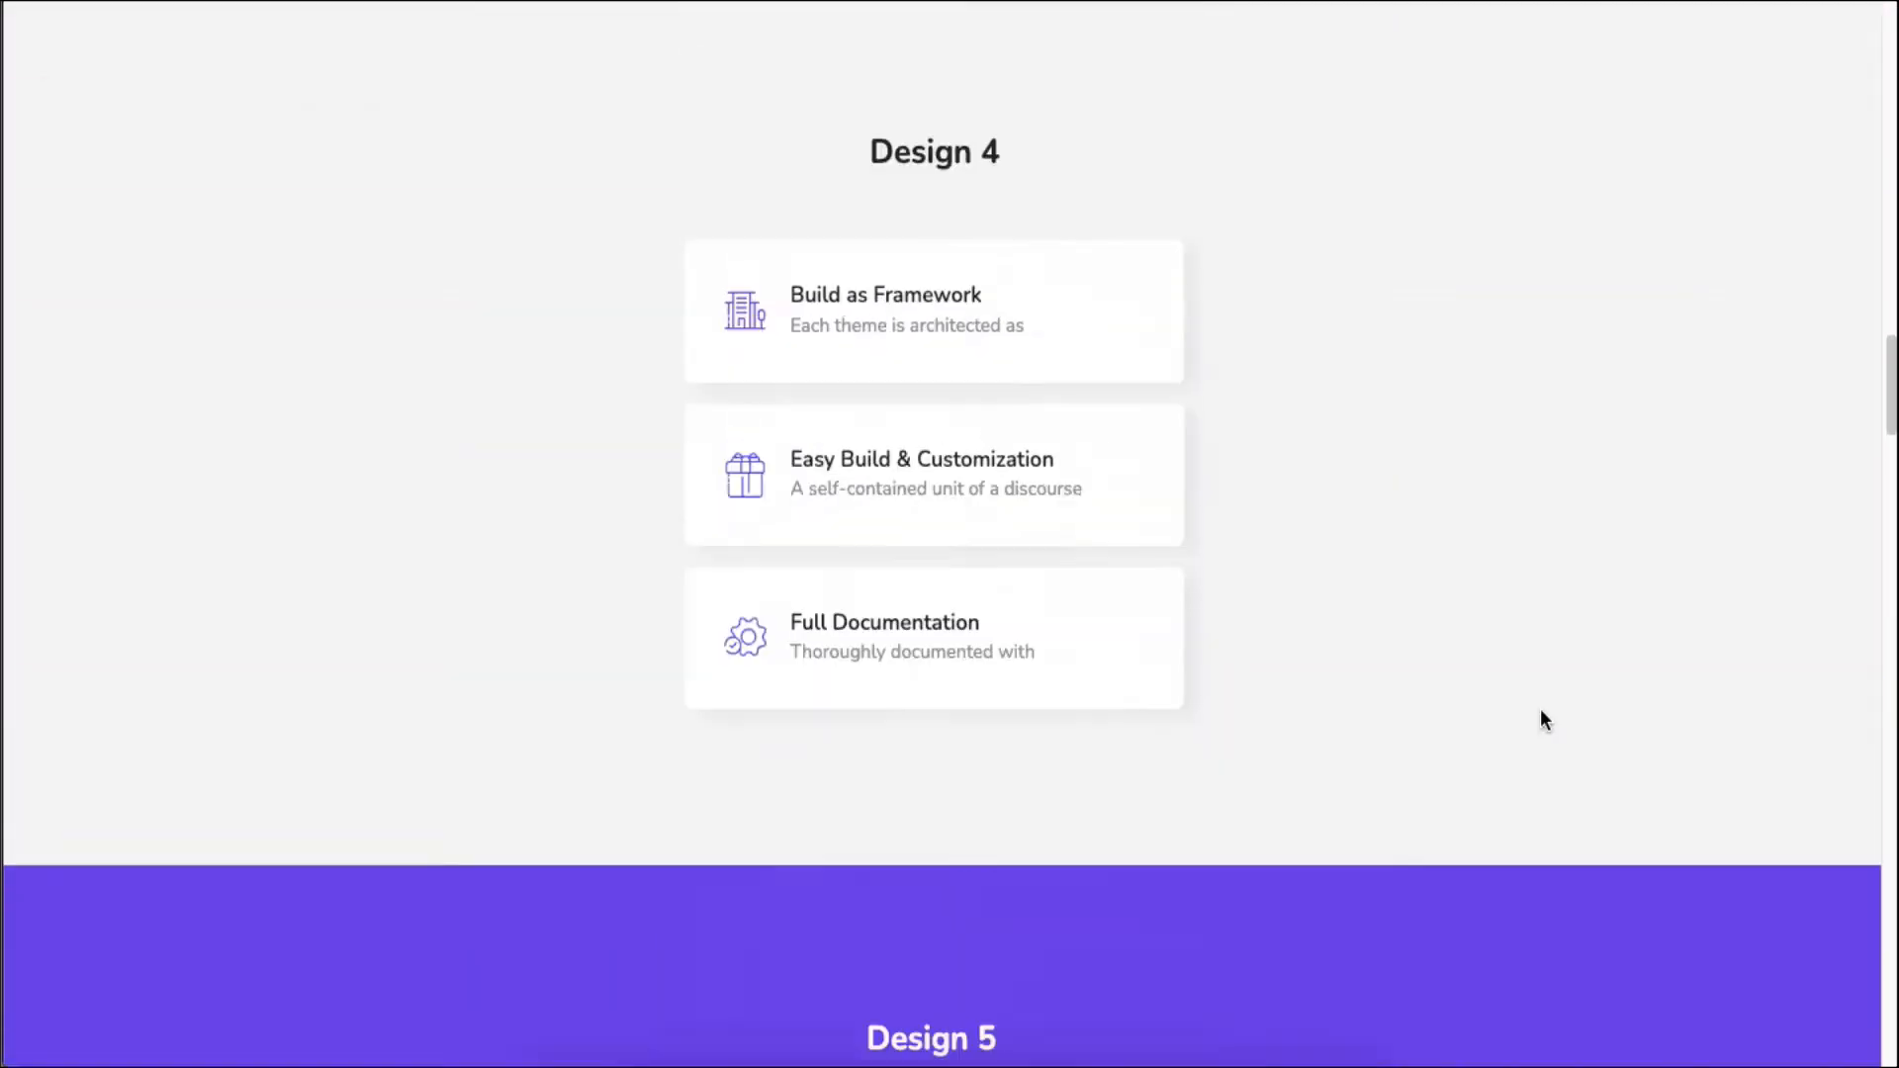
scroll(up, 3)
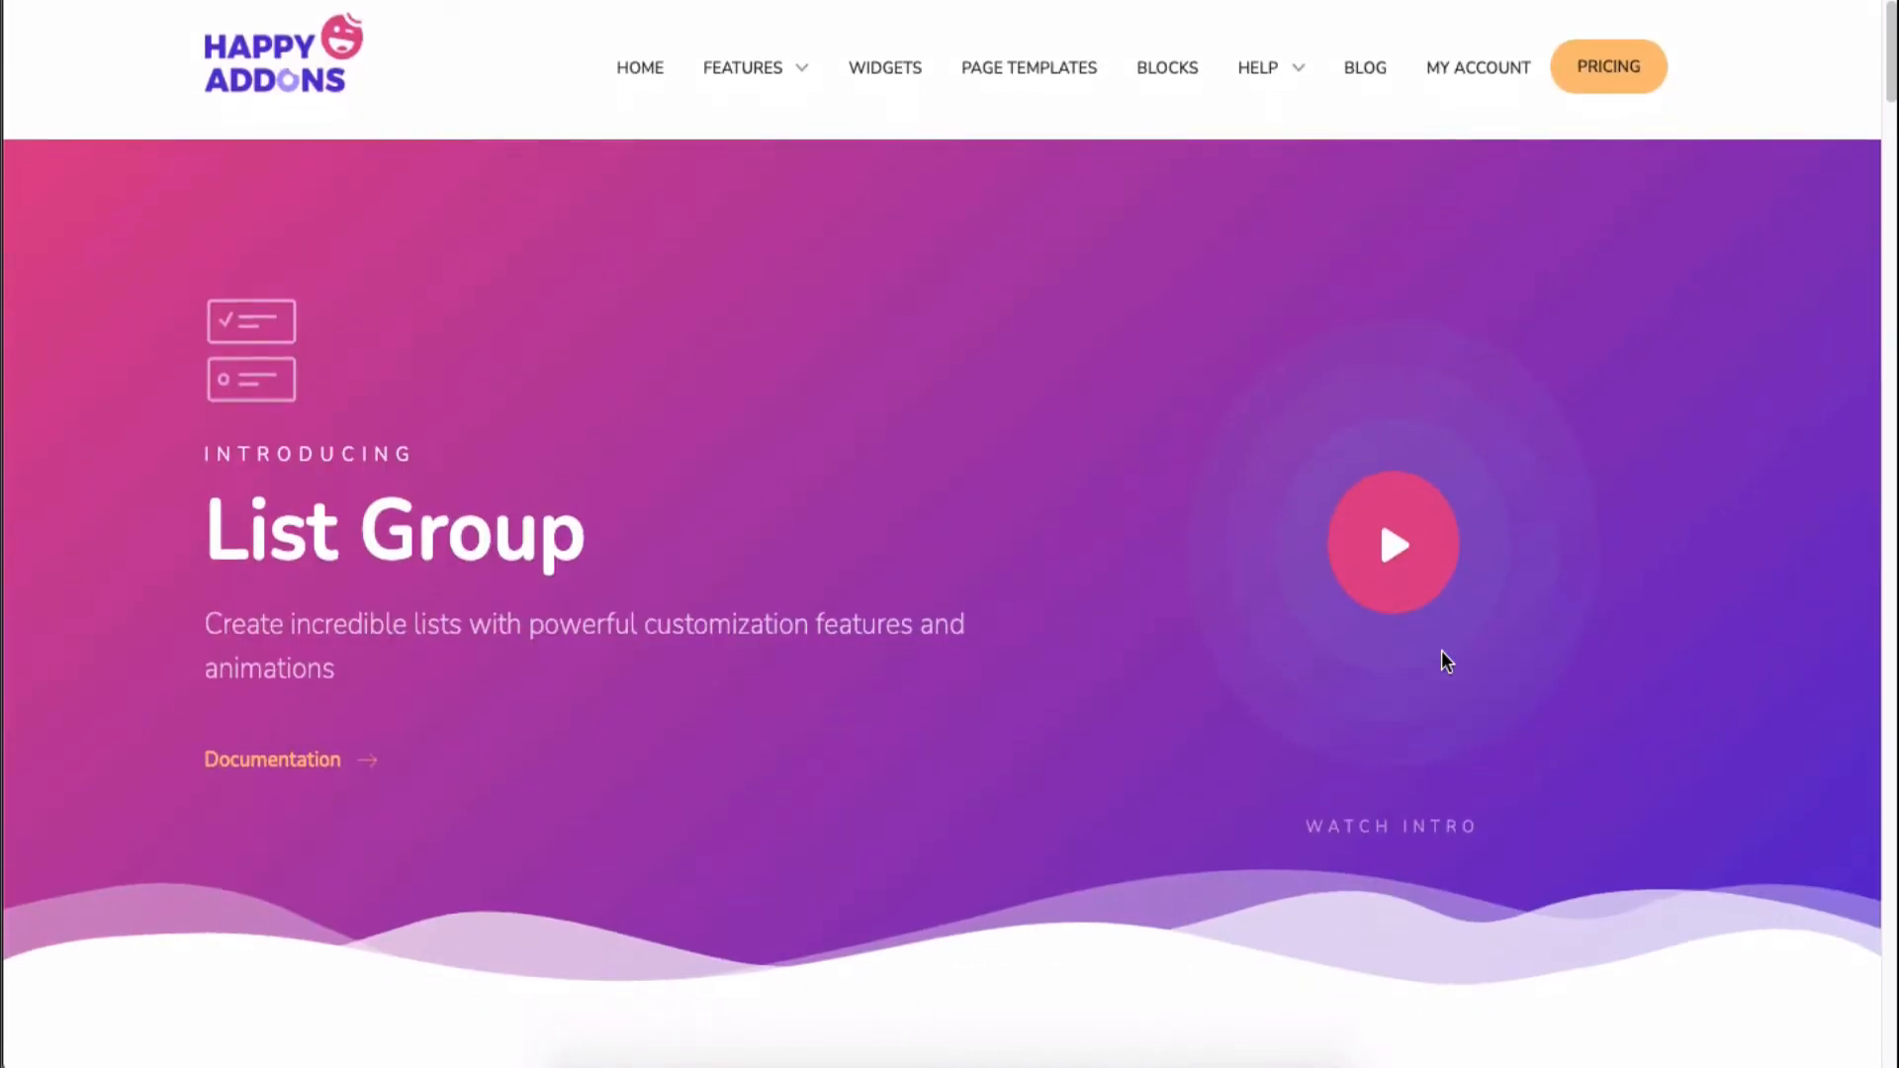
mouse_move(839, 572)
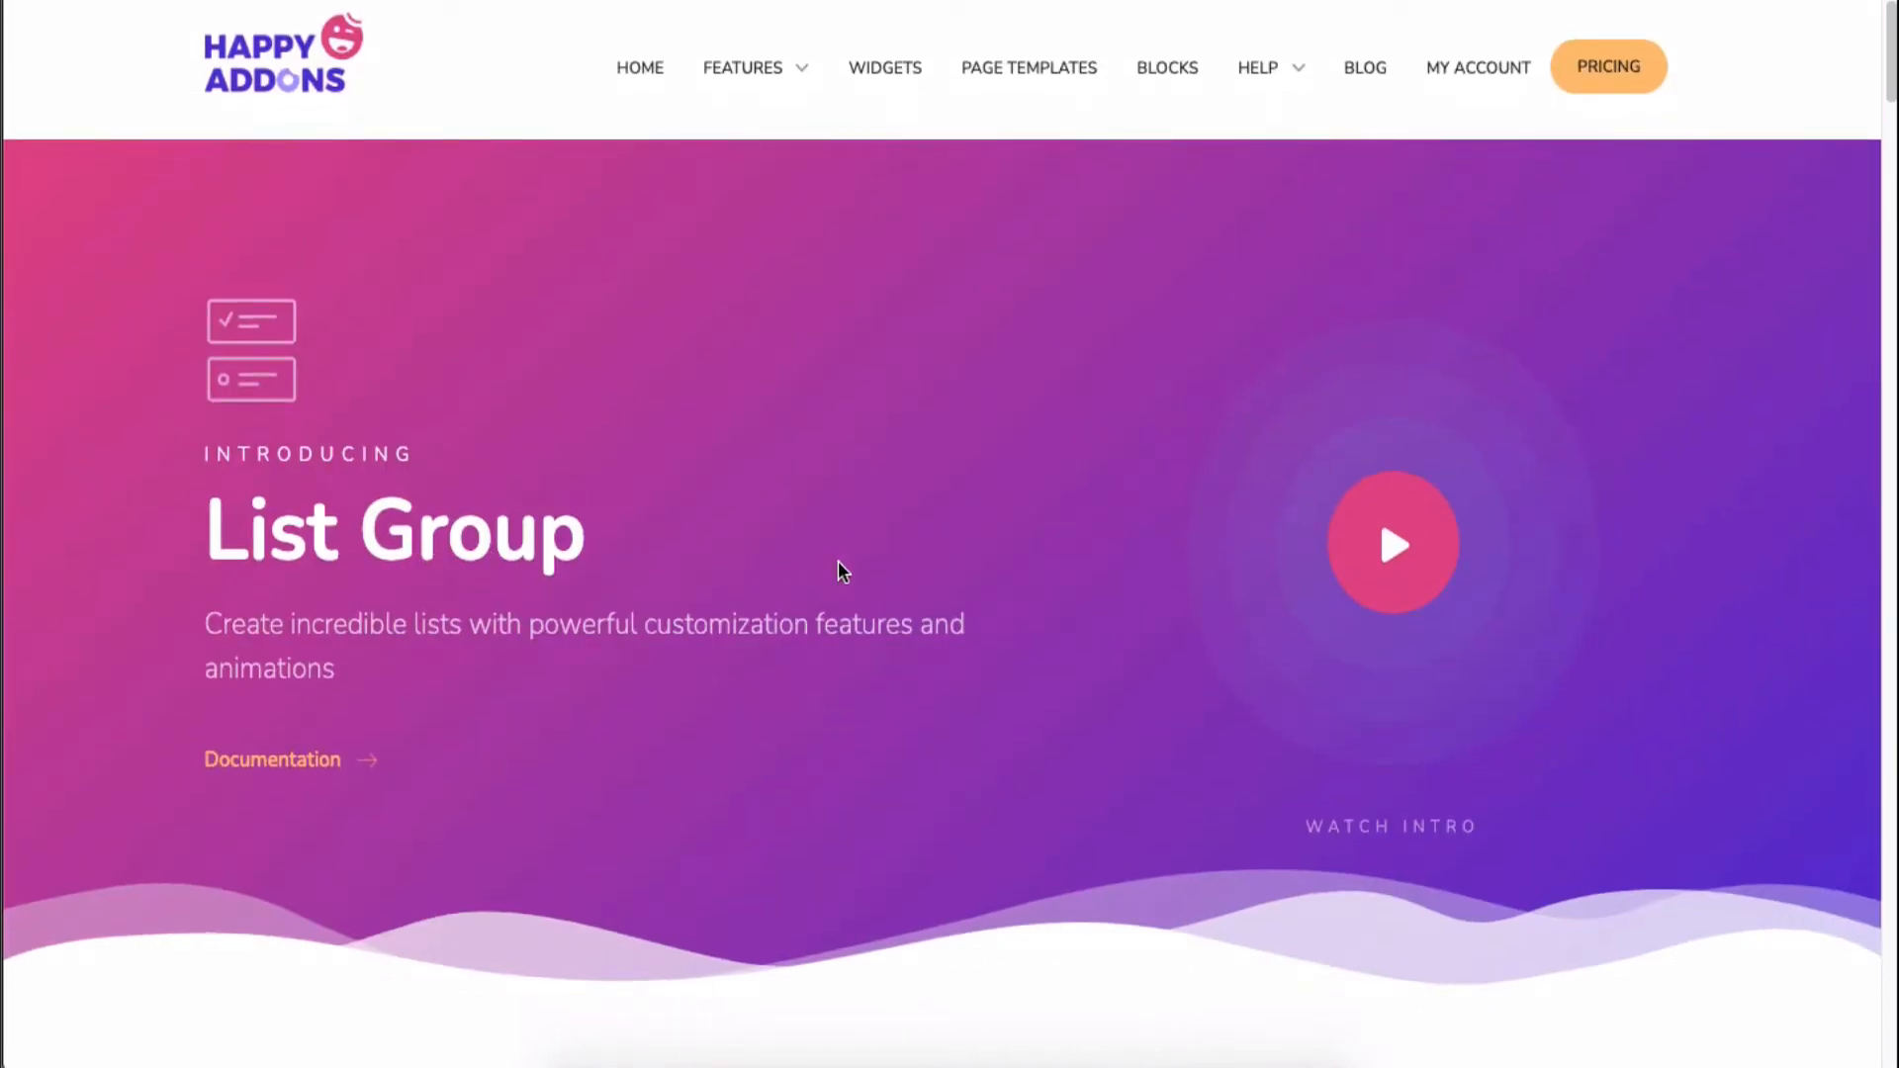
mouse_move(1701, 513)
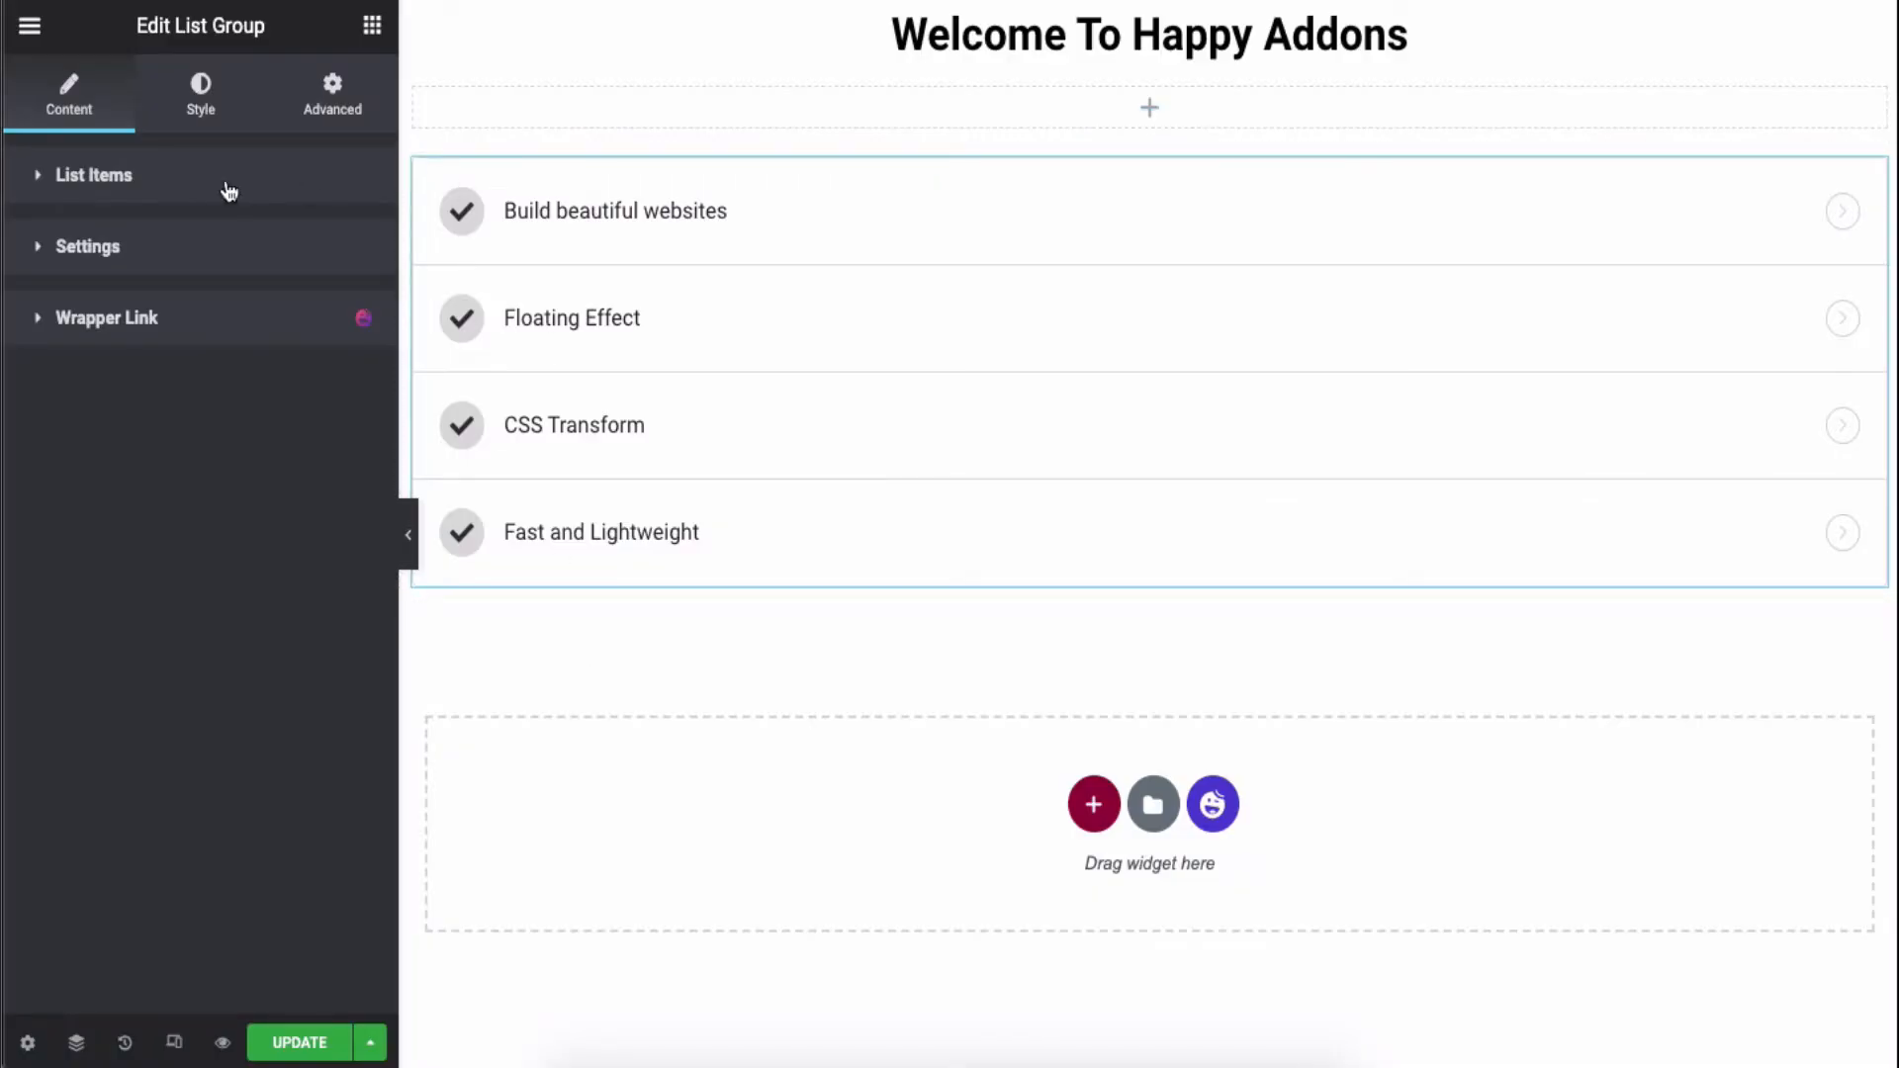
Inspect the List Group widget's list items and its Style panel settings
click(91, 174)
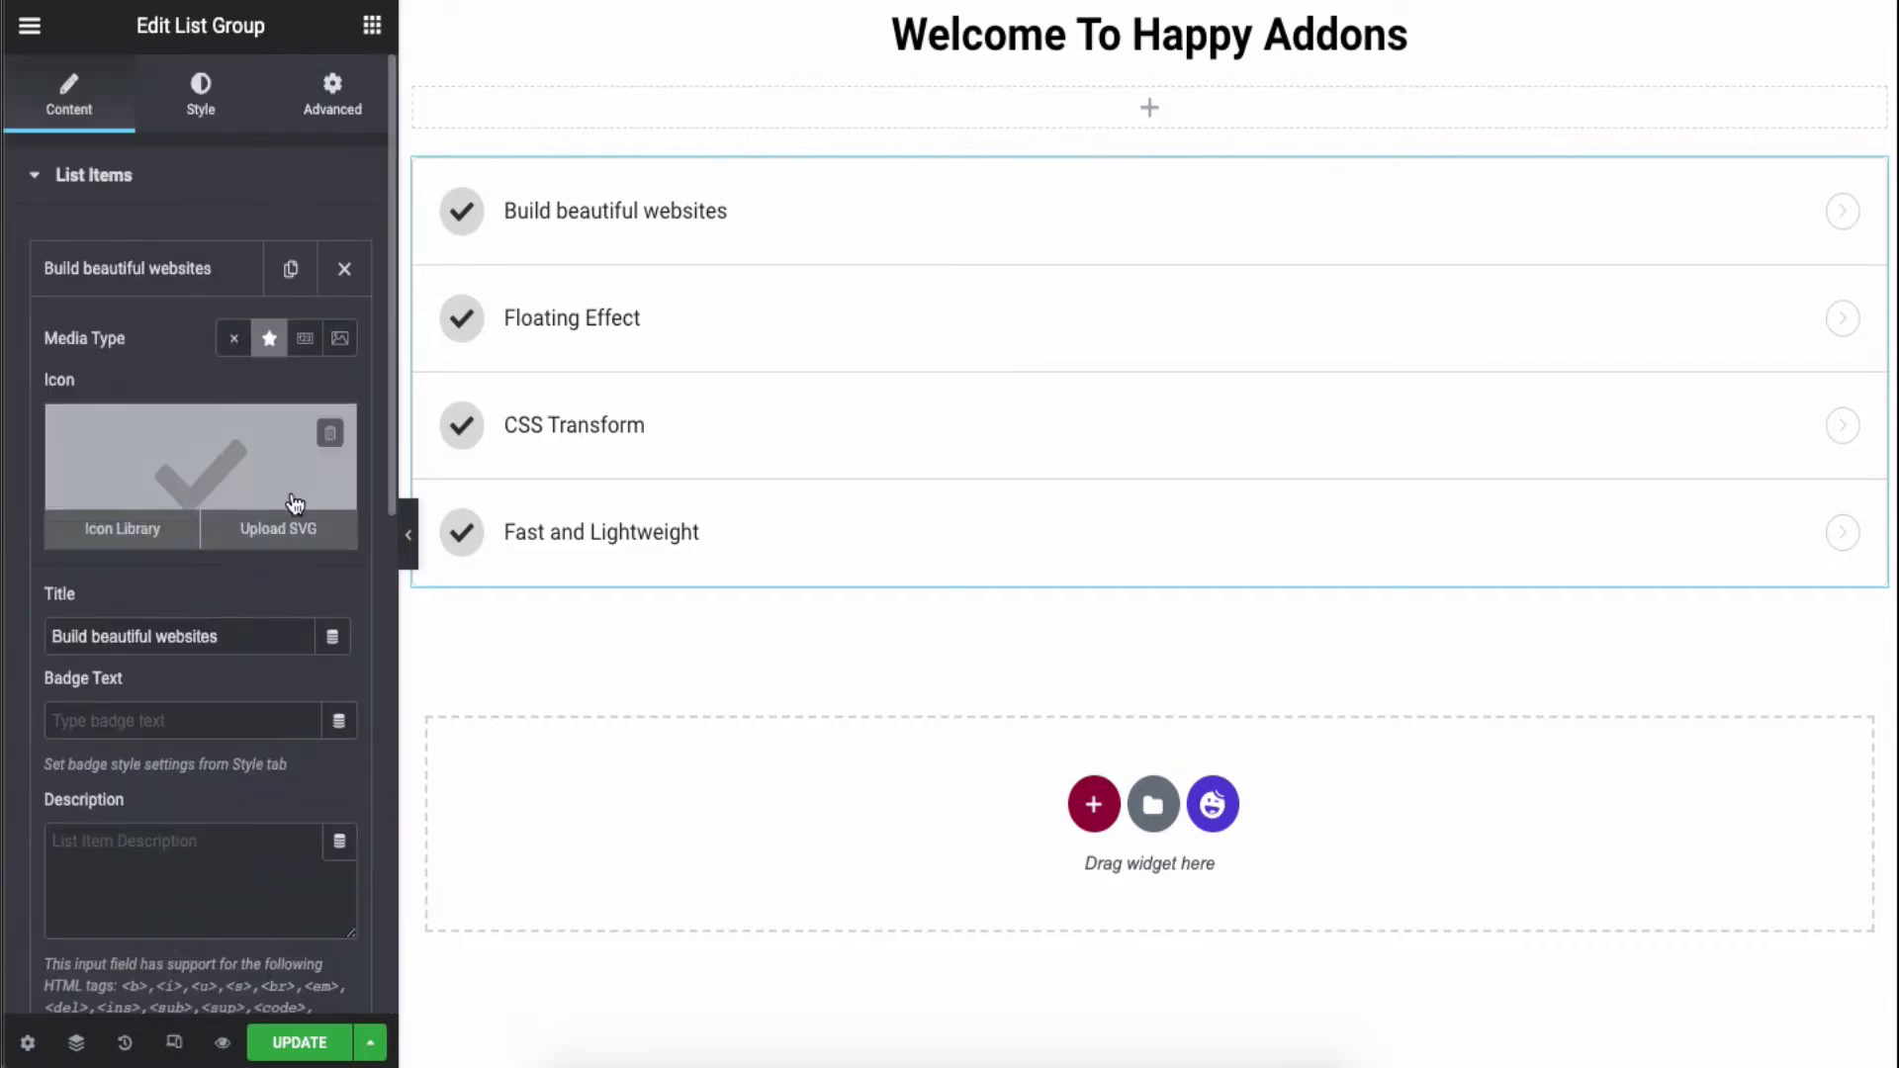
click(200, 96)
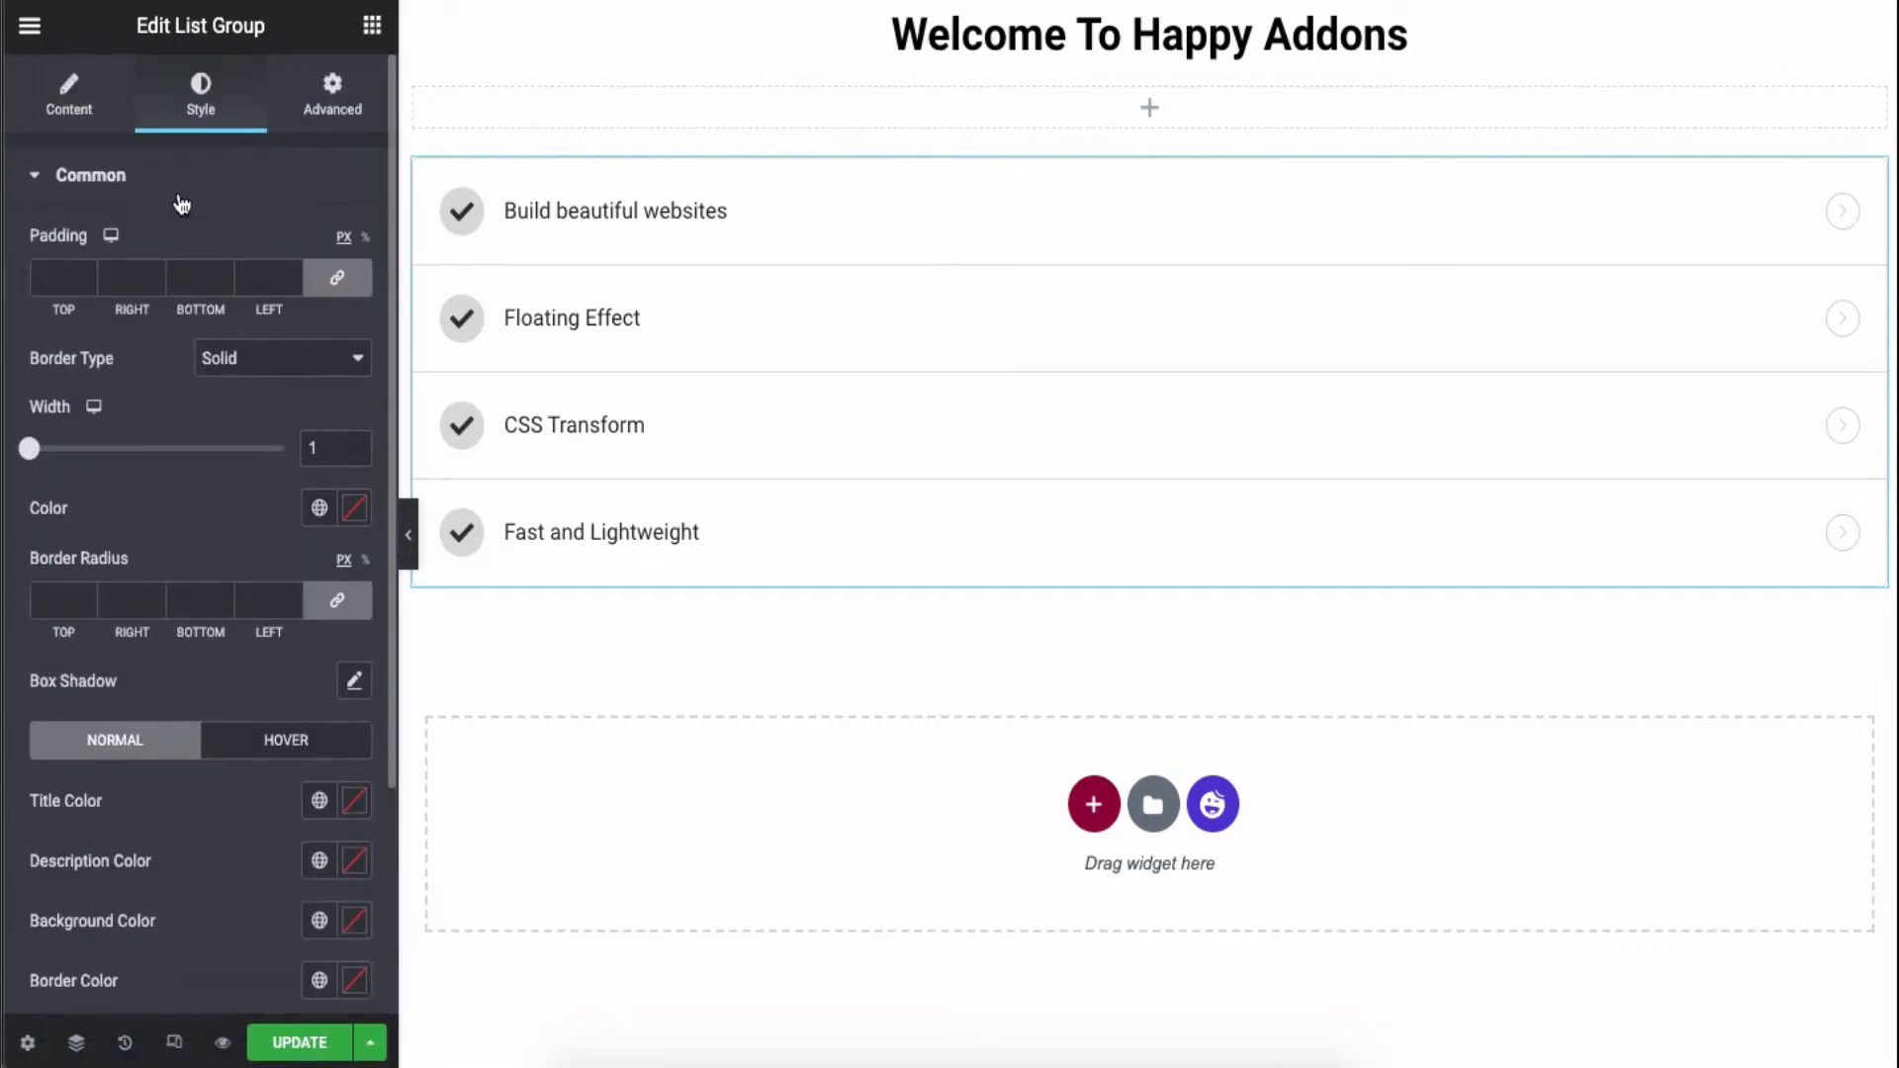
click(90, 175)
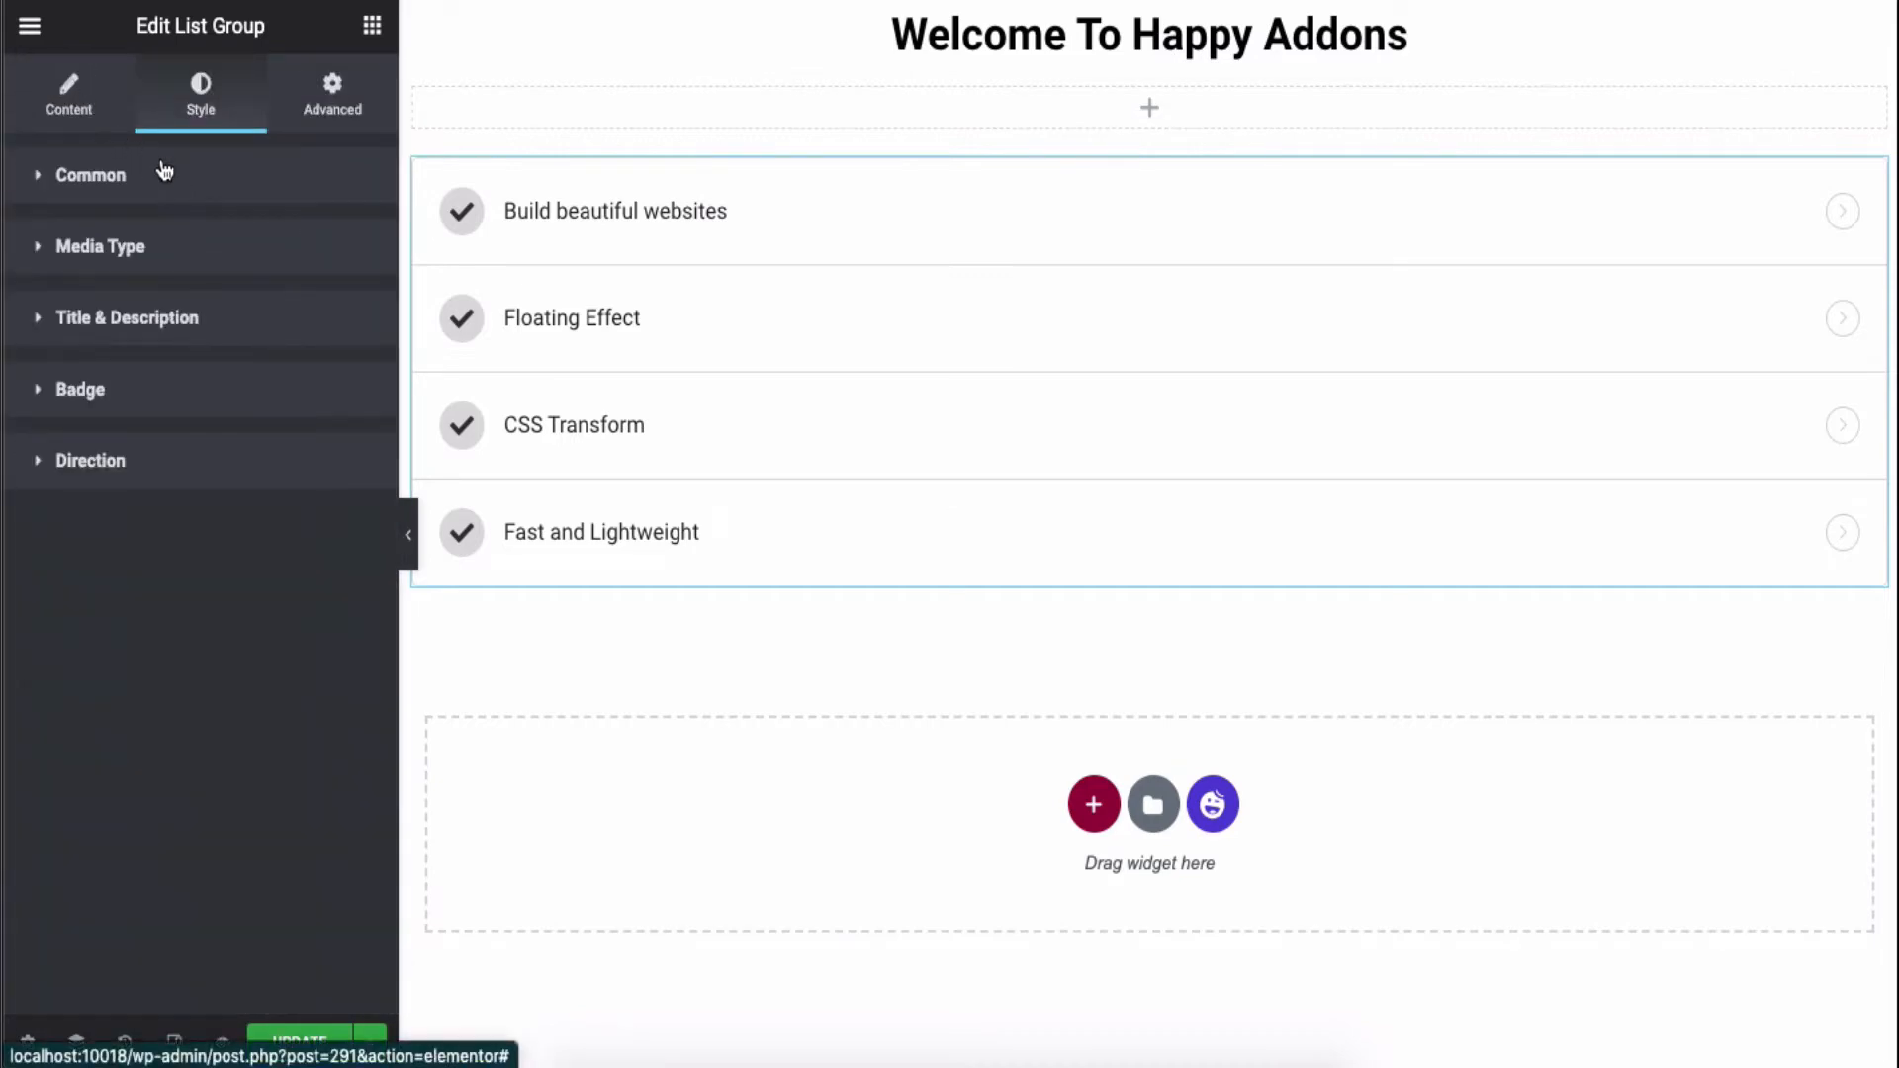
click(68, 95)
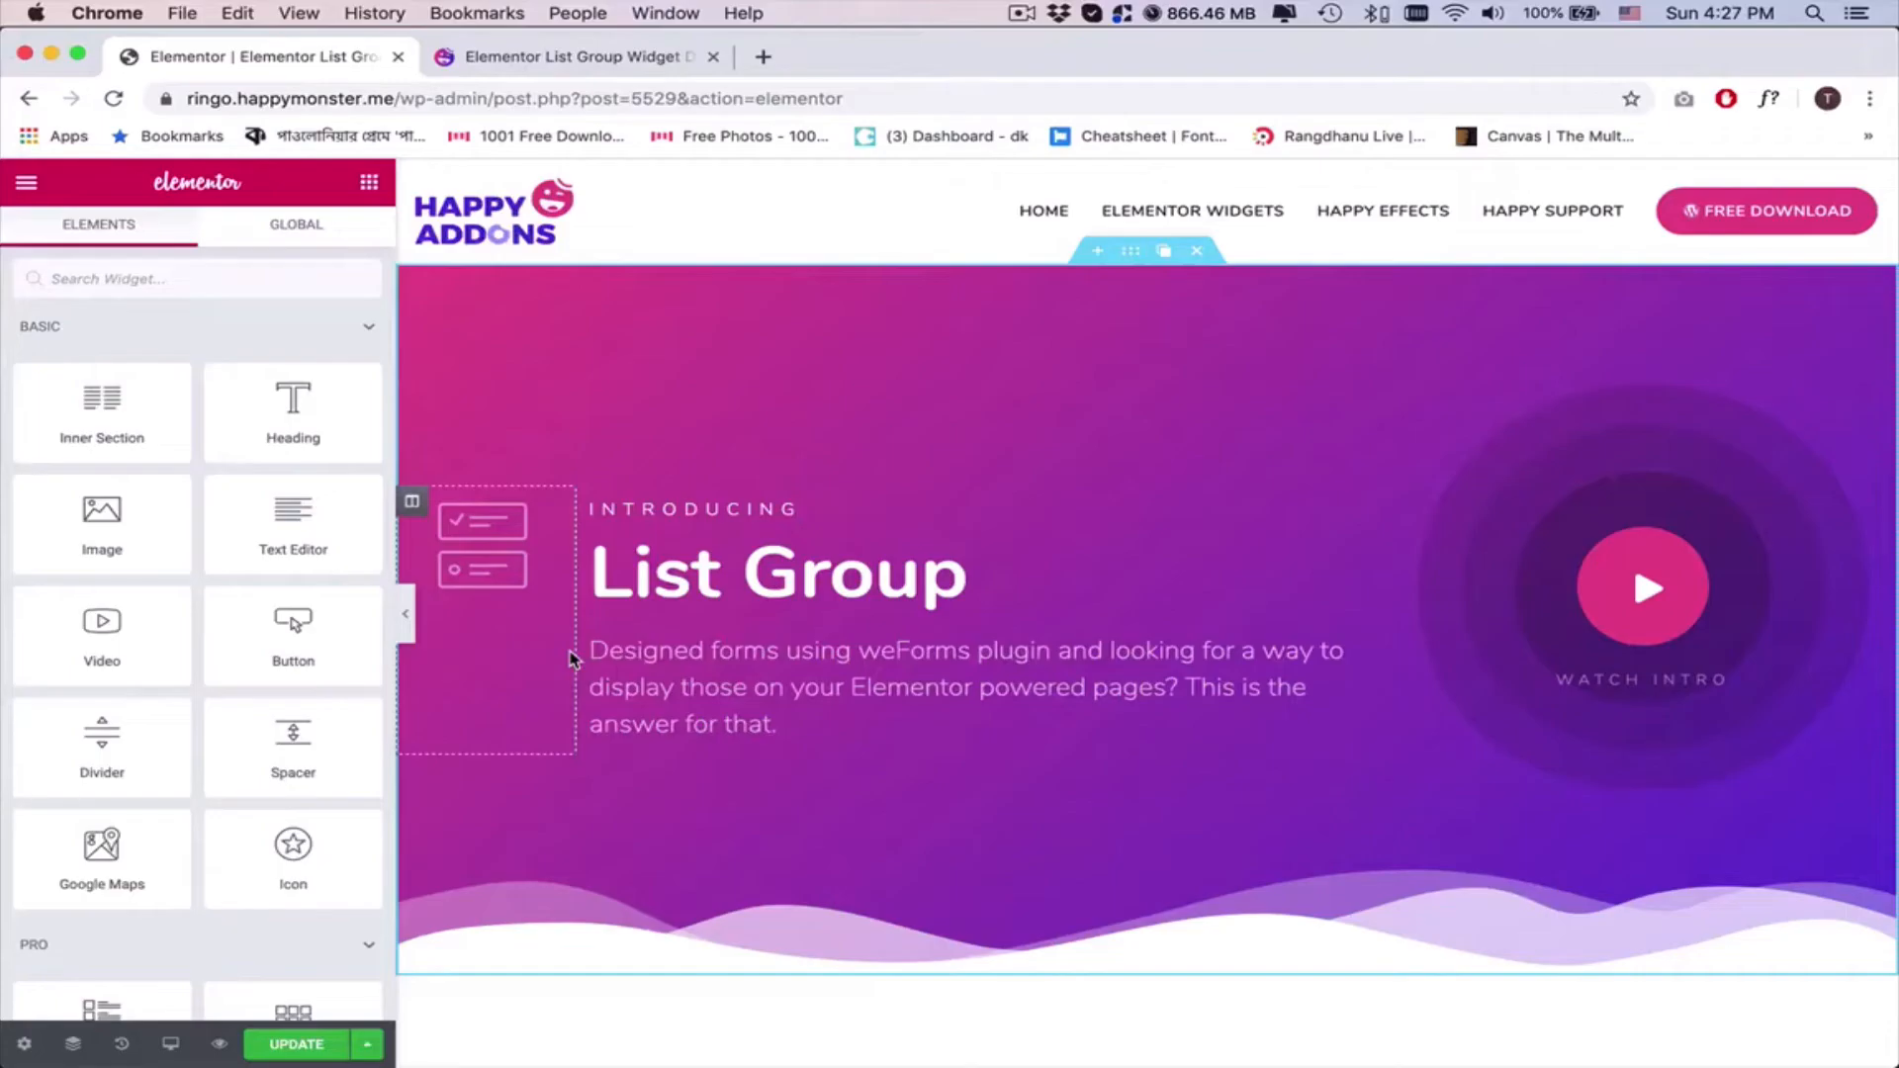
Place a List Group widget under Design 1, keeping only the 'Build beautiful websites' item
scroll(down, 3)
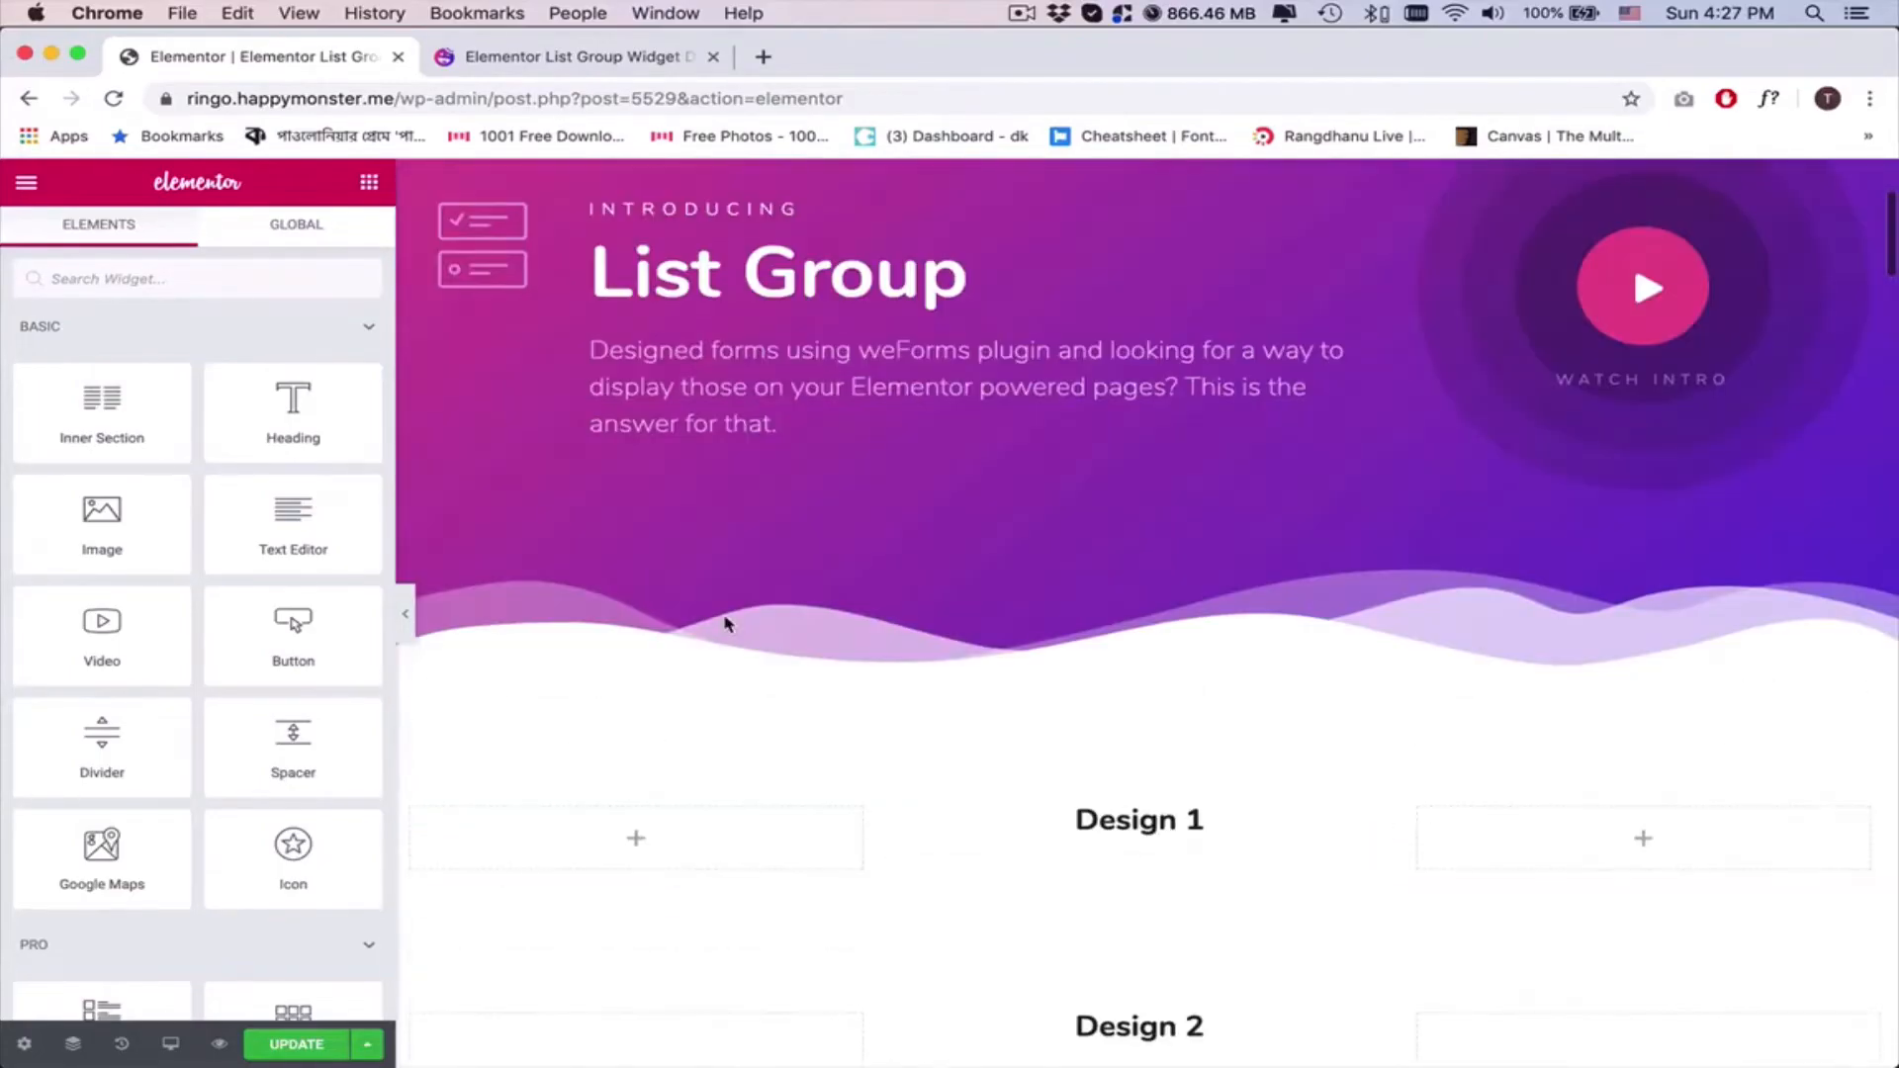
scroll(down, 3)
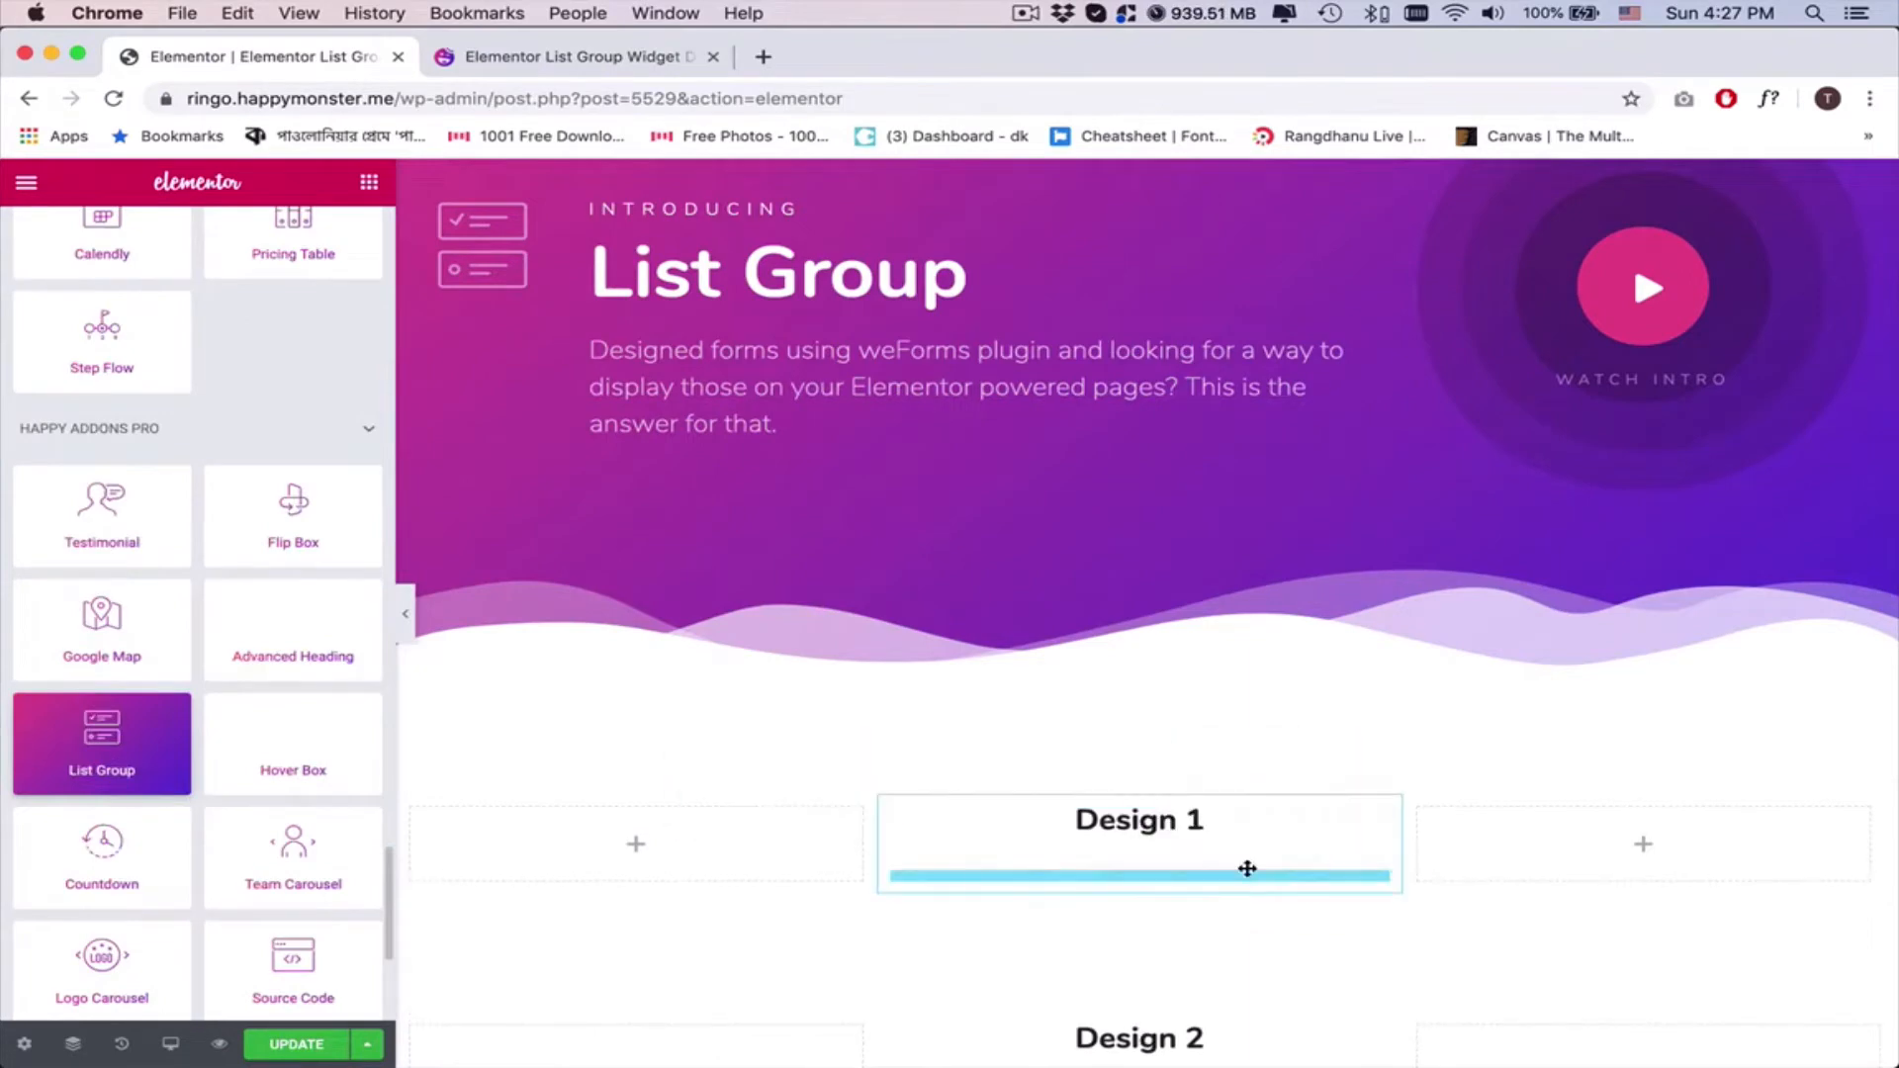
click(1248, 871)
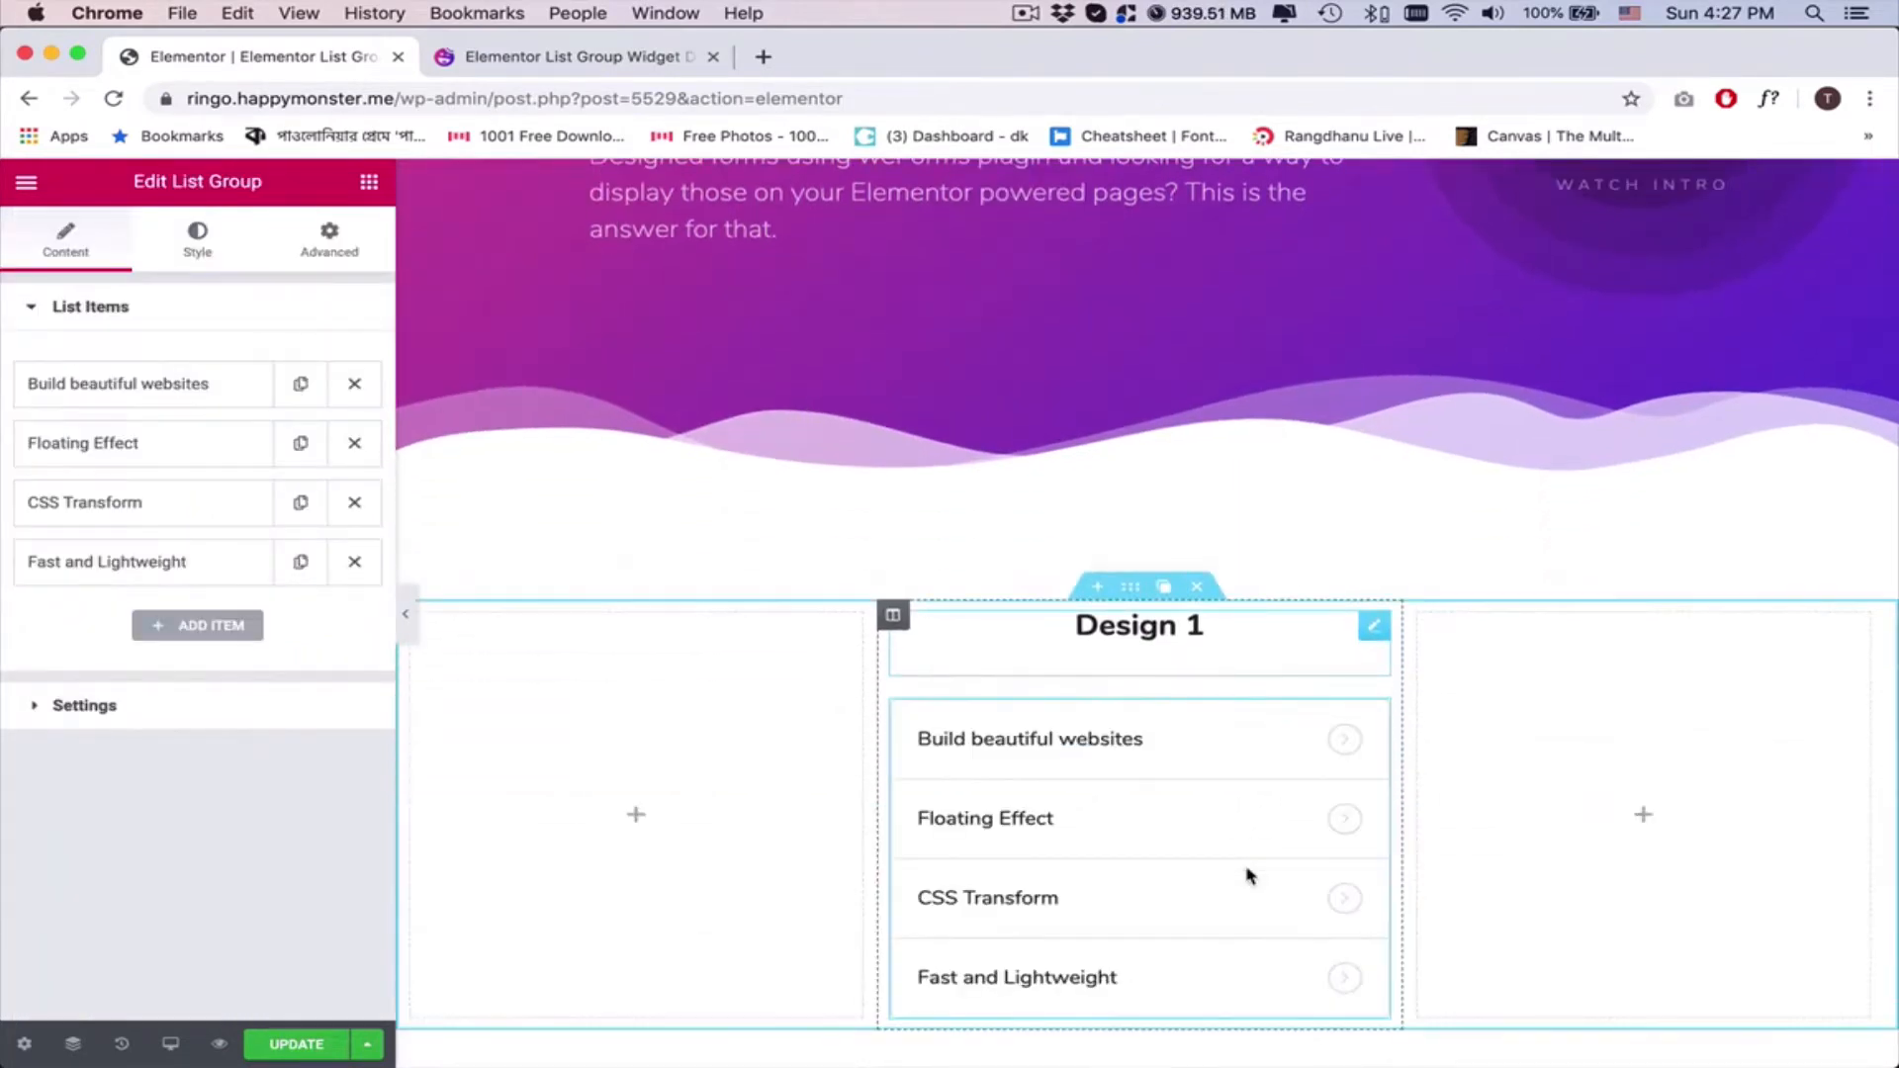
click(354, 443)
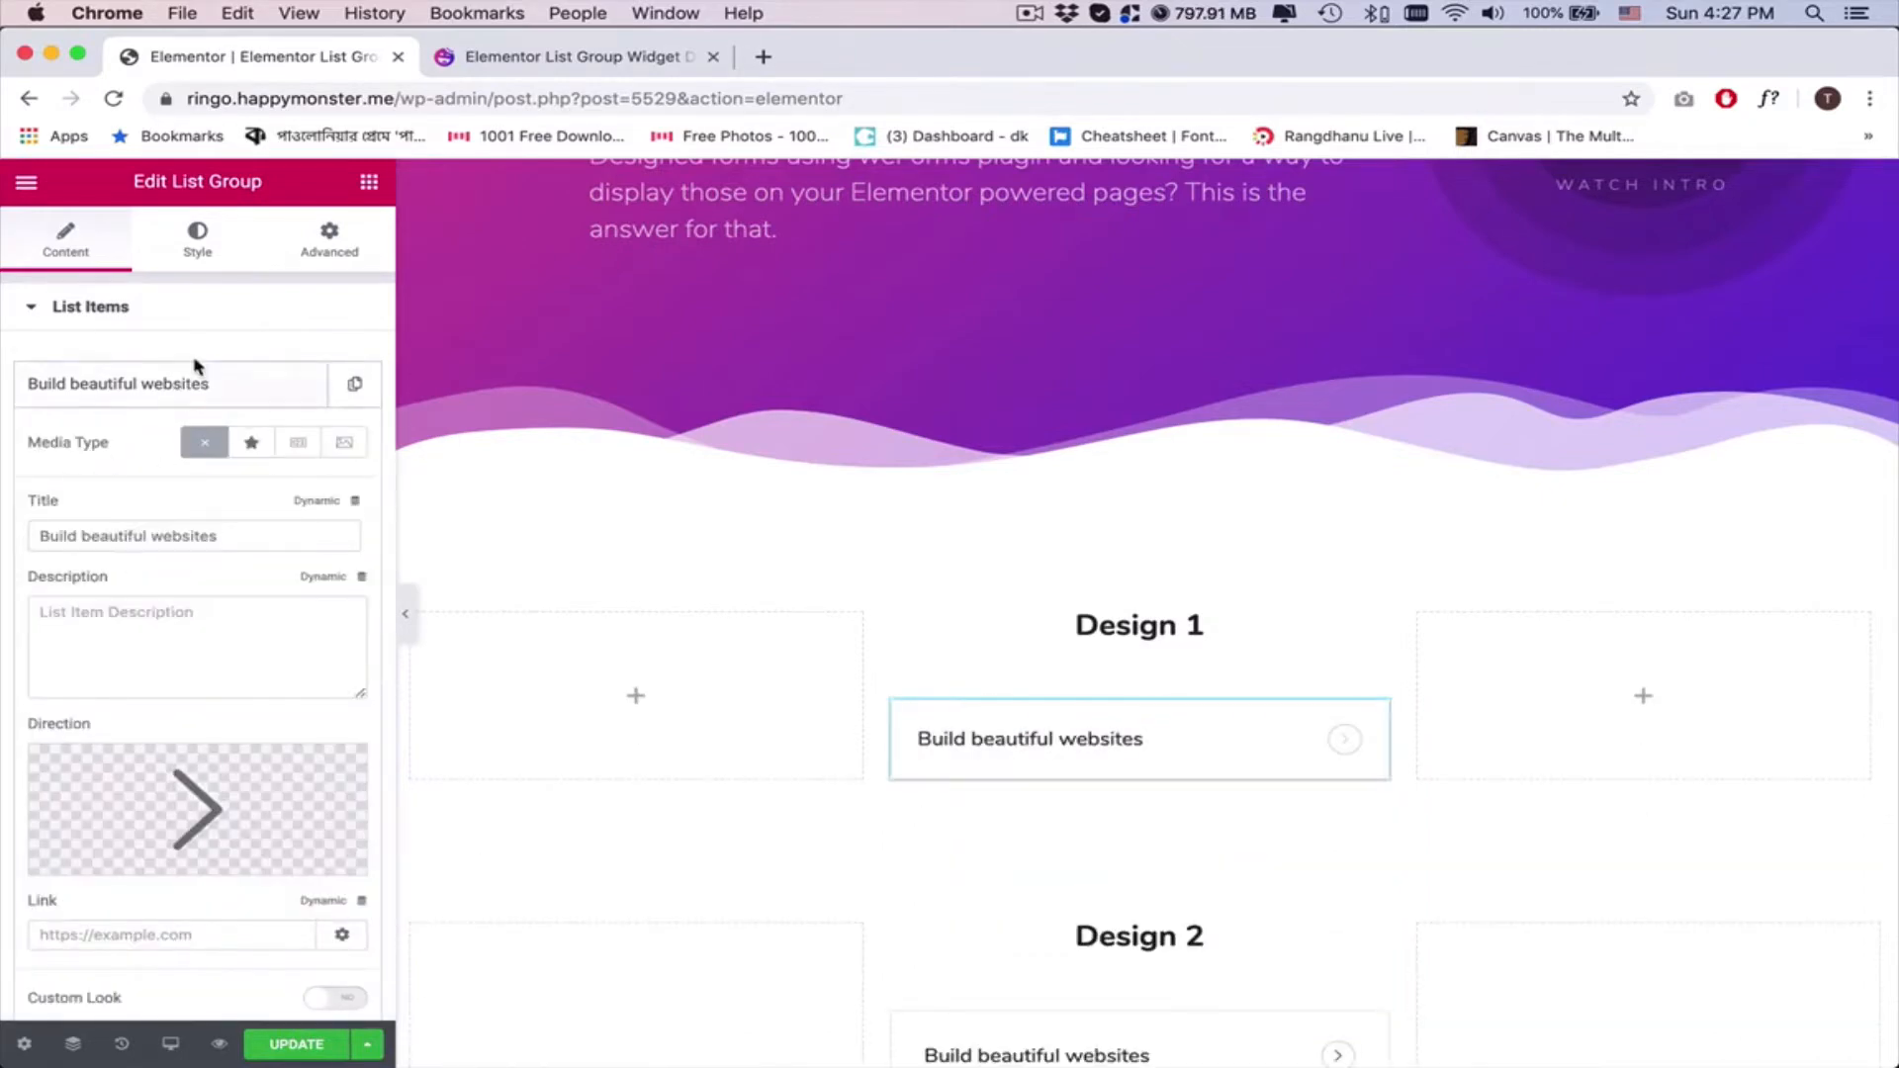
click(138, 936)
text(#)
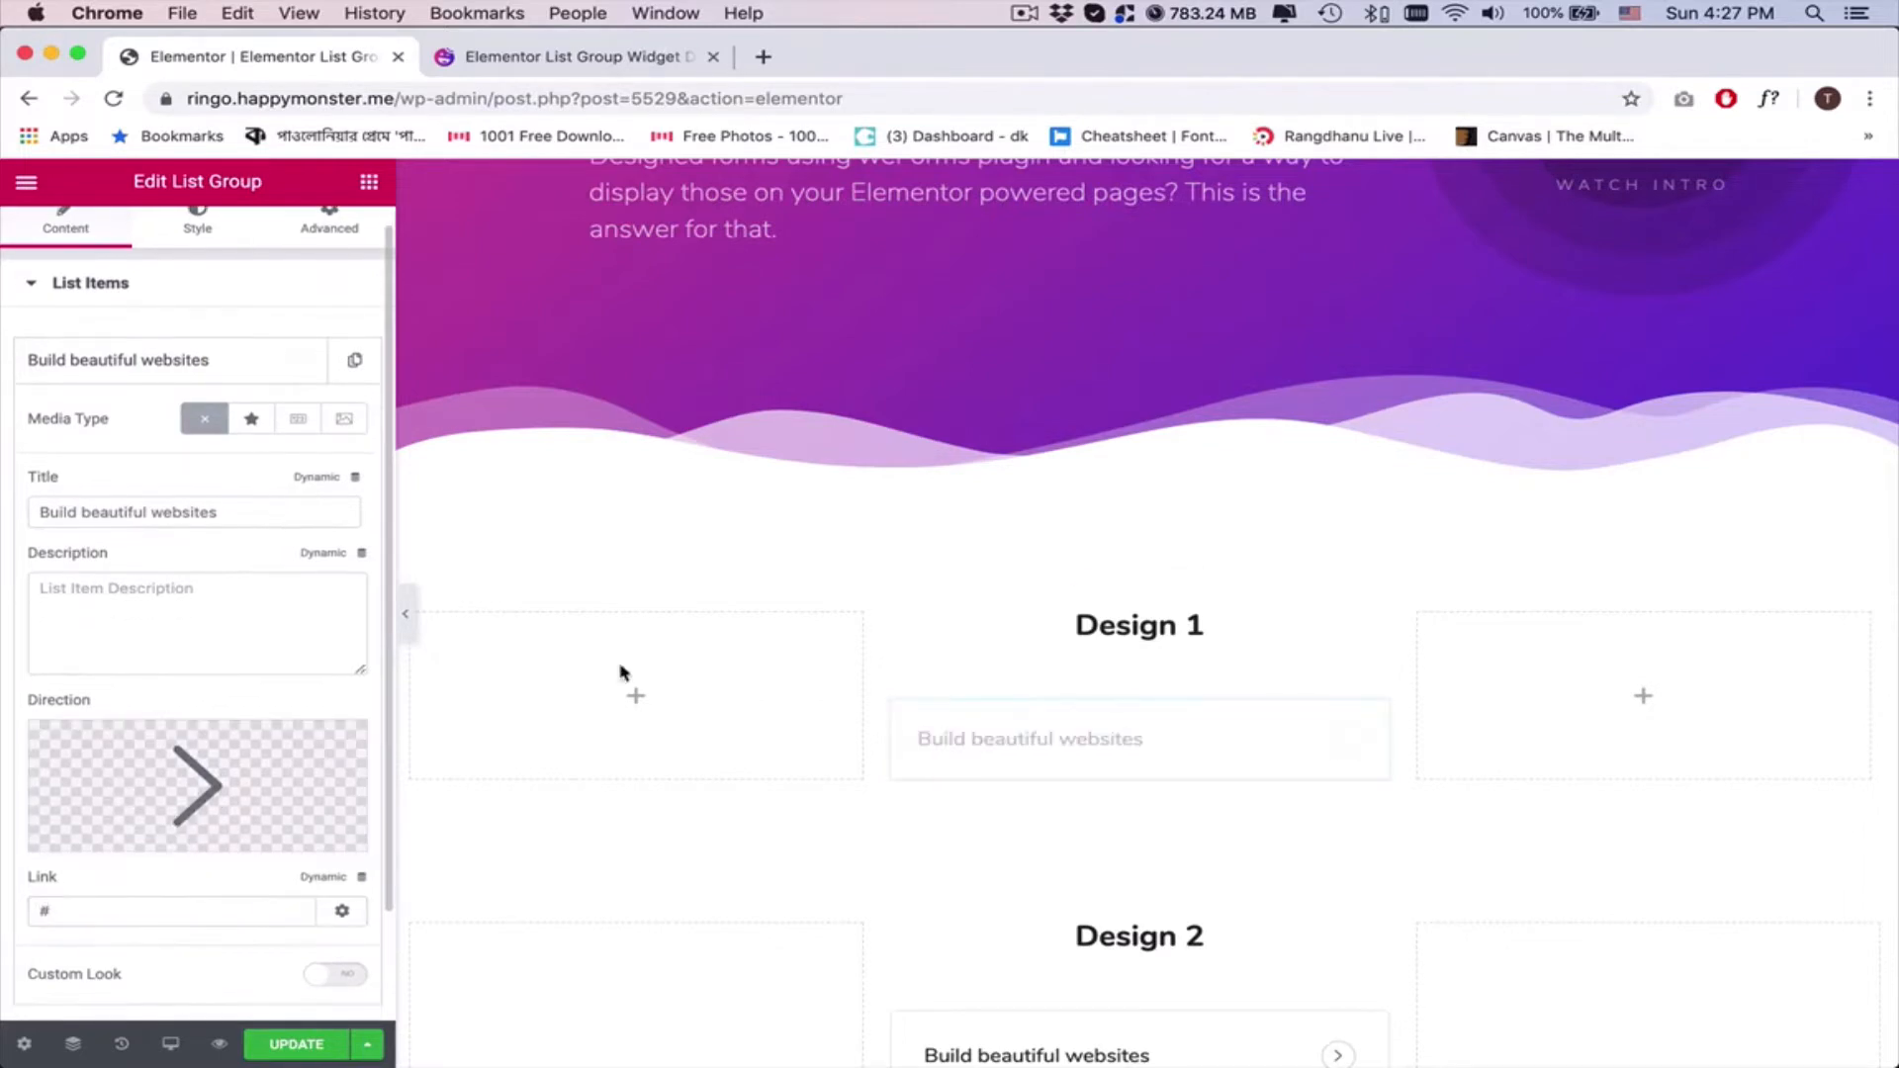
click(168, 360)
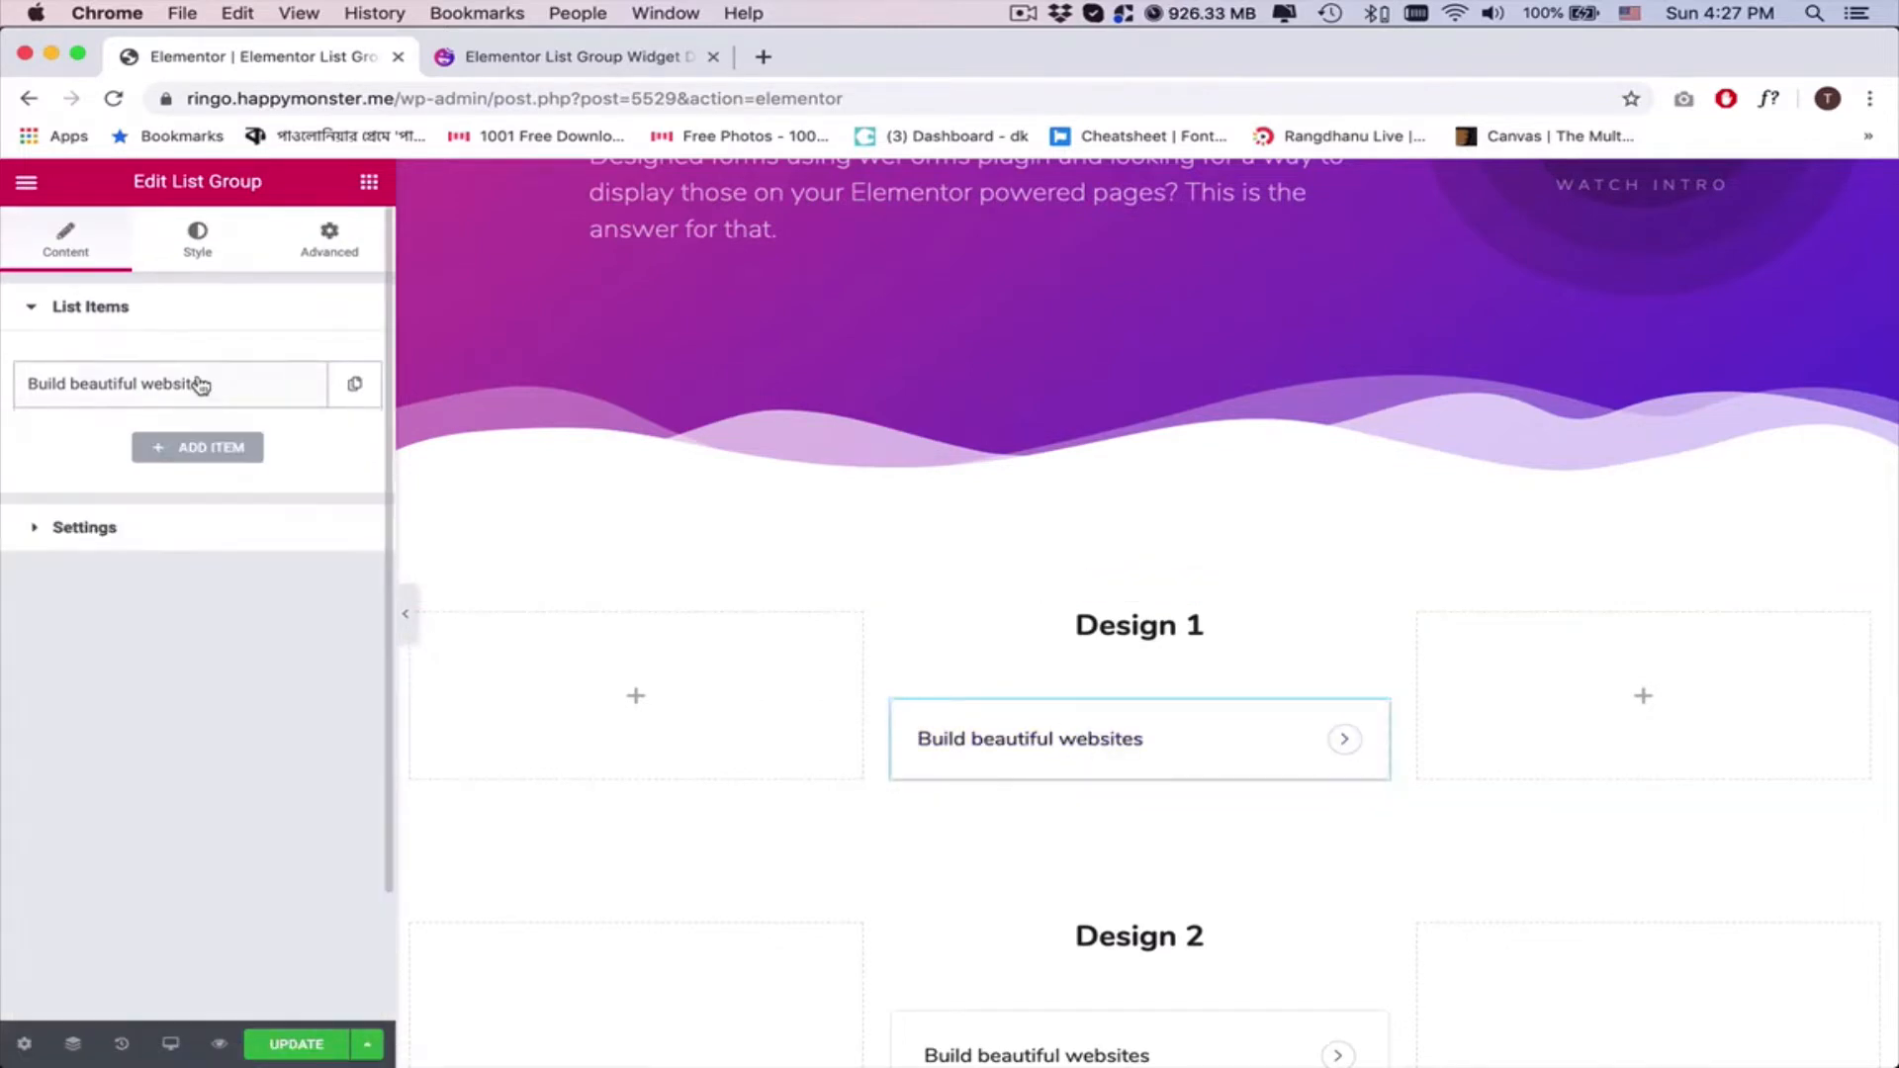
Give the list item 24 px padding and a solid 1 px #e8e8e8 border
click(197, 237)
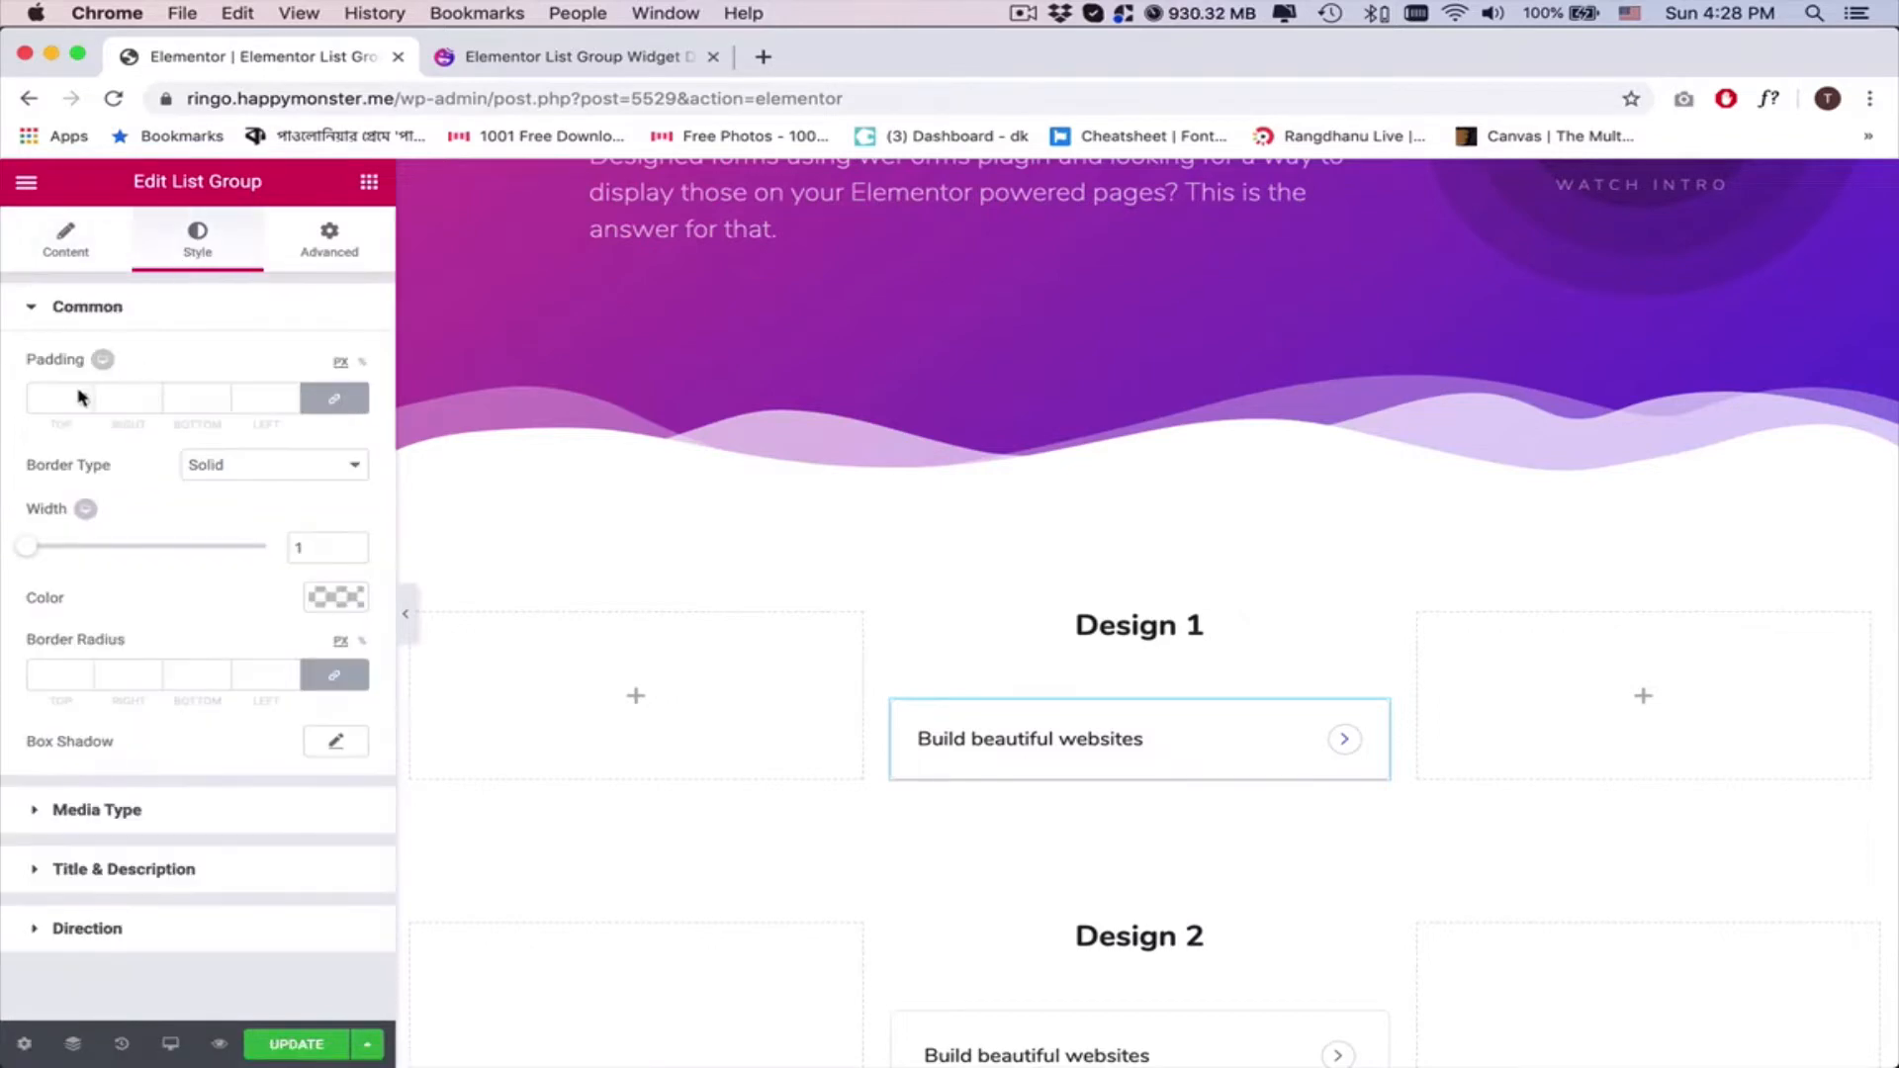
click(57, 398)
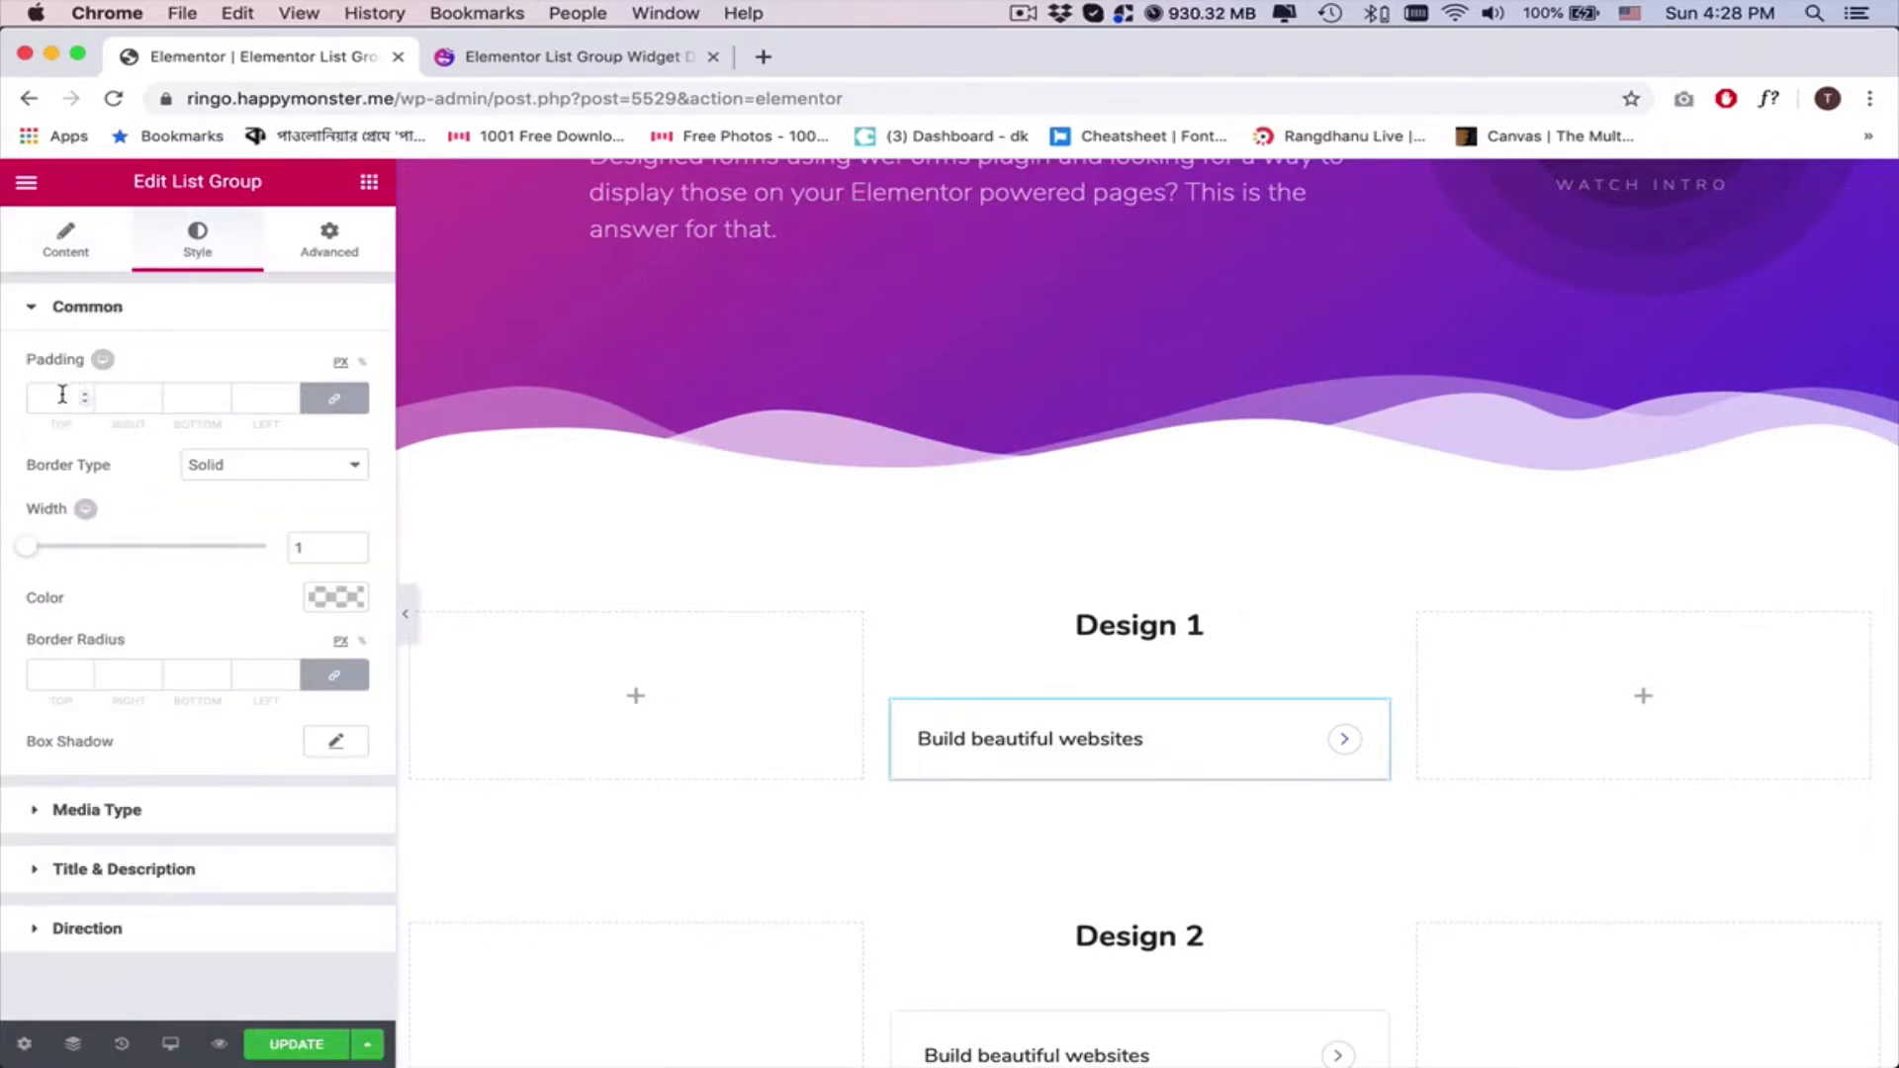
text(20)
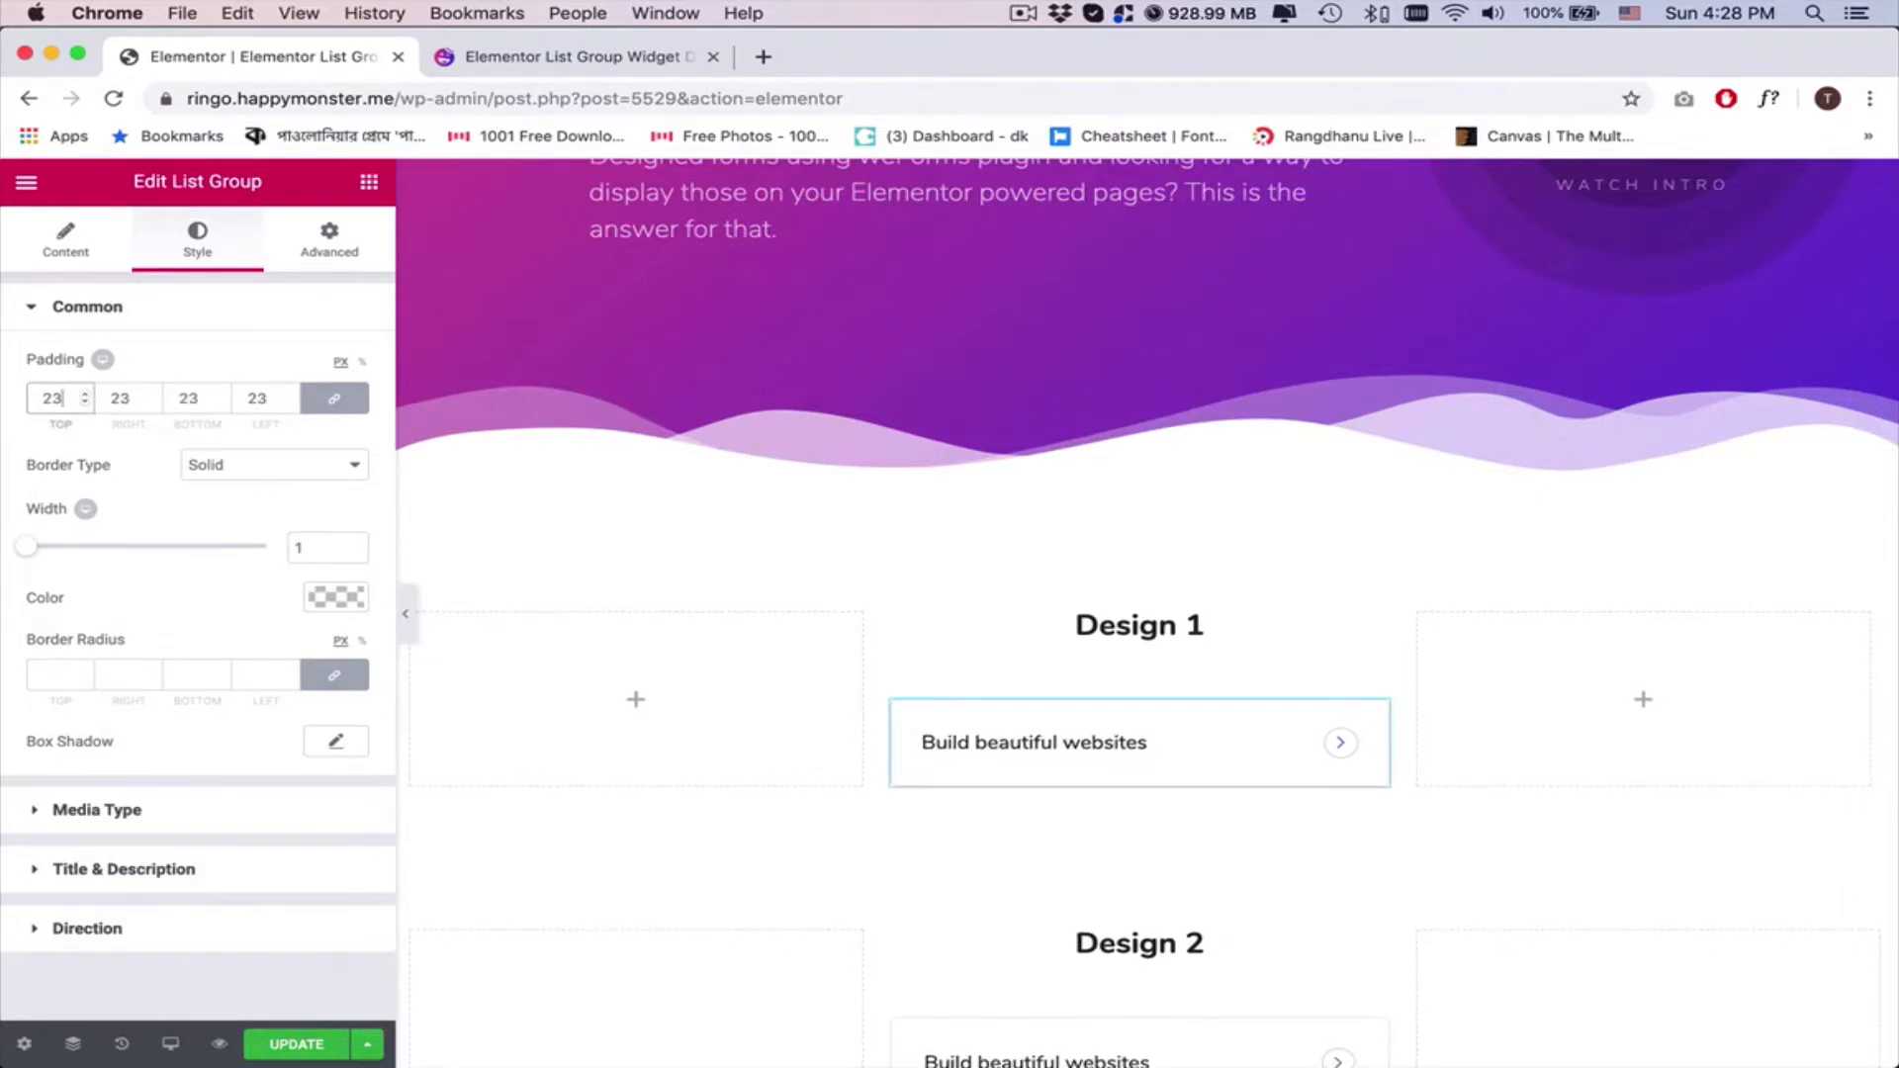
click(274, 465)
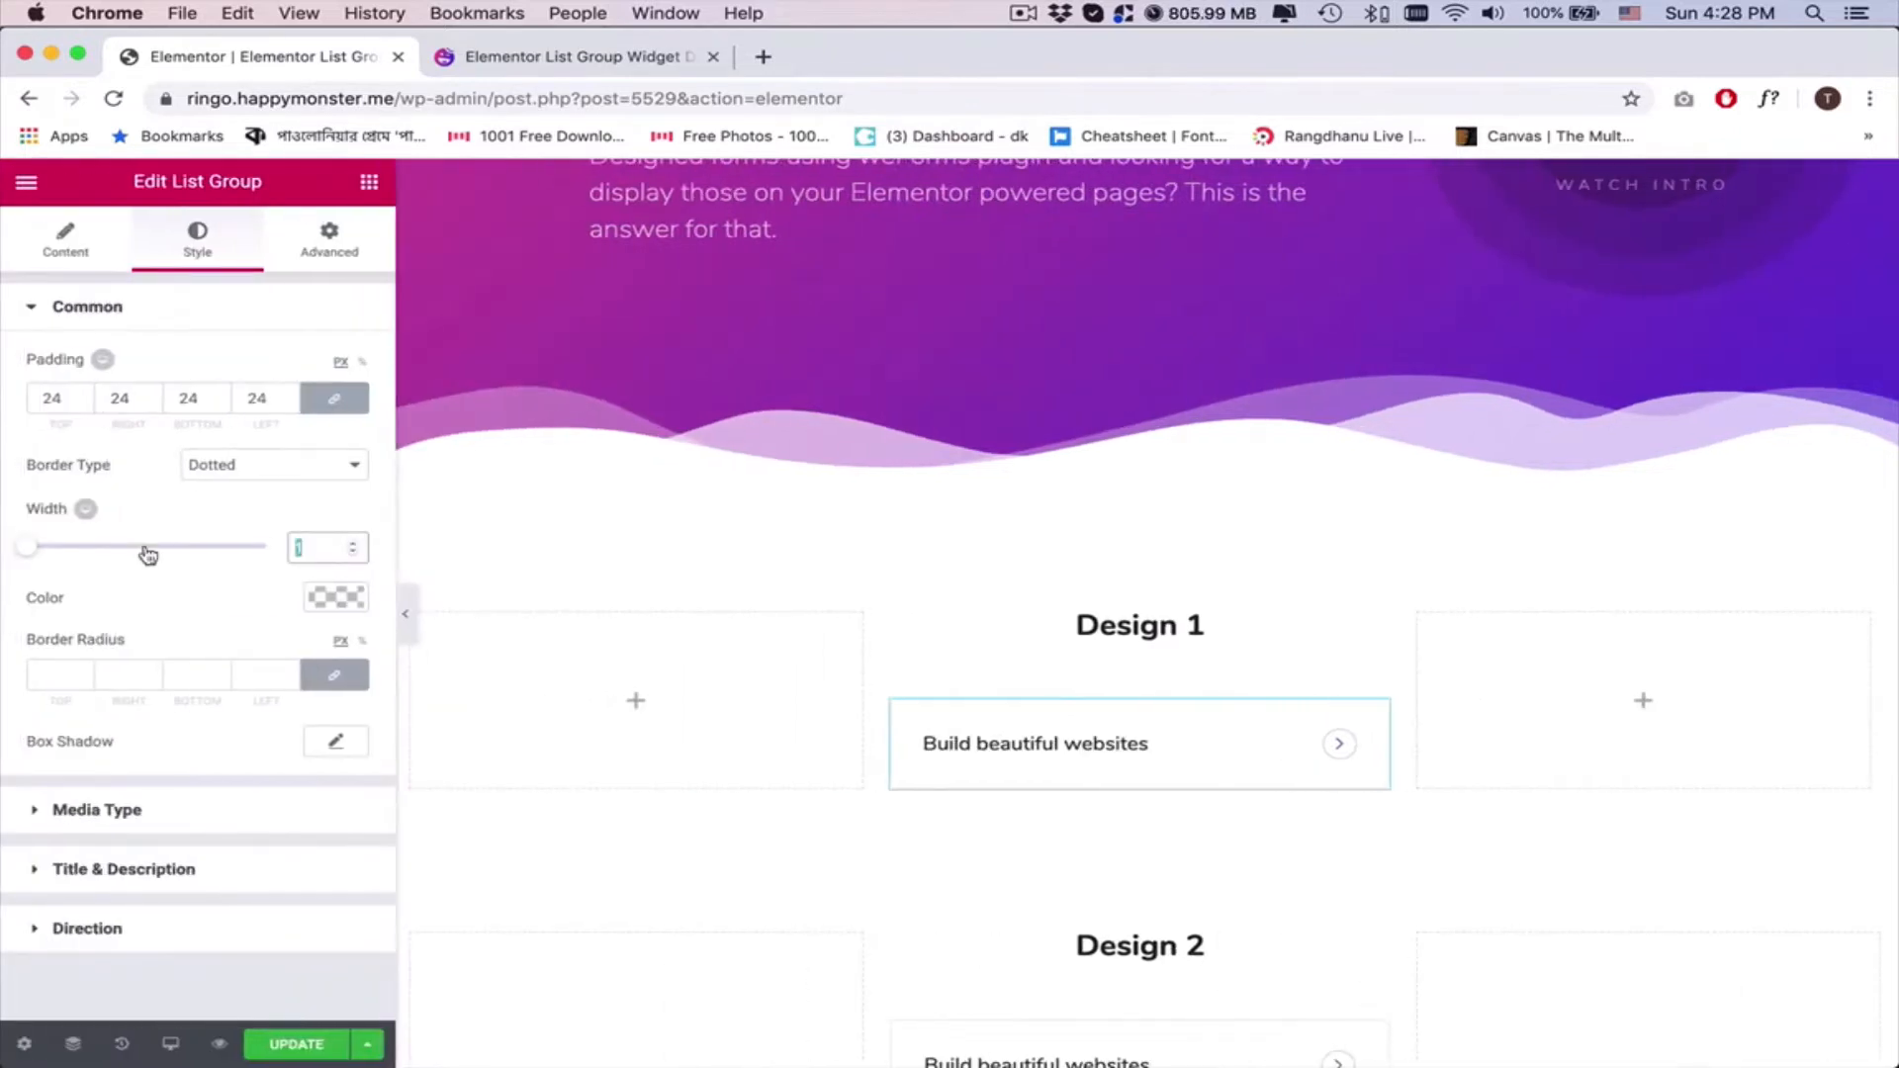
drag(26, 546, 39, 546)
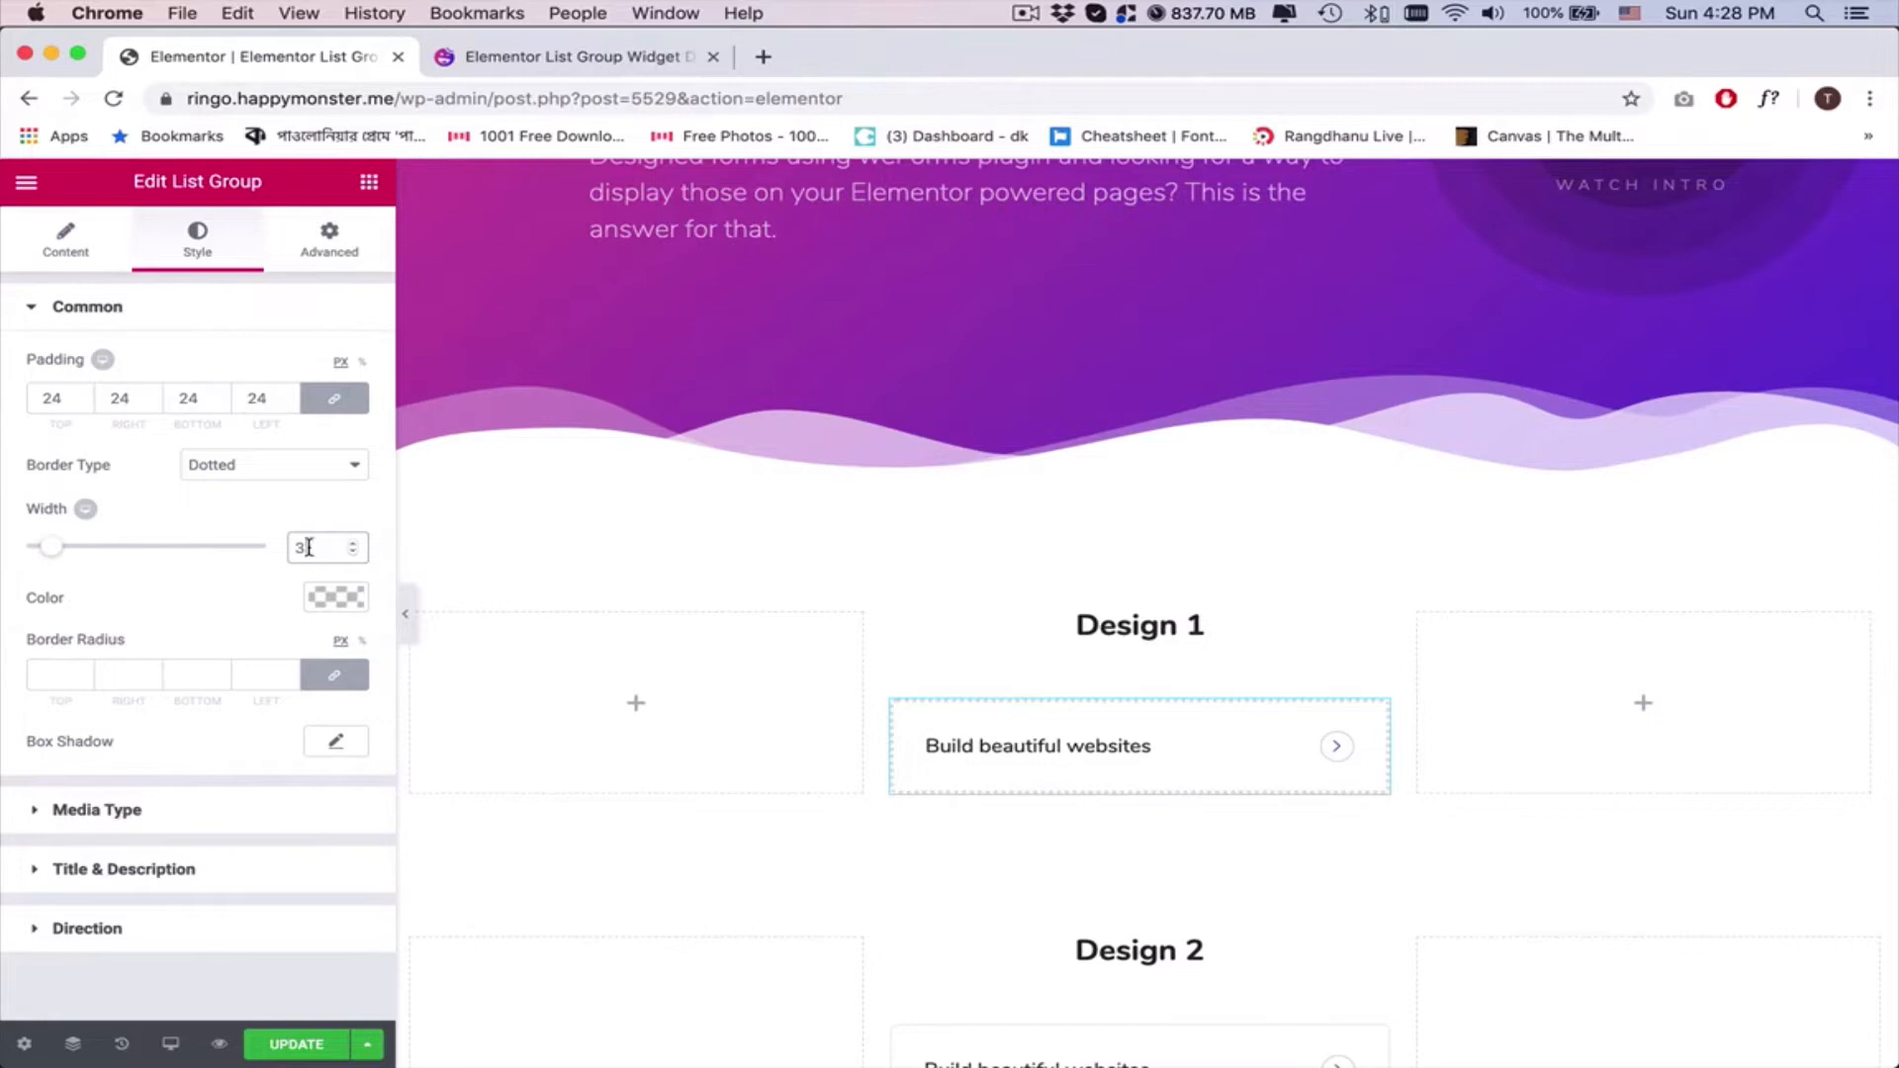
click(336, 597)
text(#e8e8e8)
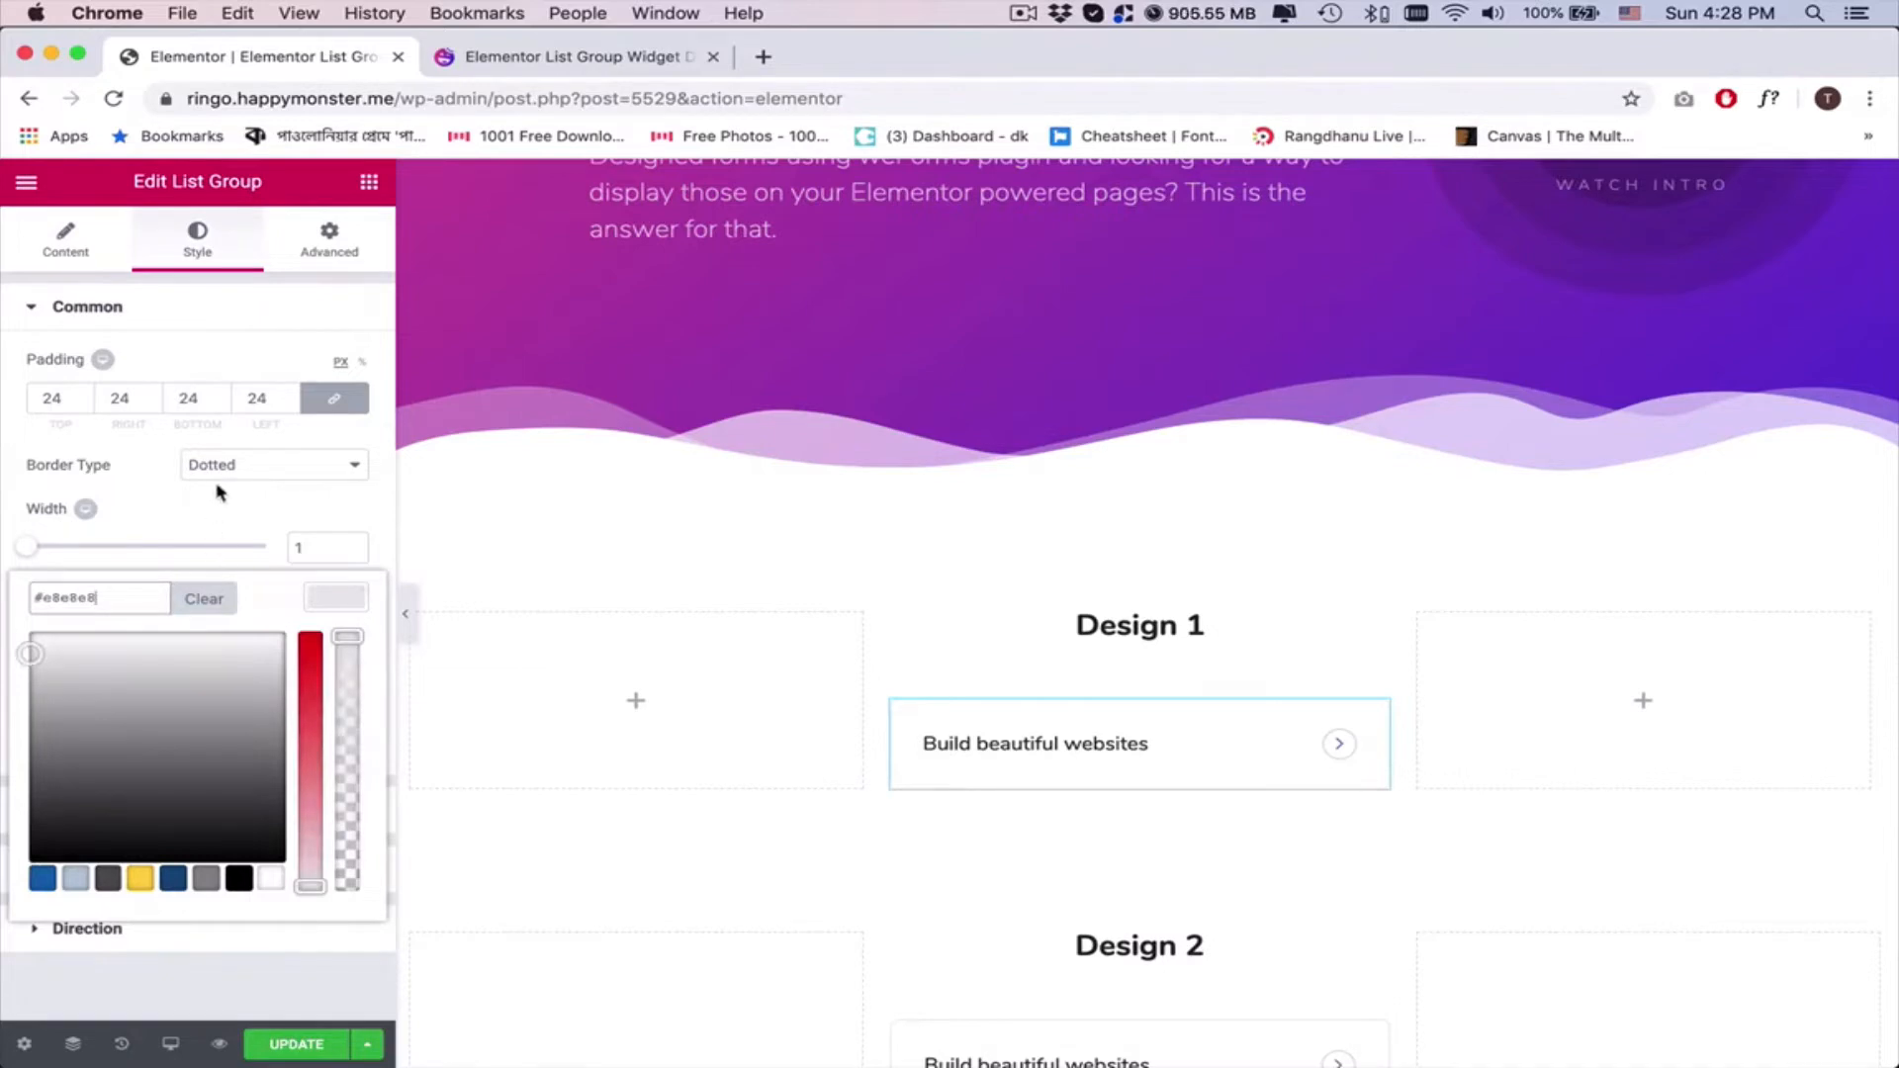
click(273, 465)
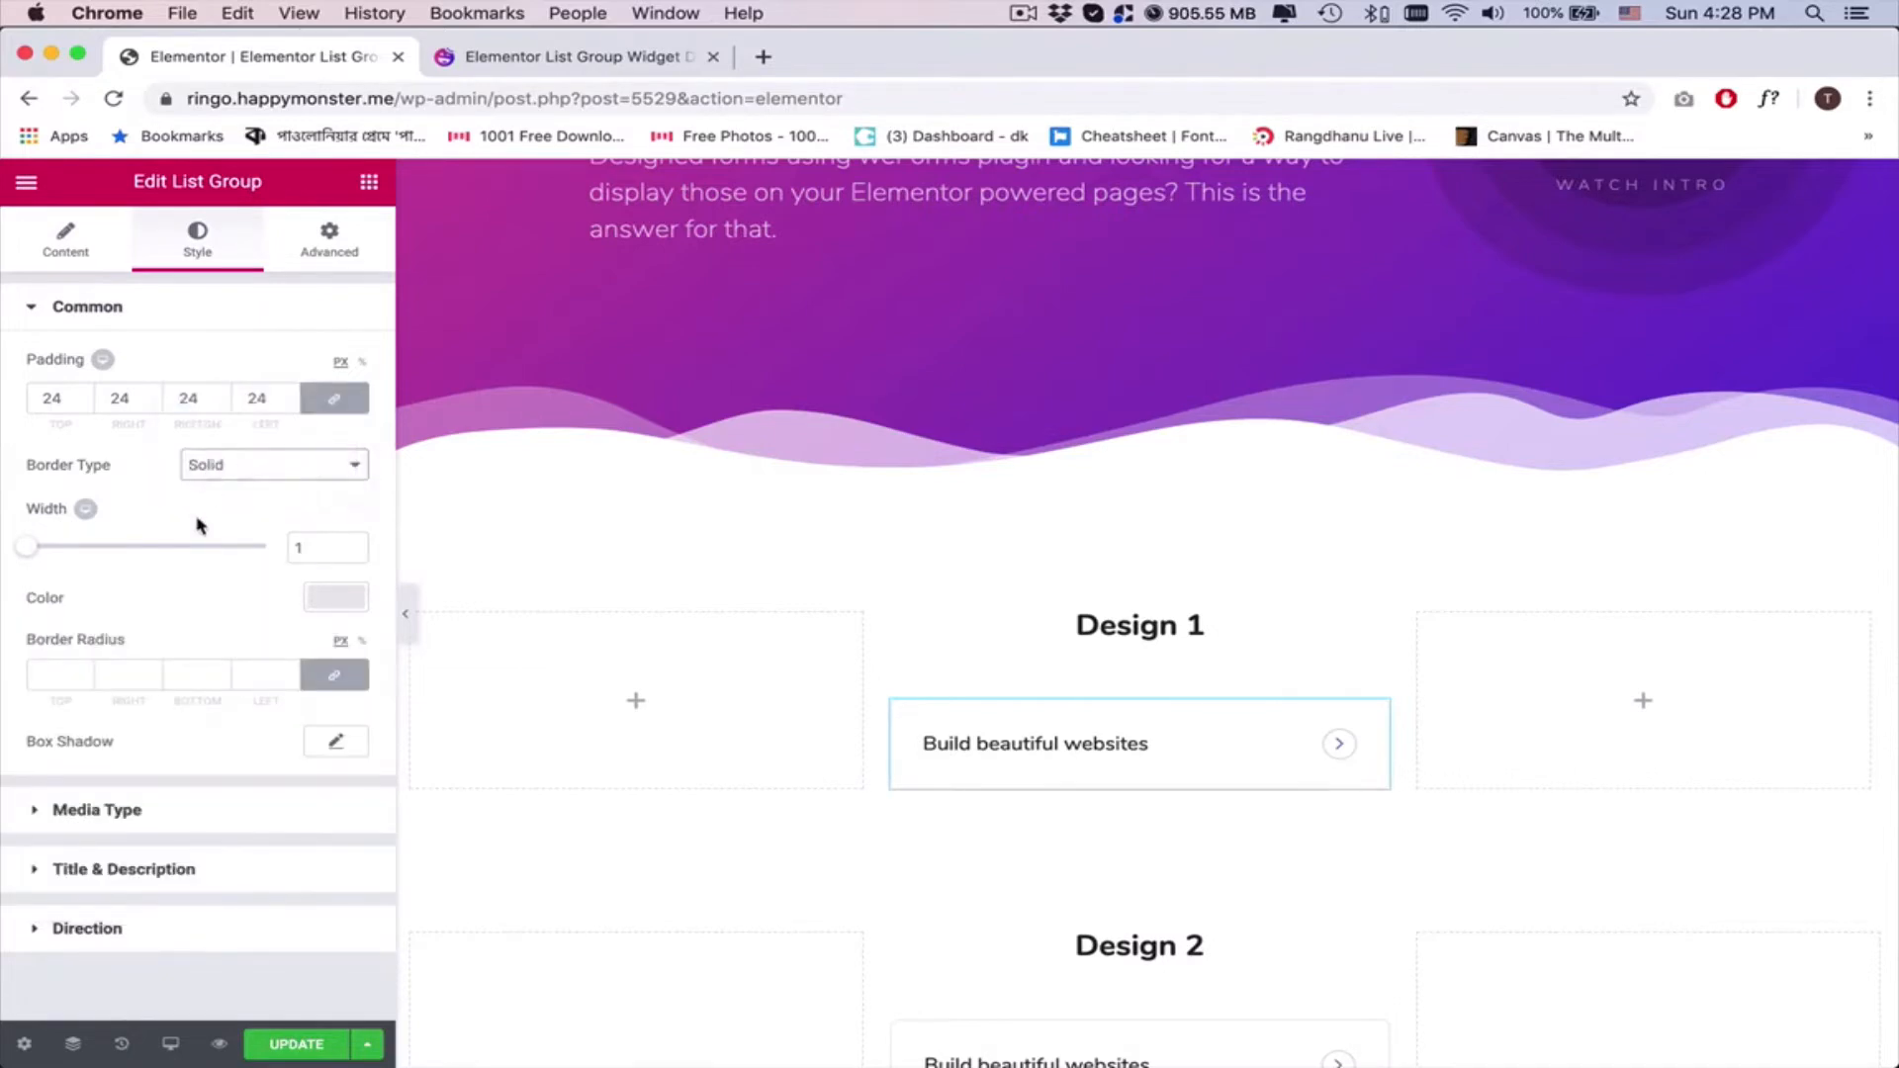
click(60, 675)
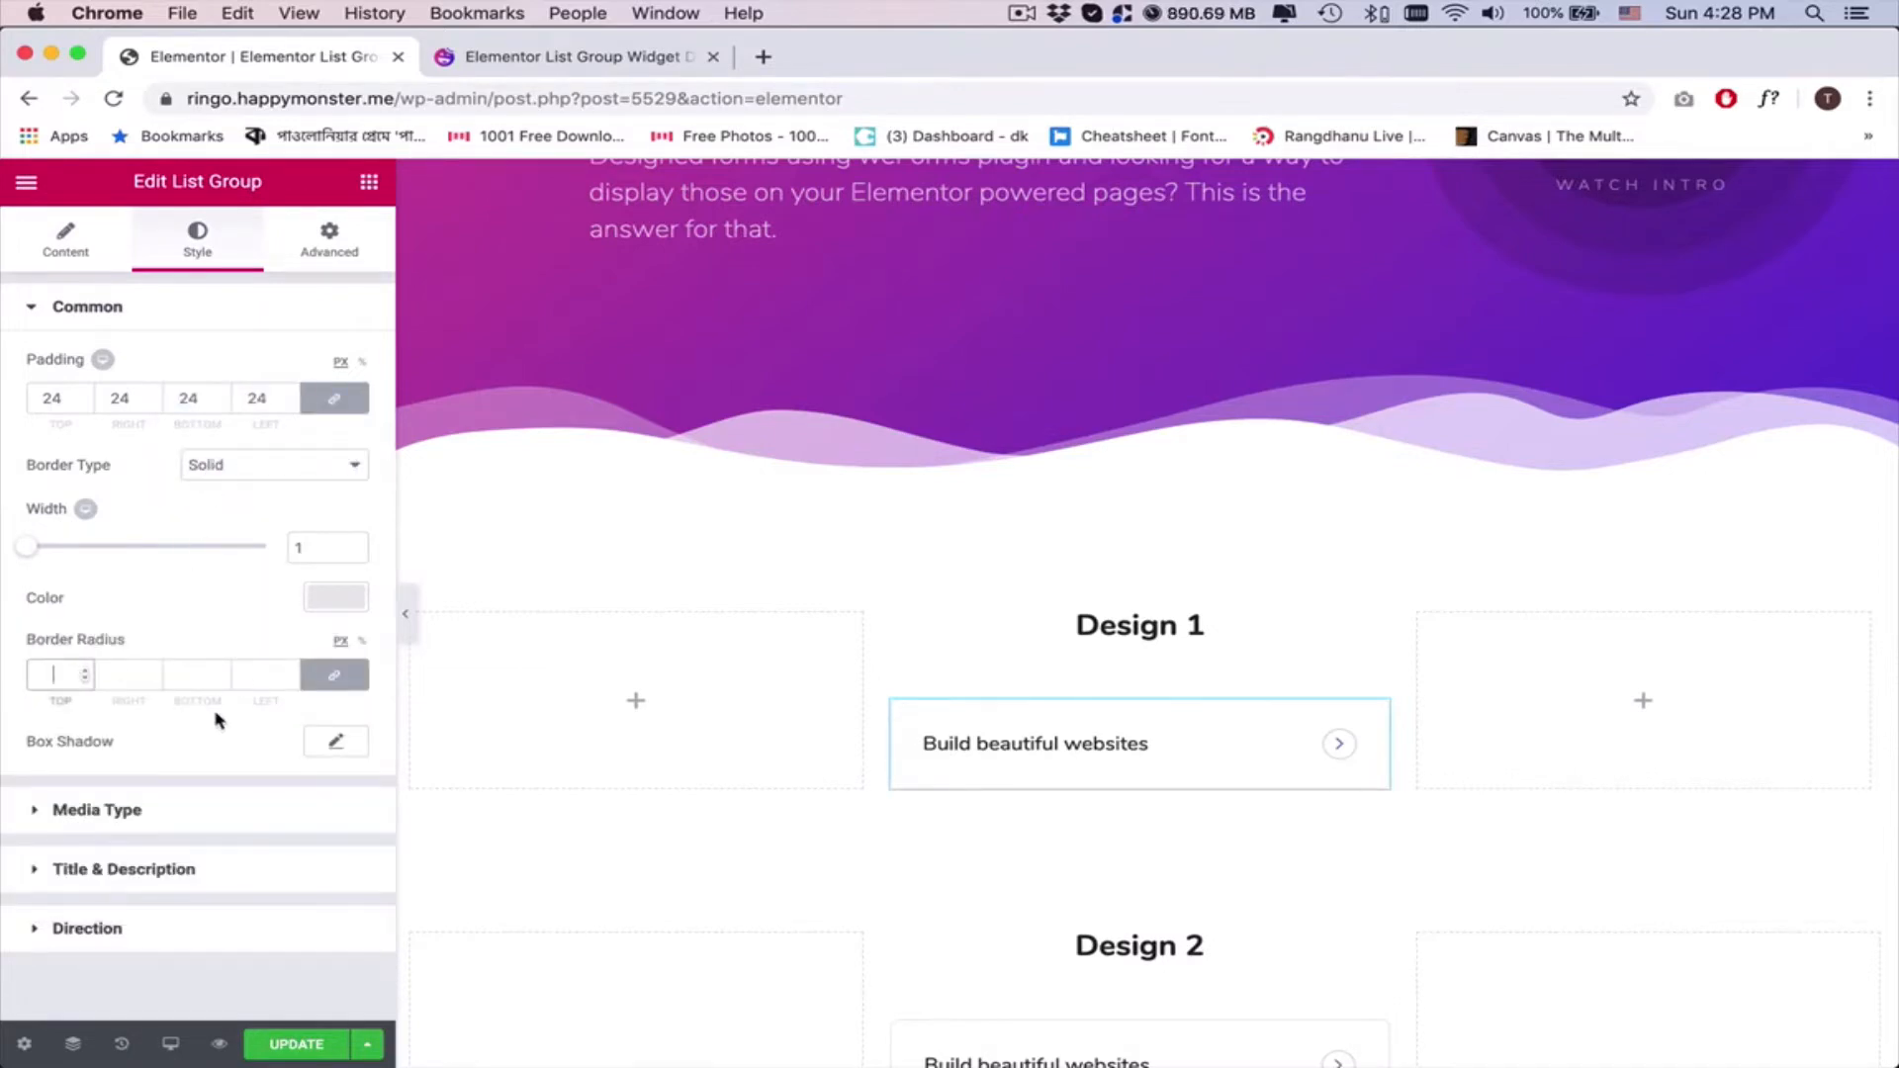
click(66, 240)
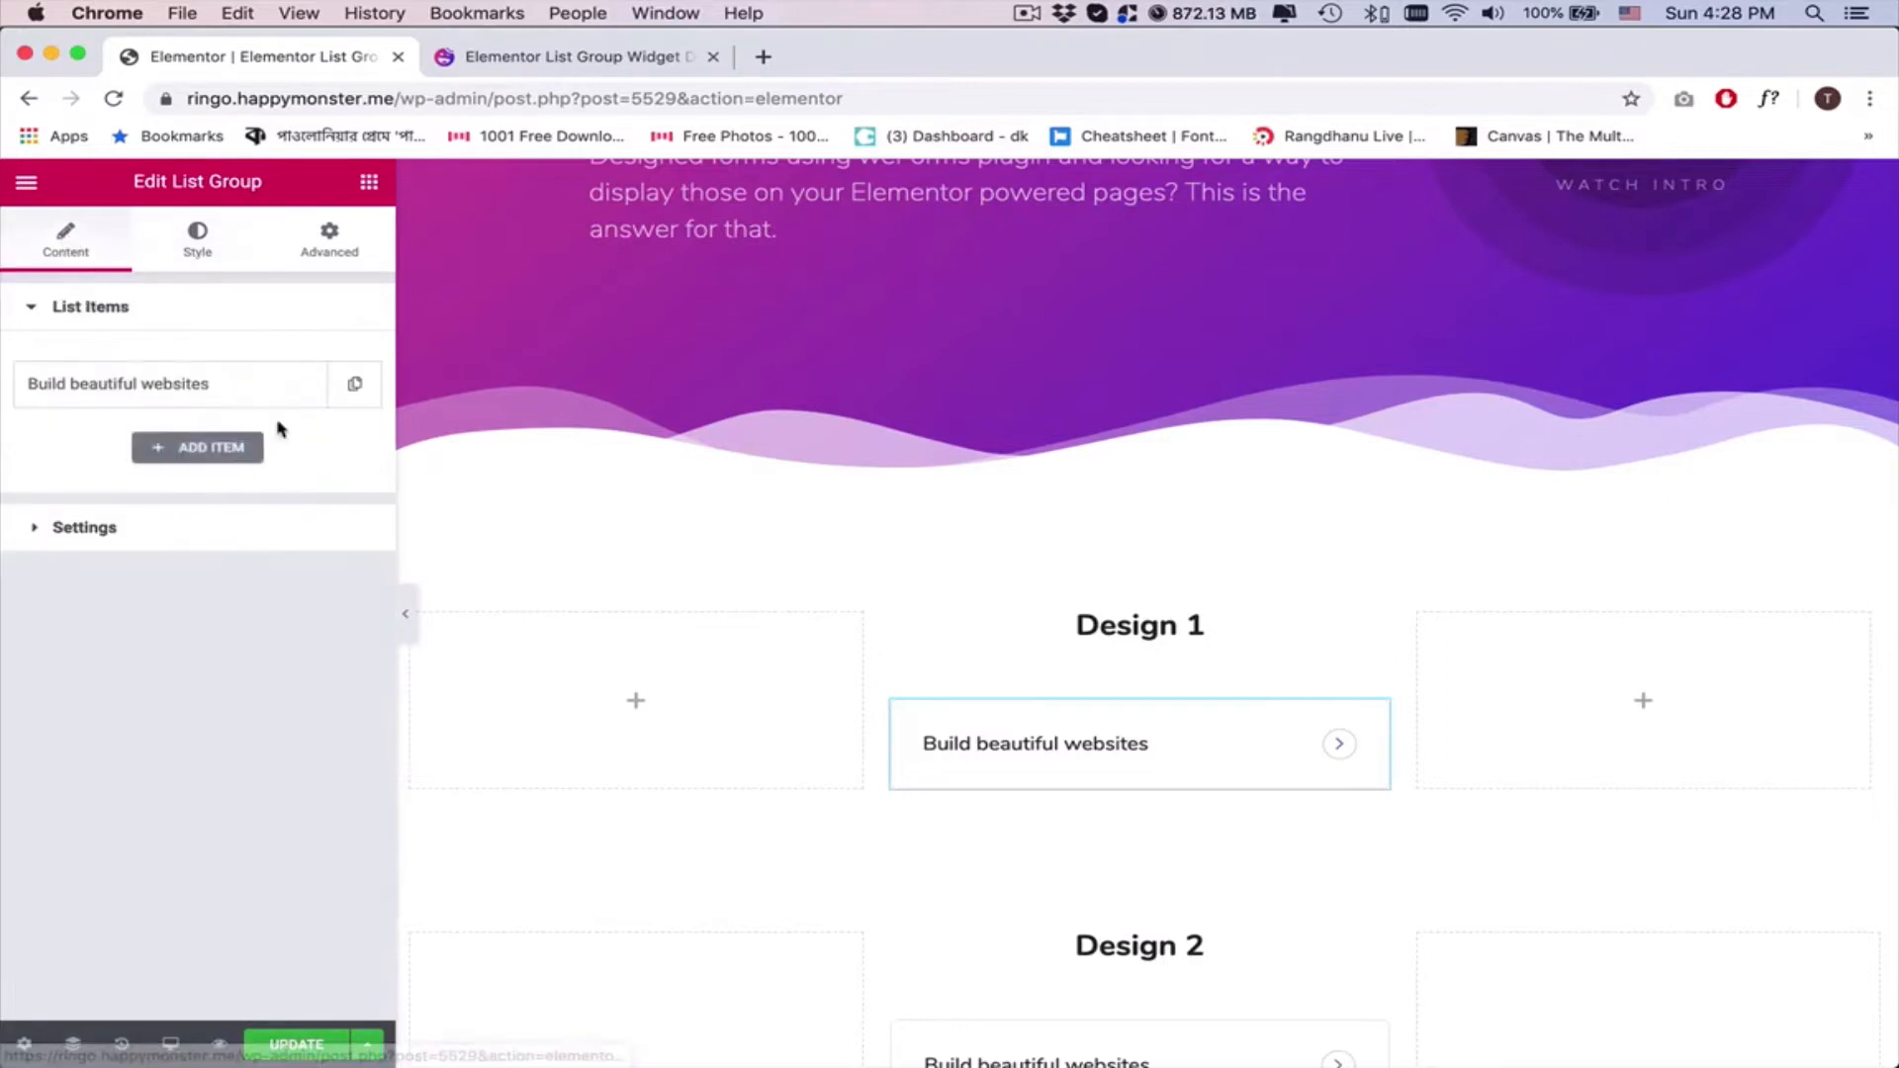
Set Media Type to Icon and style icon normal and hover colours, background #f5f5f5
click(168, 384)
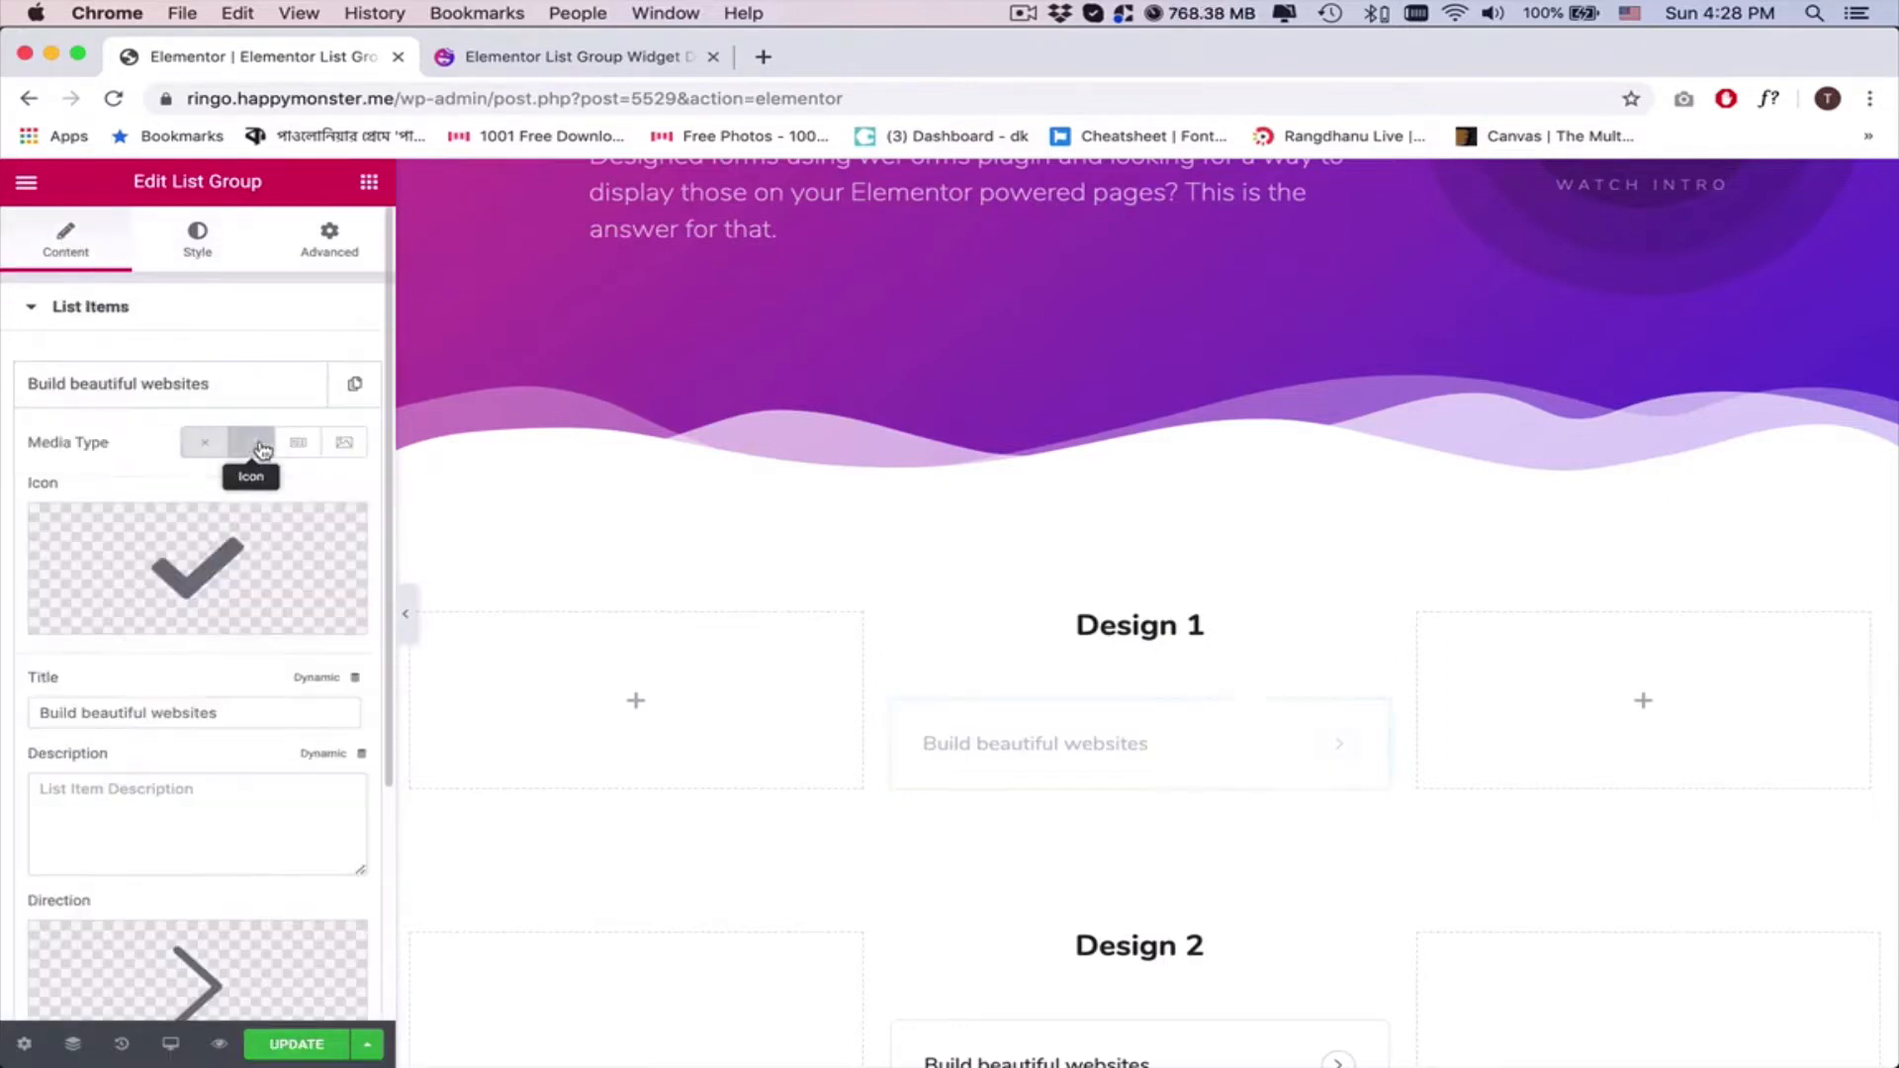
click(251, 442)
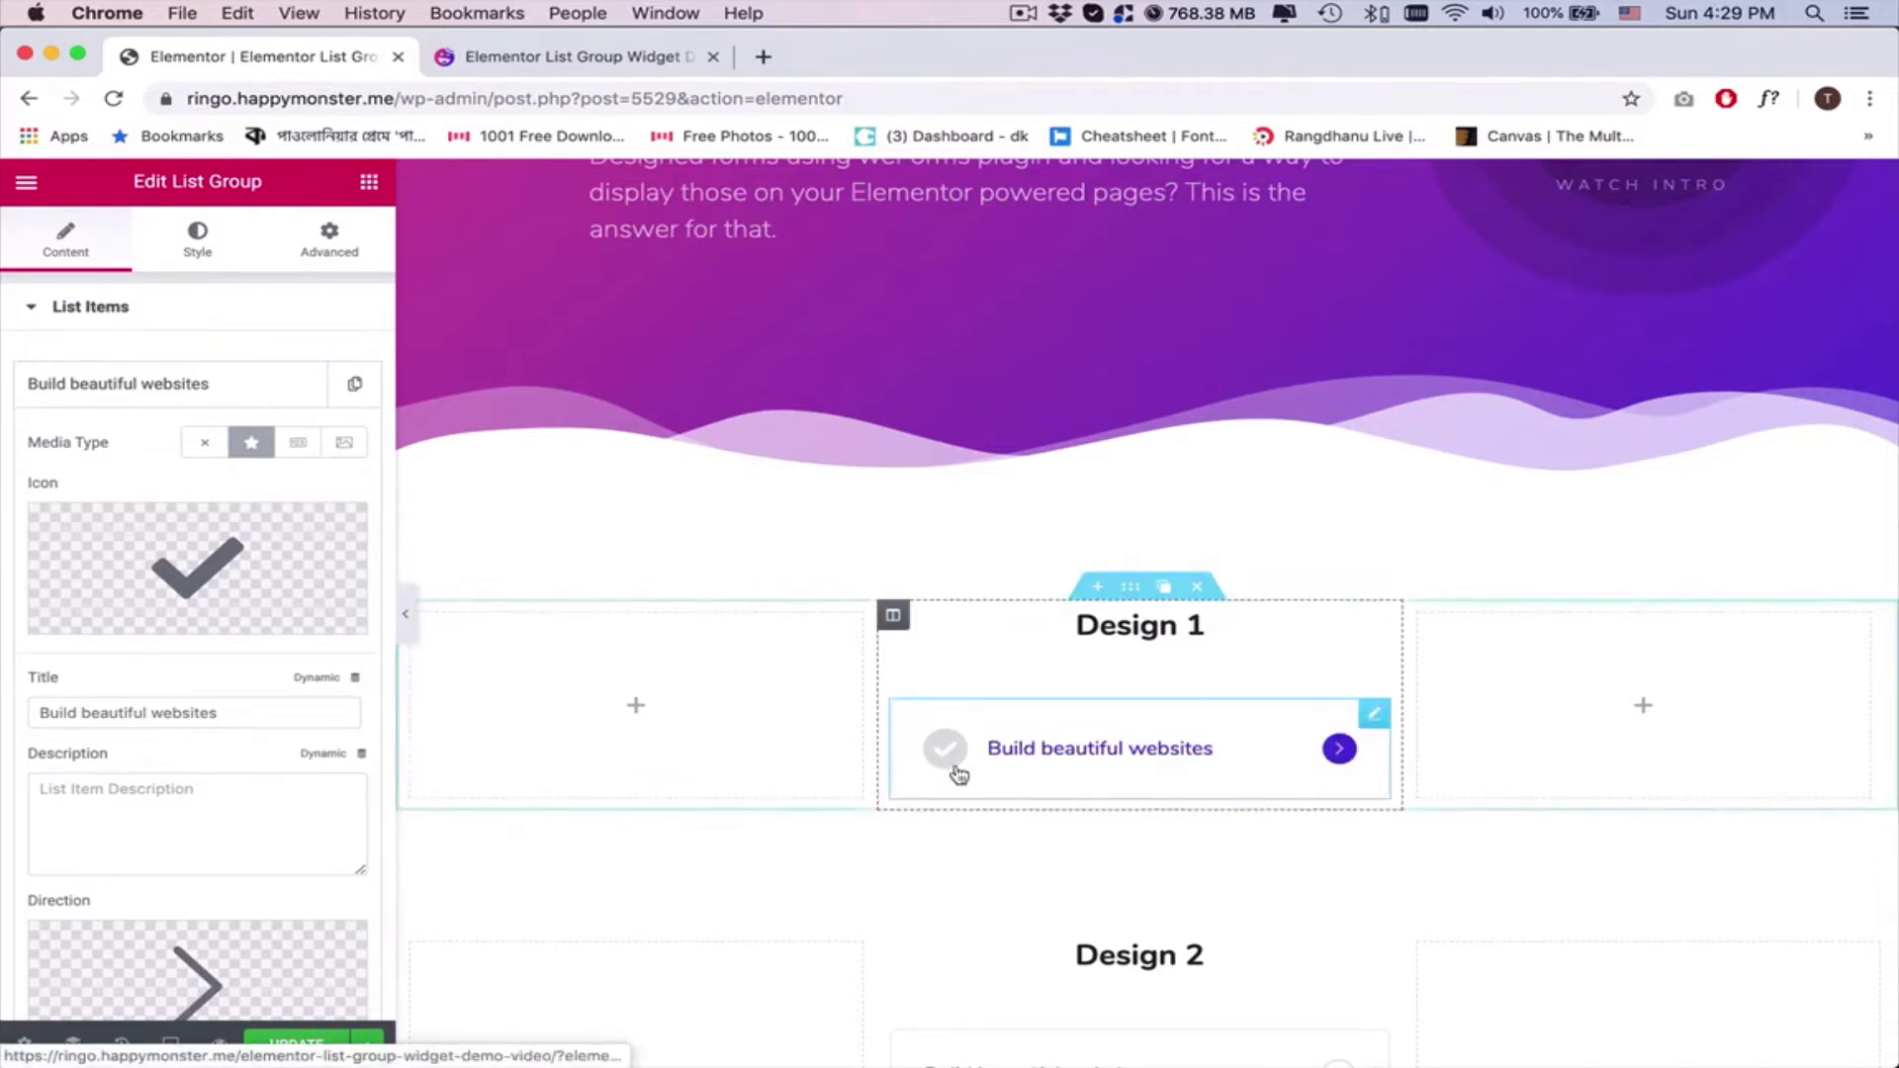
click(197, 237)
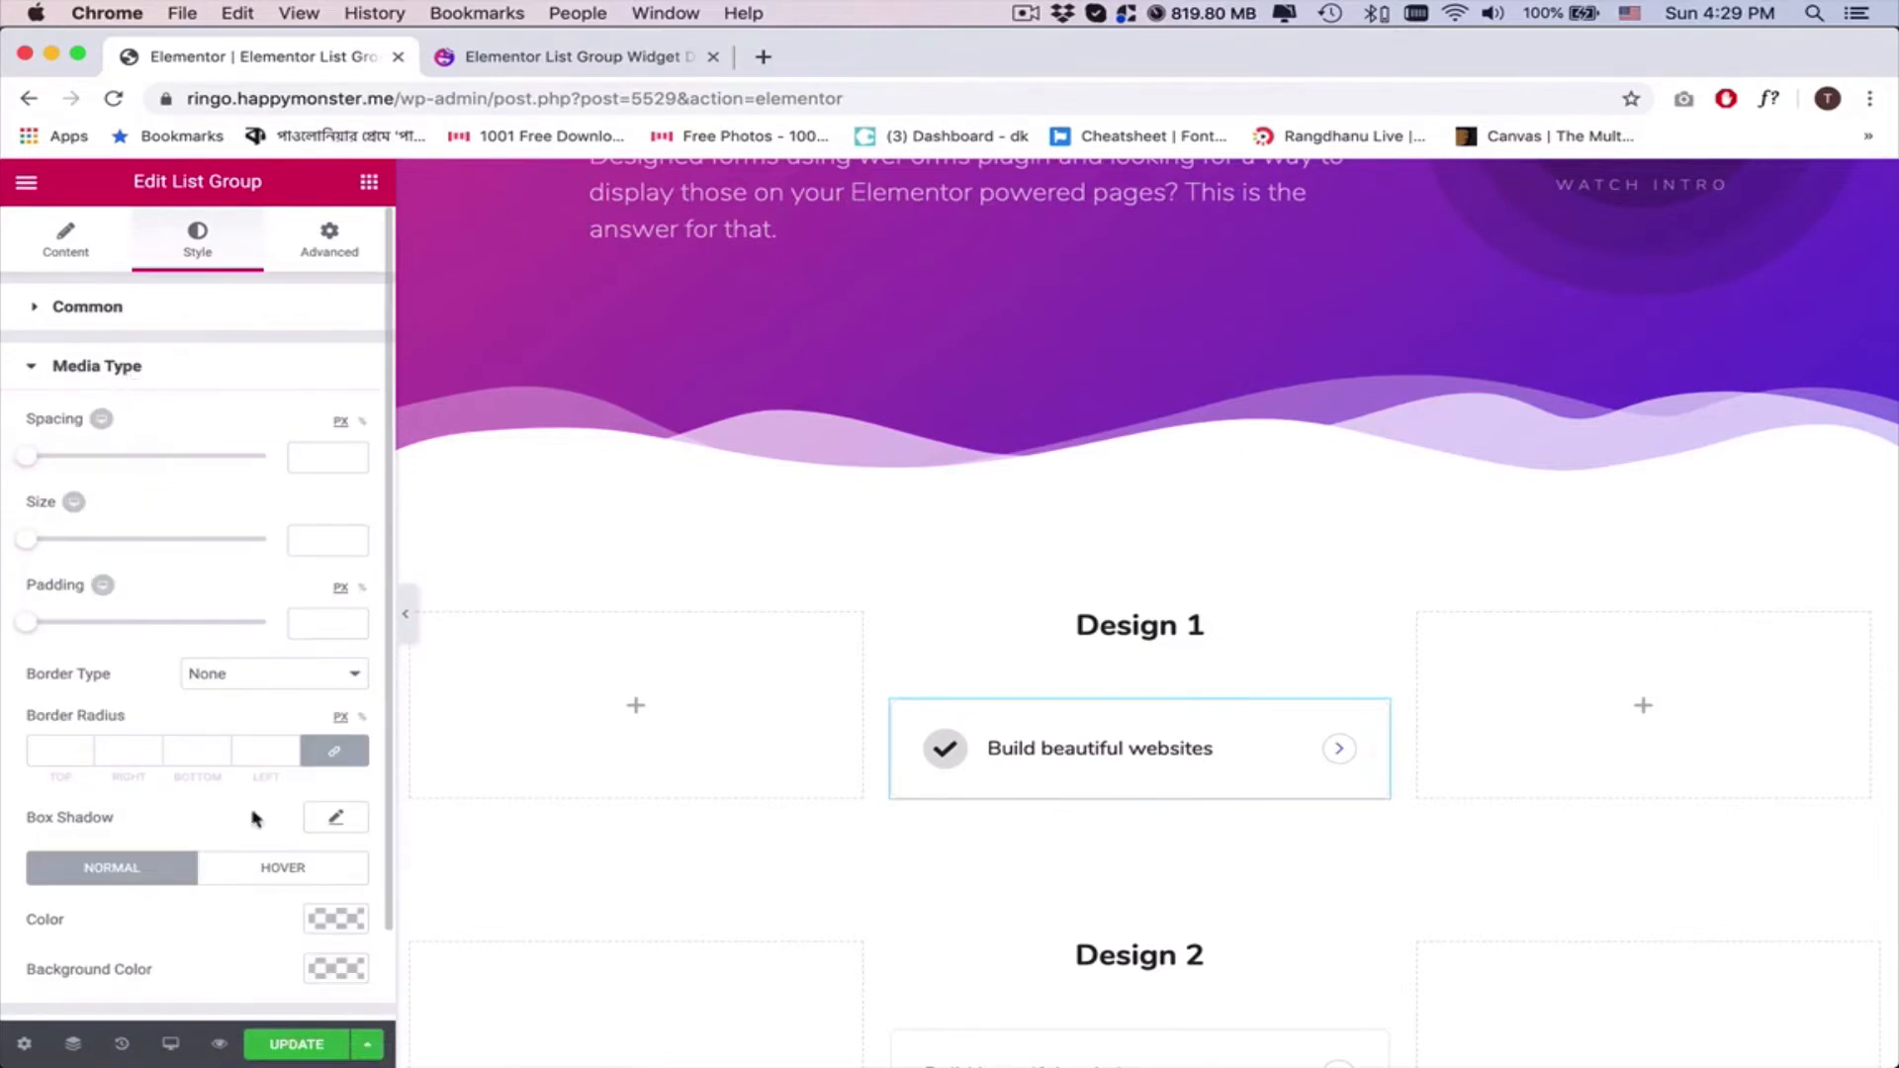
scroll(down, 3)
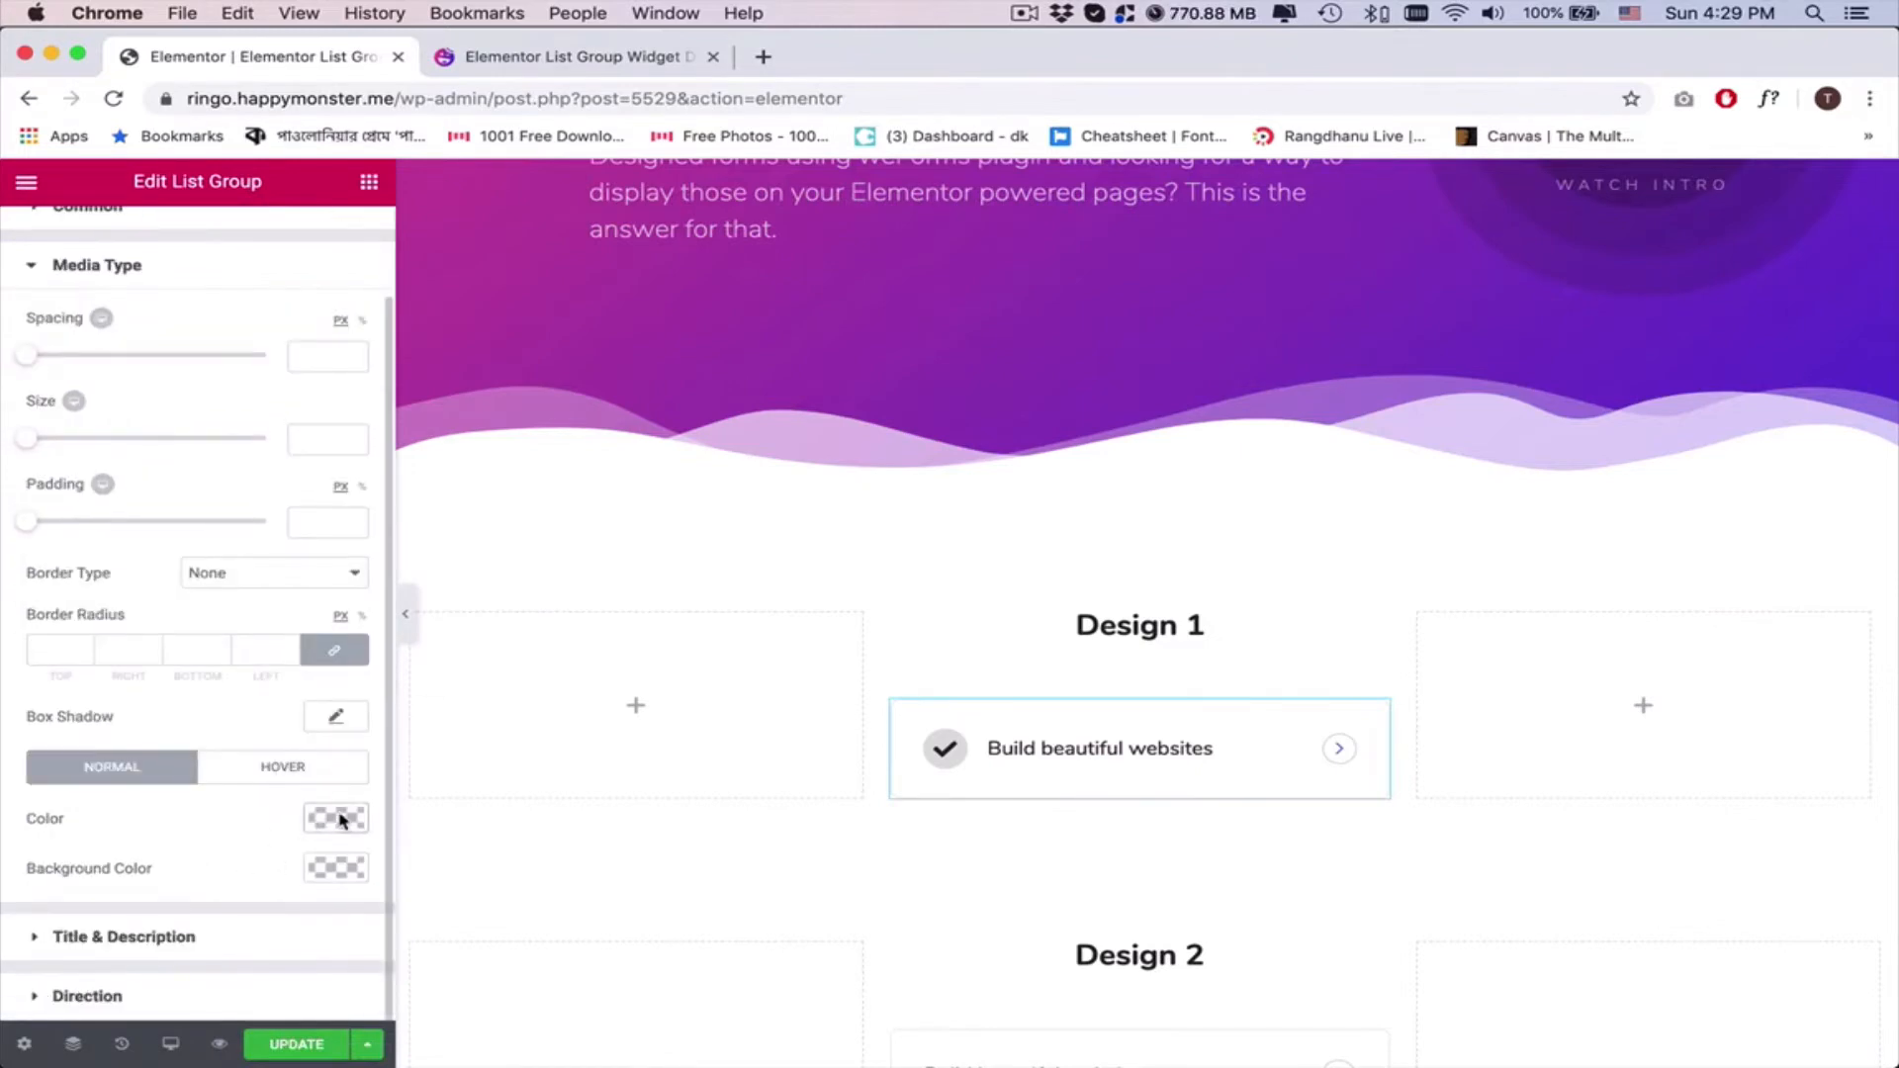
click(337, 818)
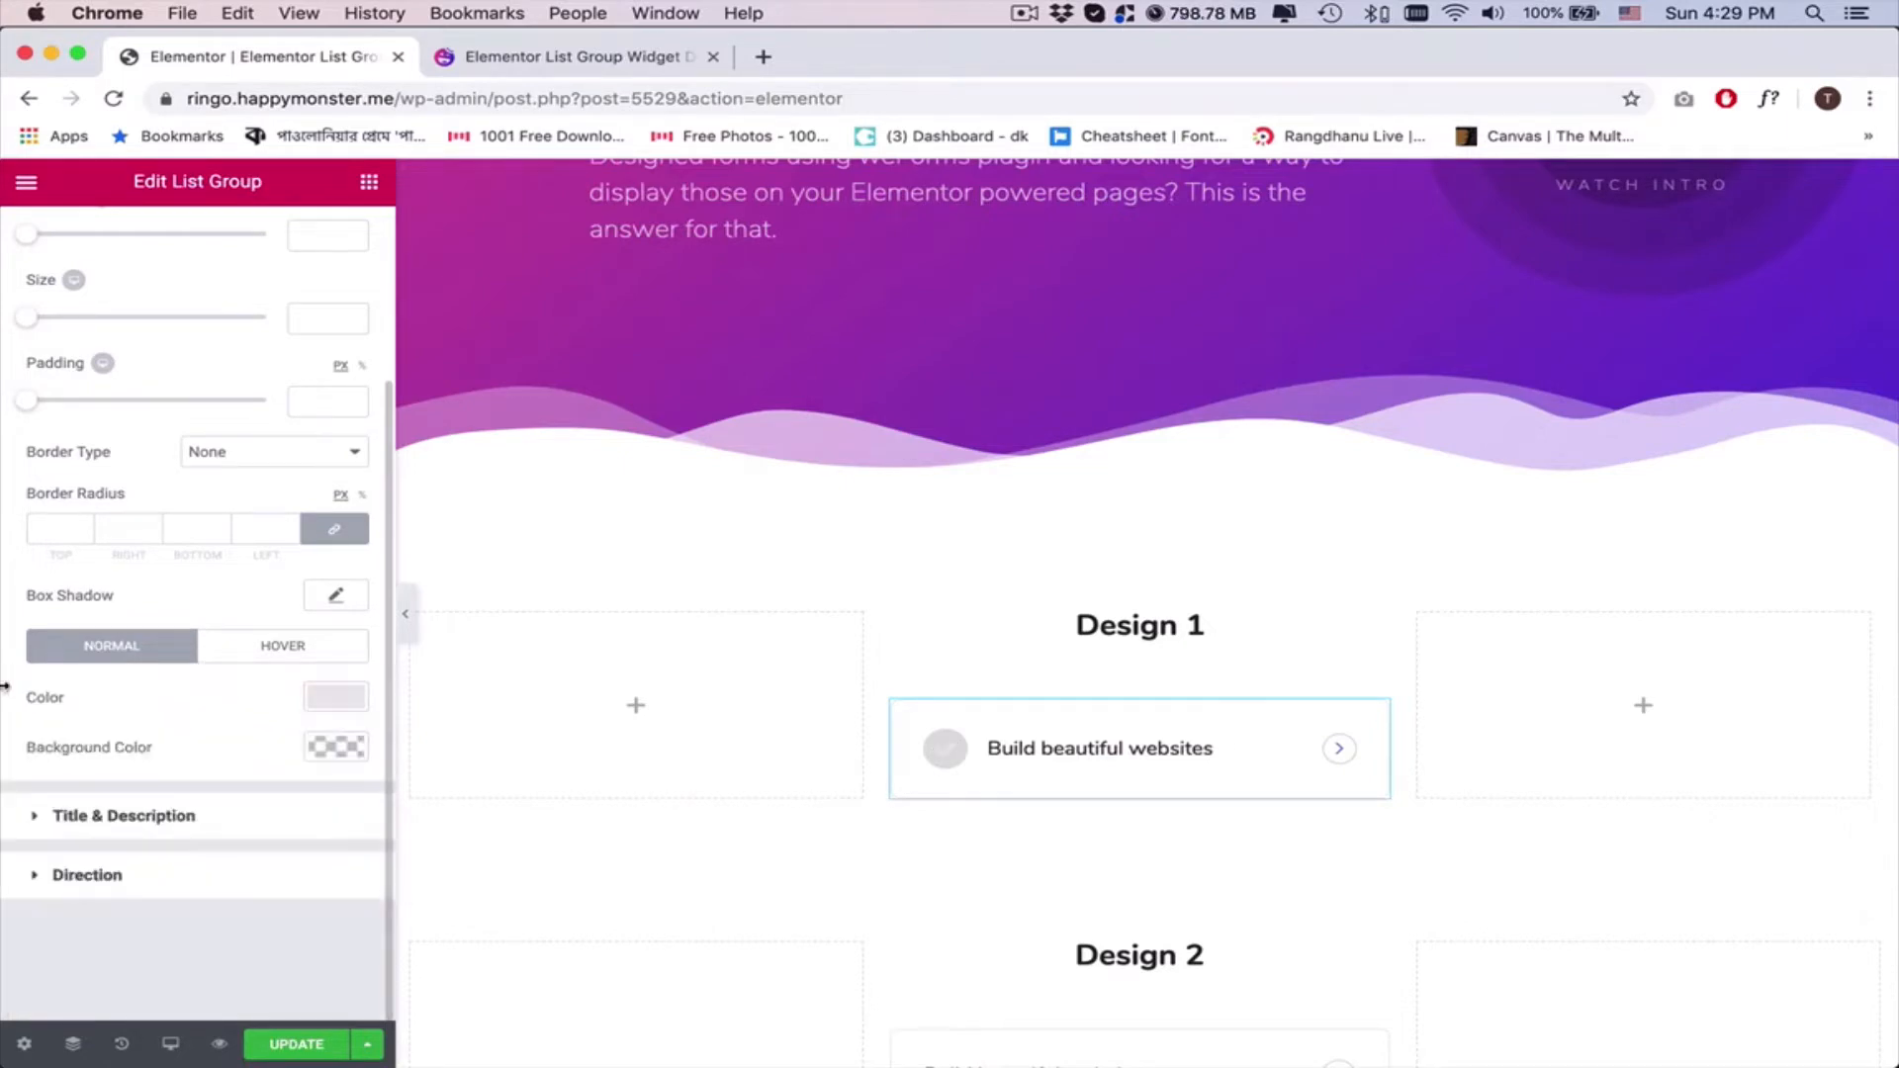
click(335, 747)
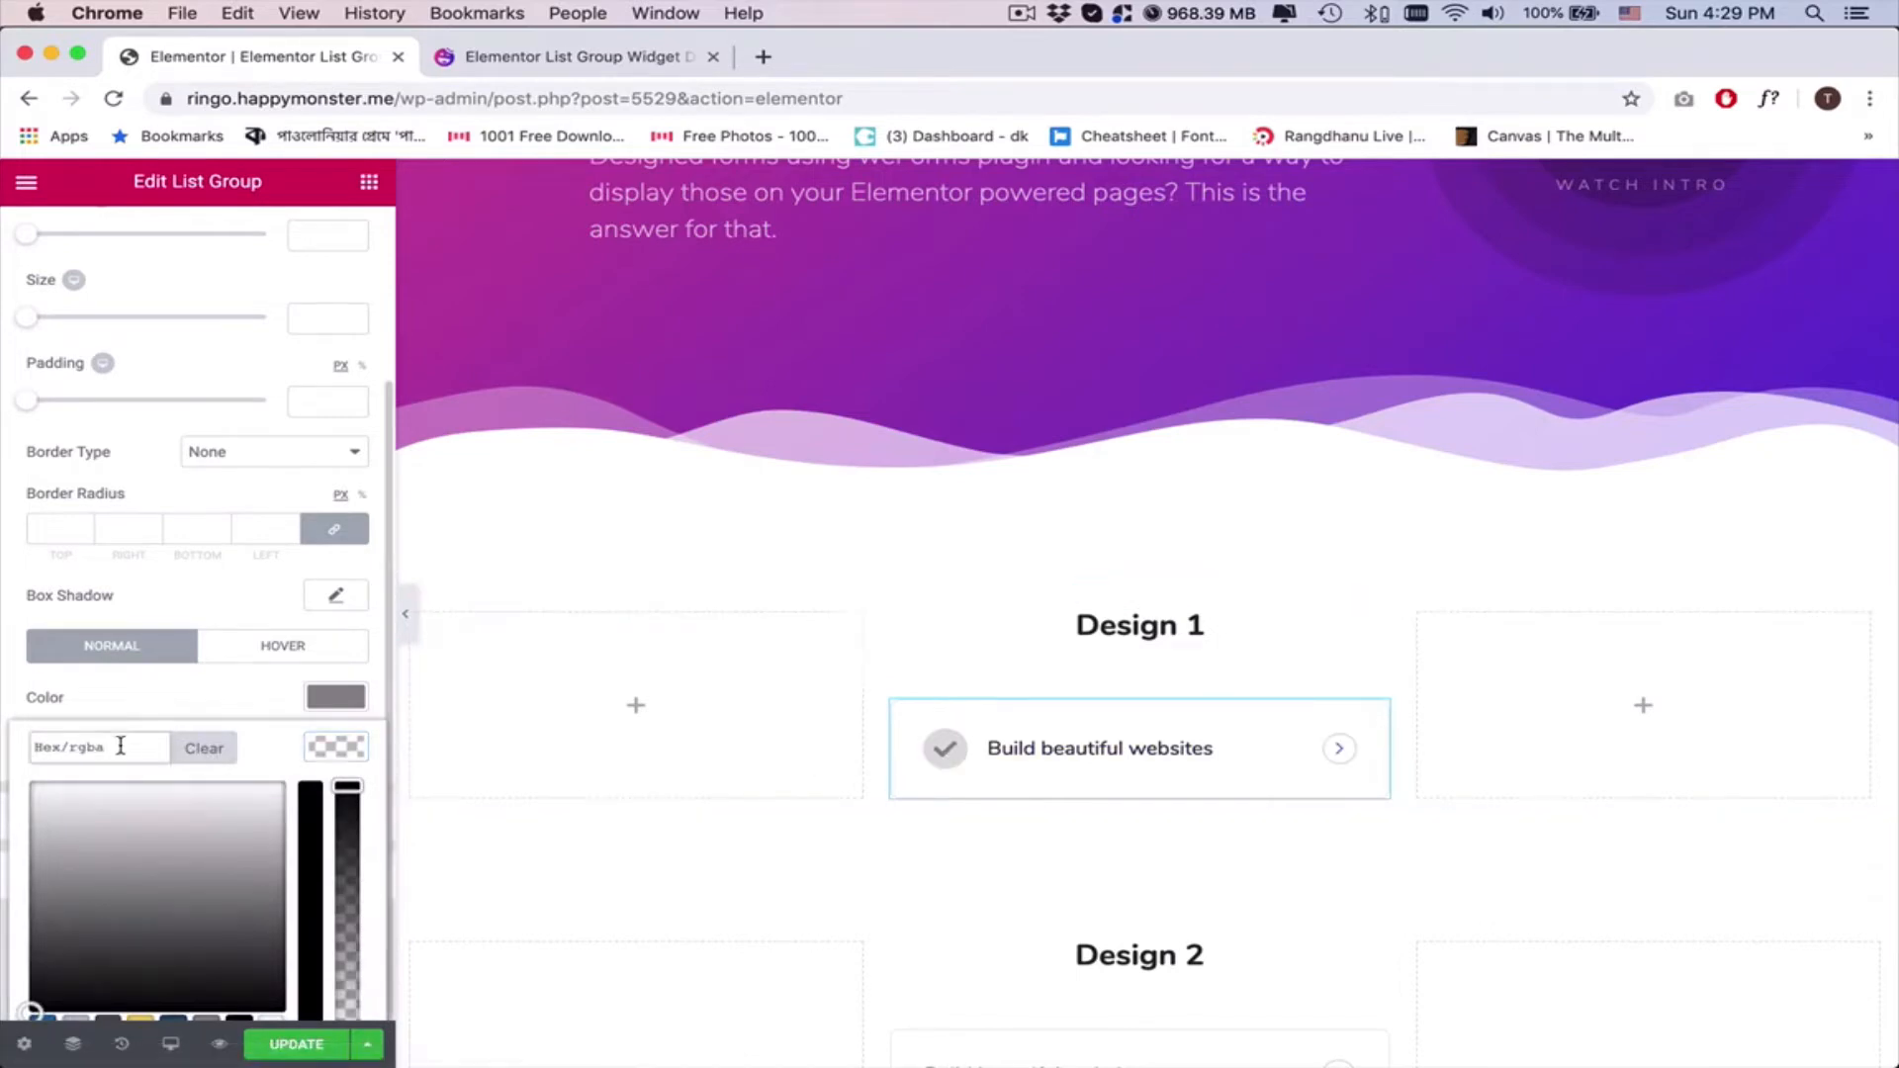
text(f5f5f5)
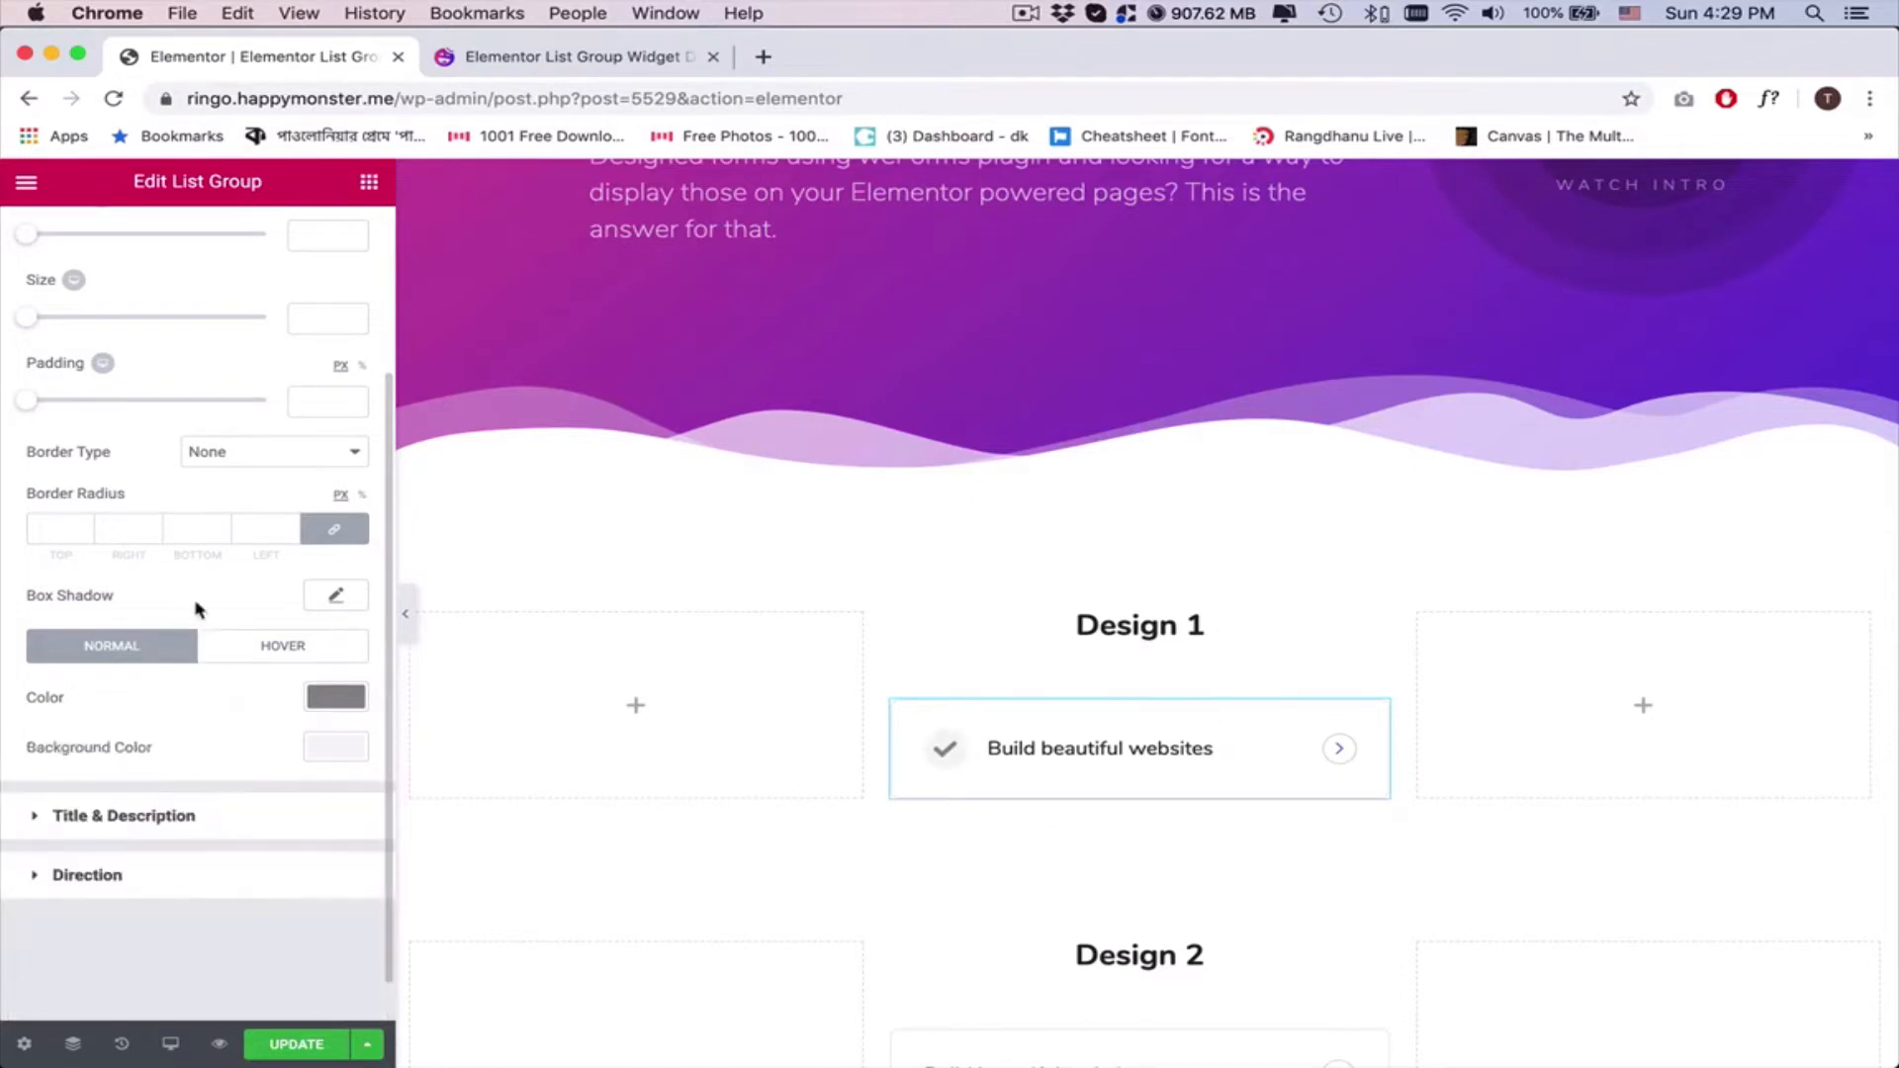
click(335, 698)
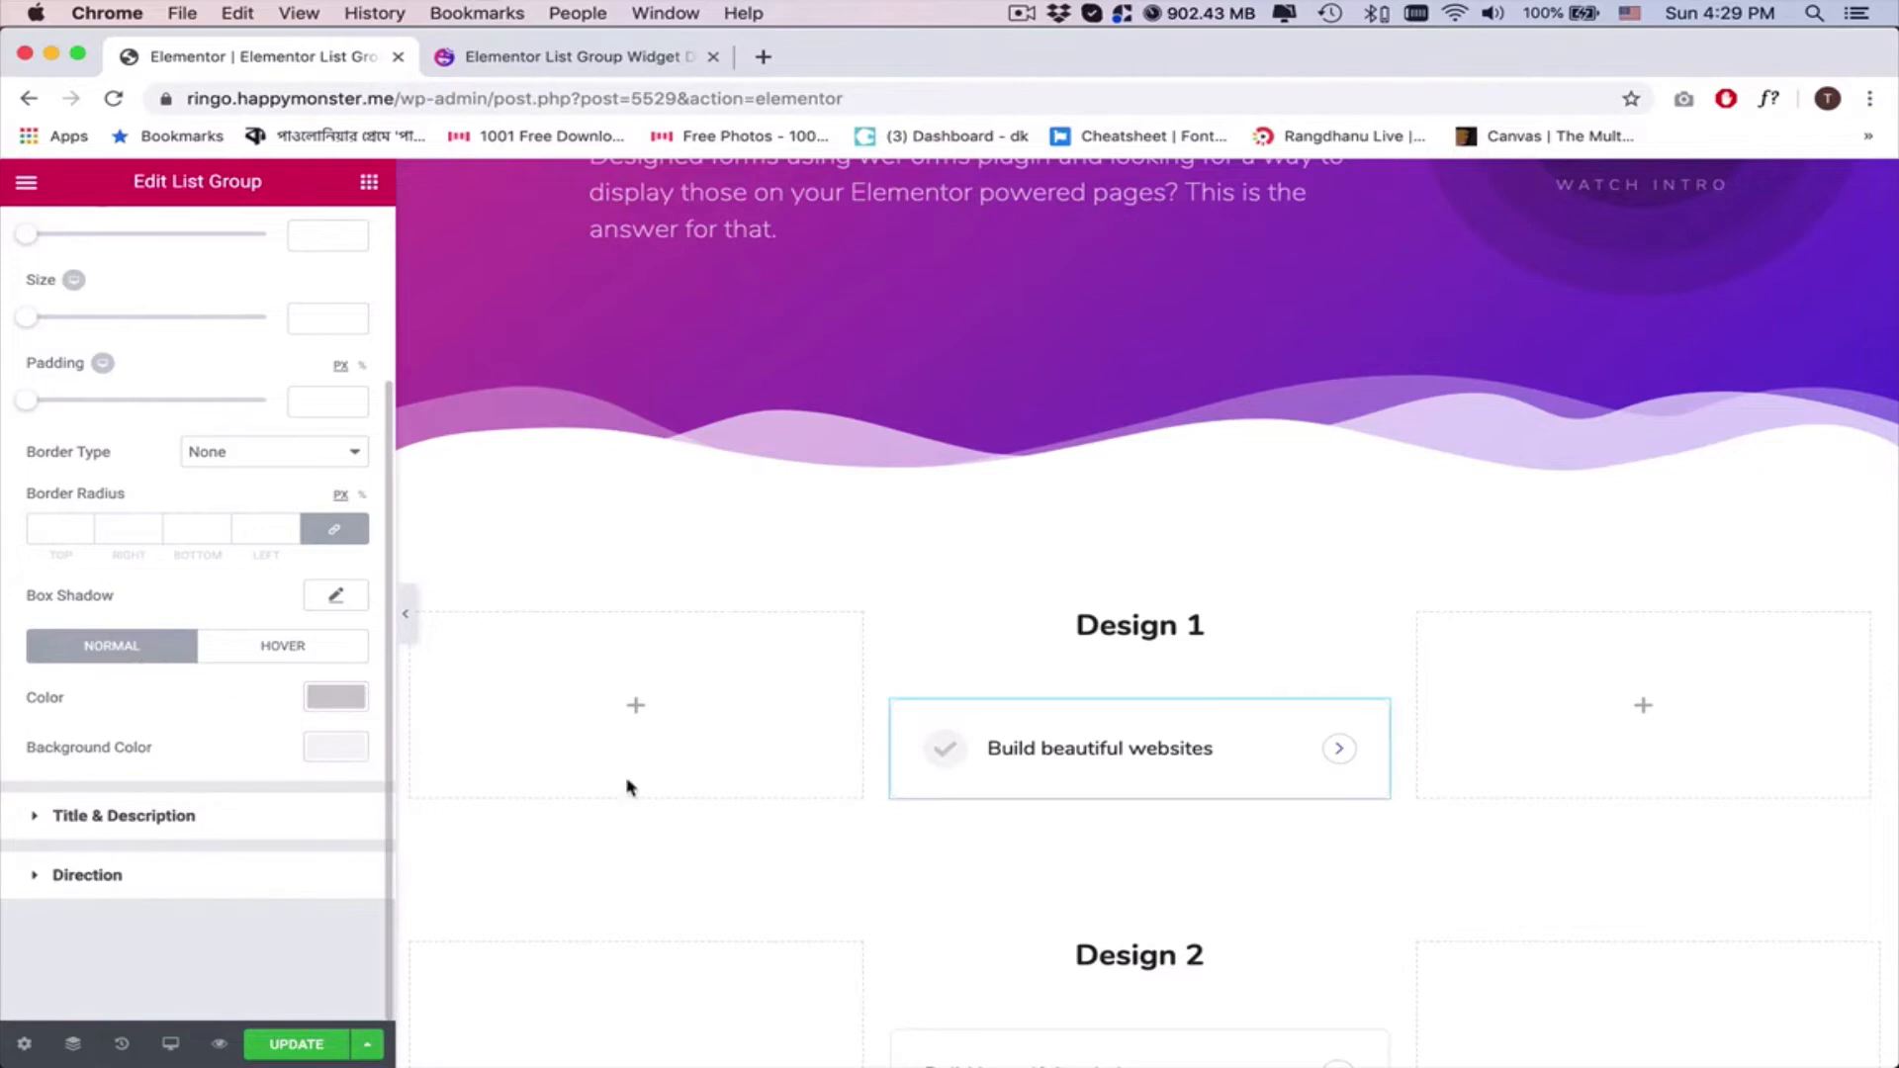
mouse_move(281, 653)
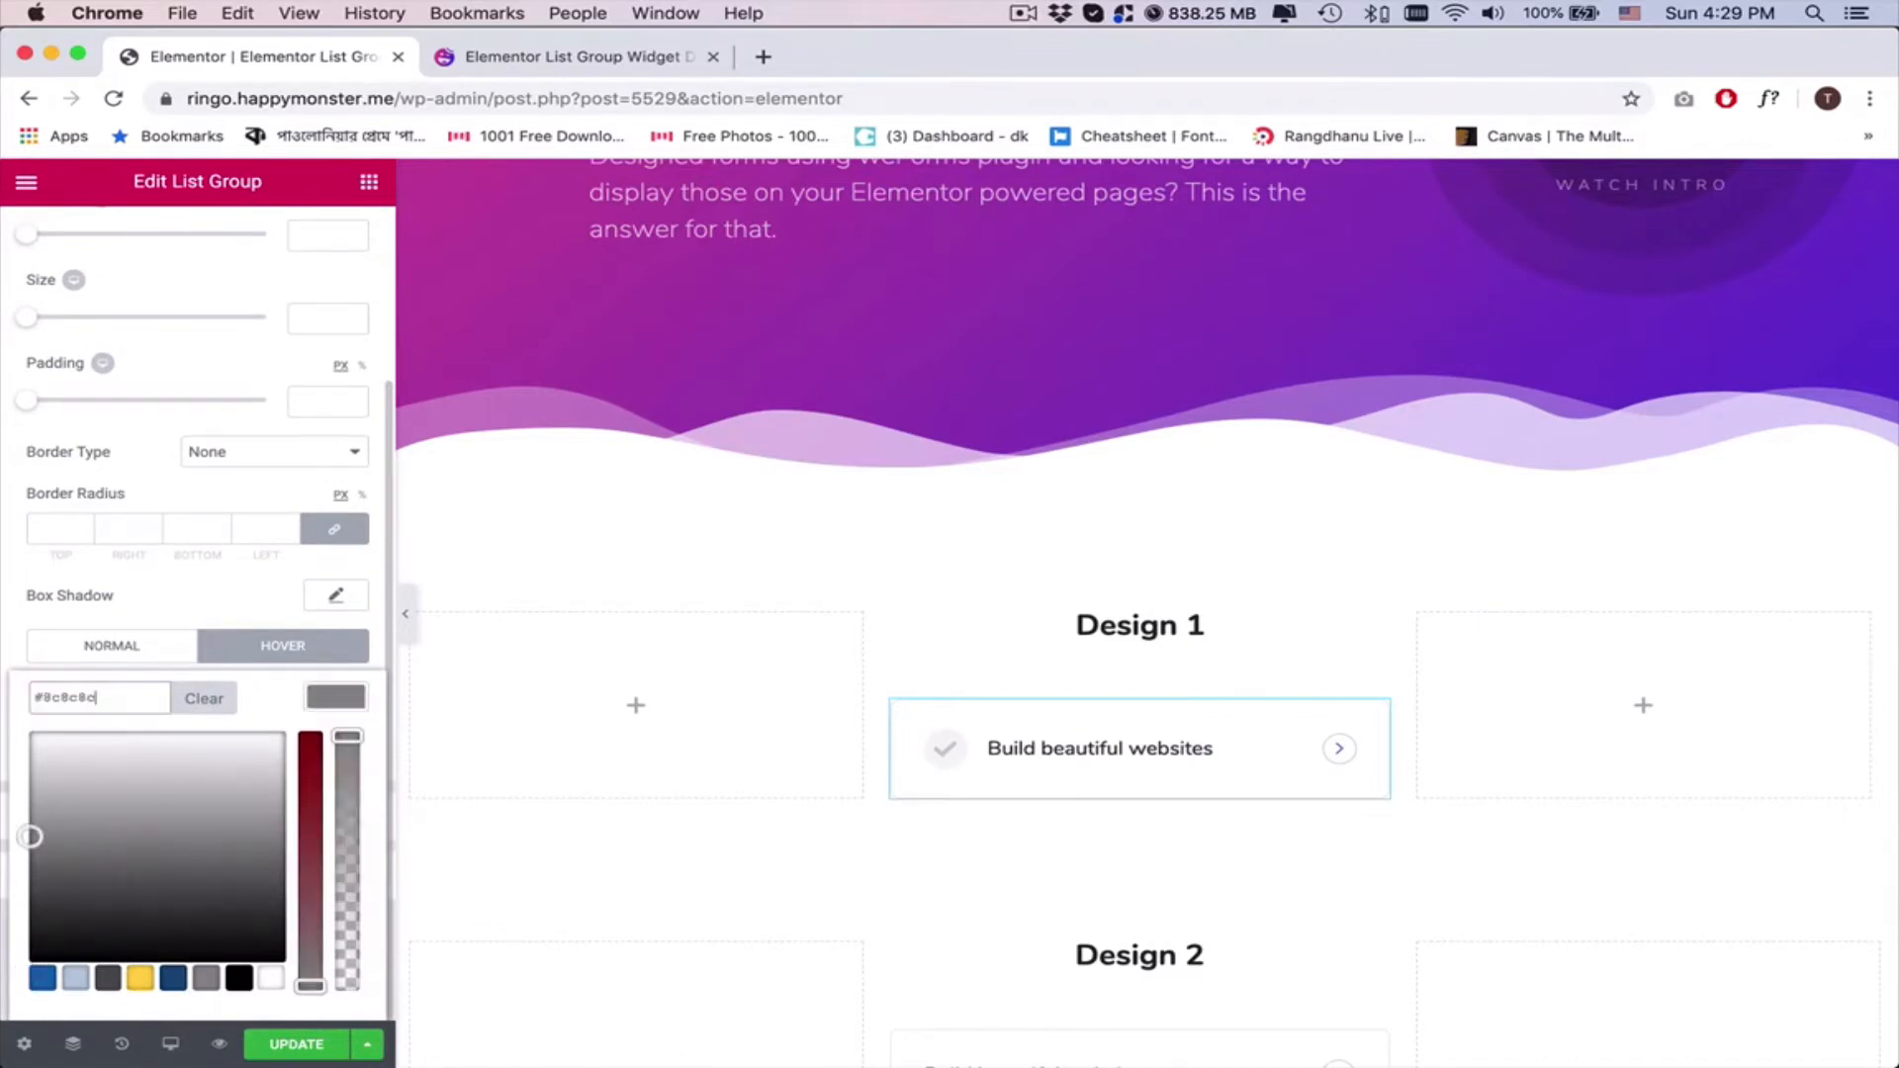
click(336, 698)
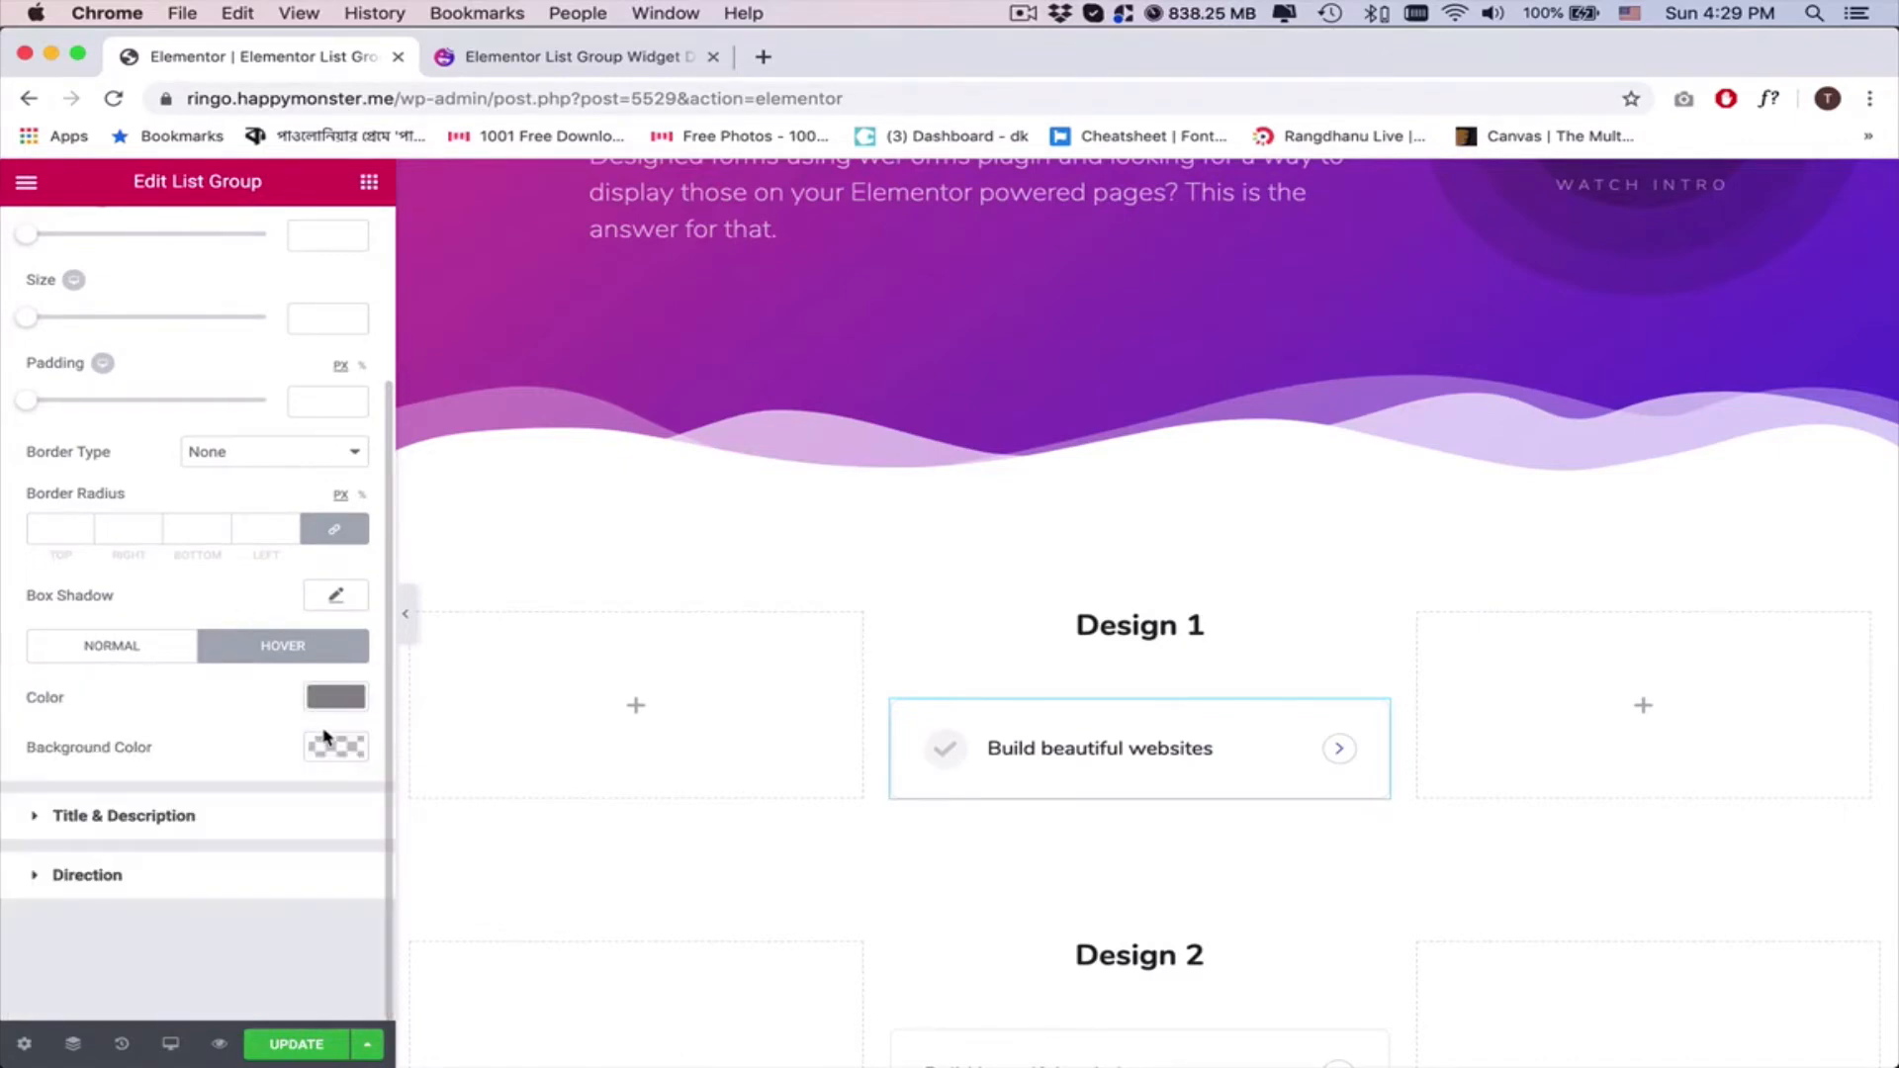
click(335, 747)
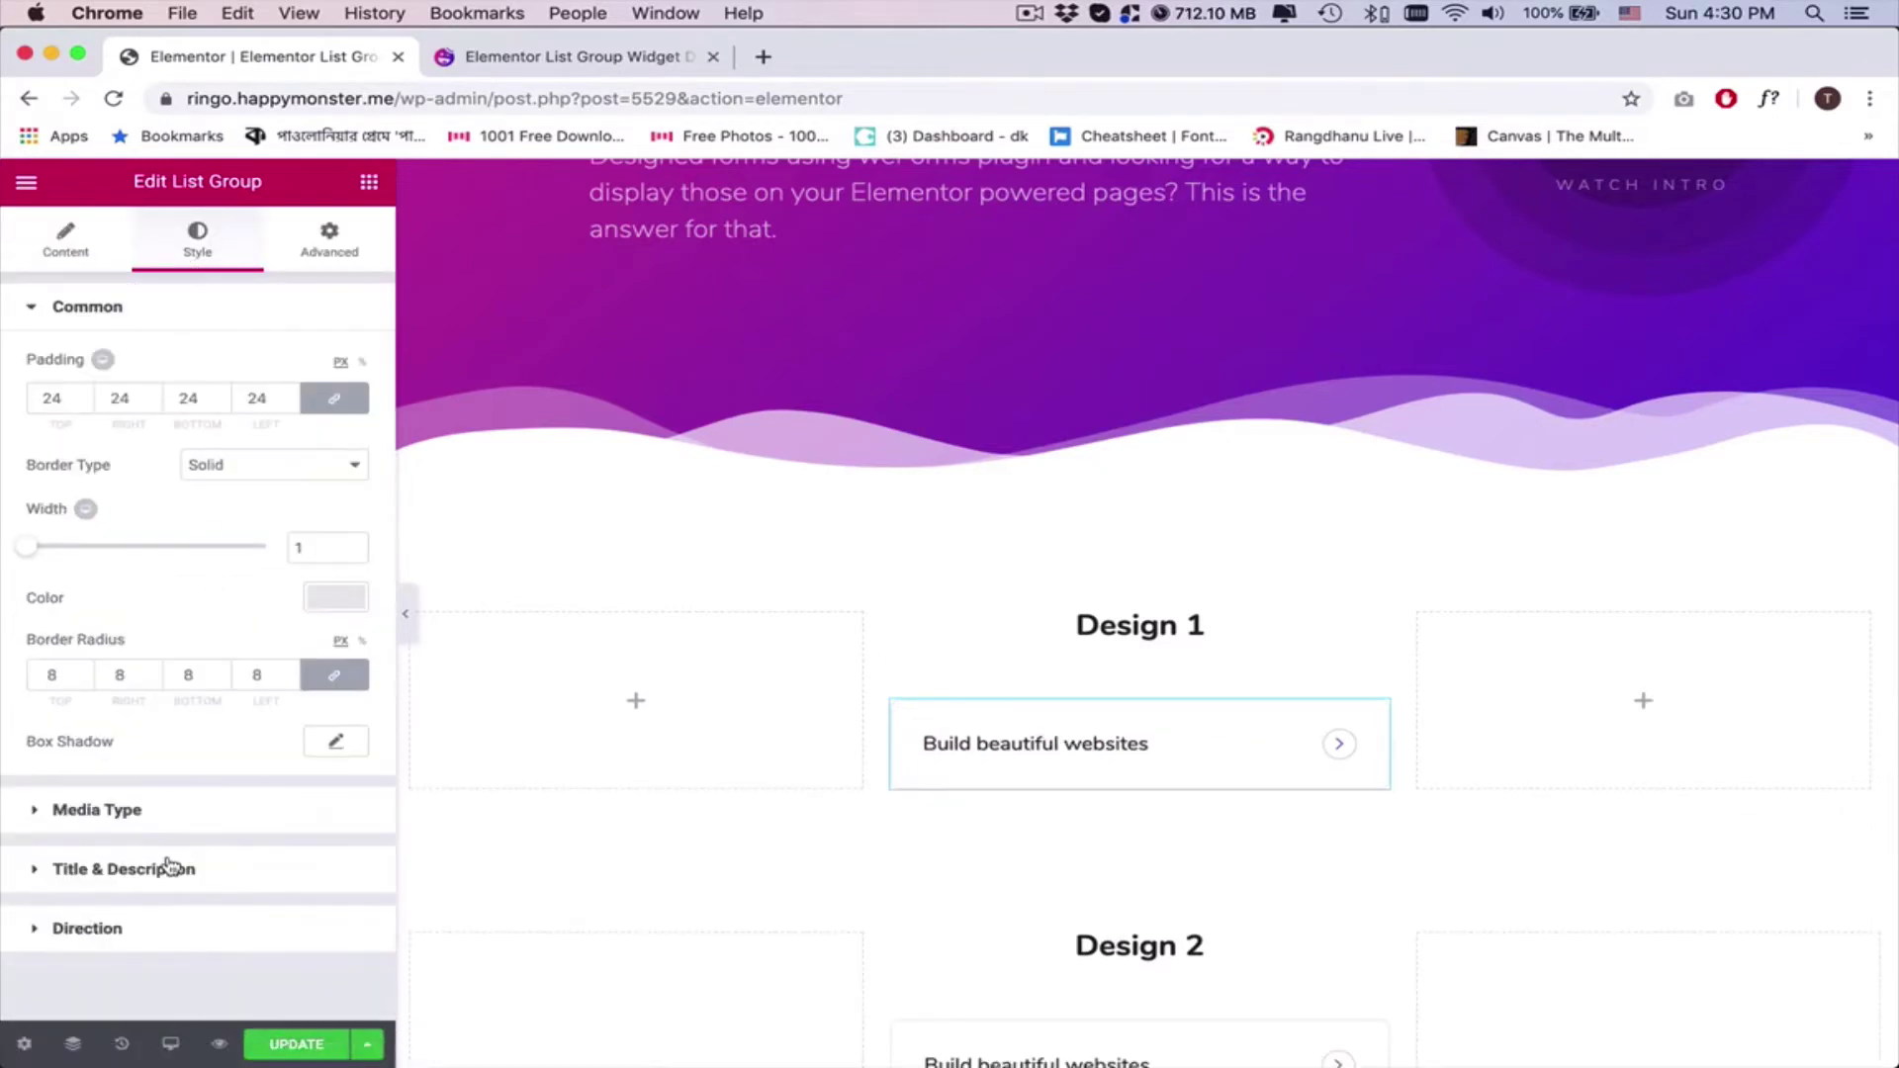
Set the item title to 17 px with a purple hover link colour
click(120, 869)
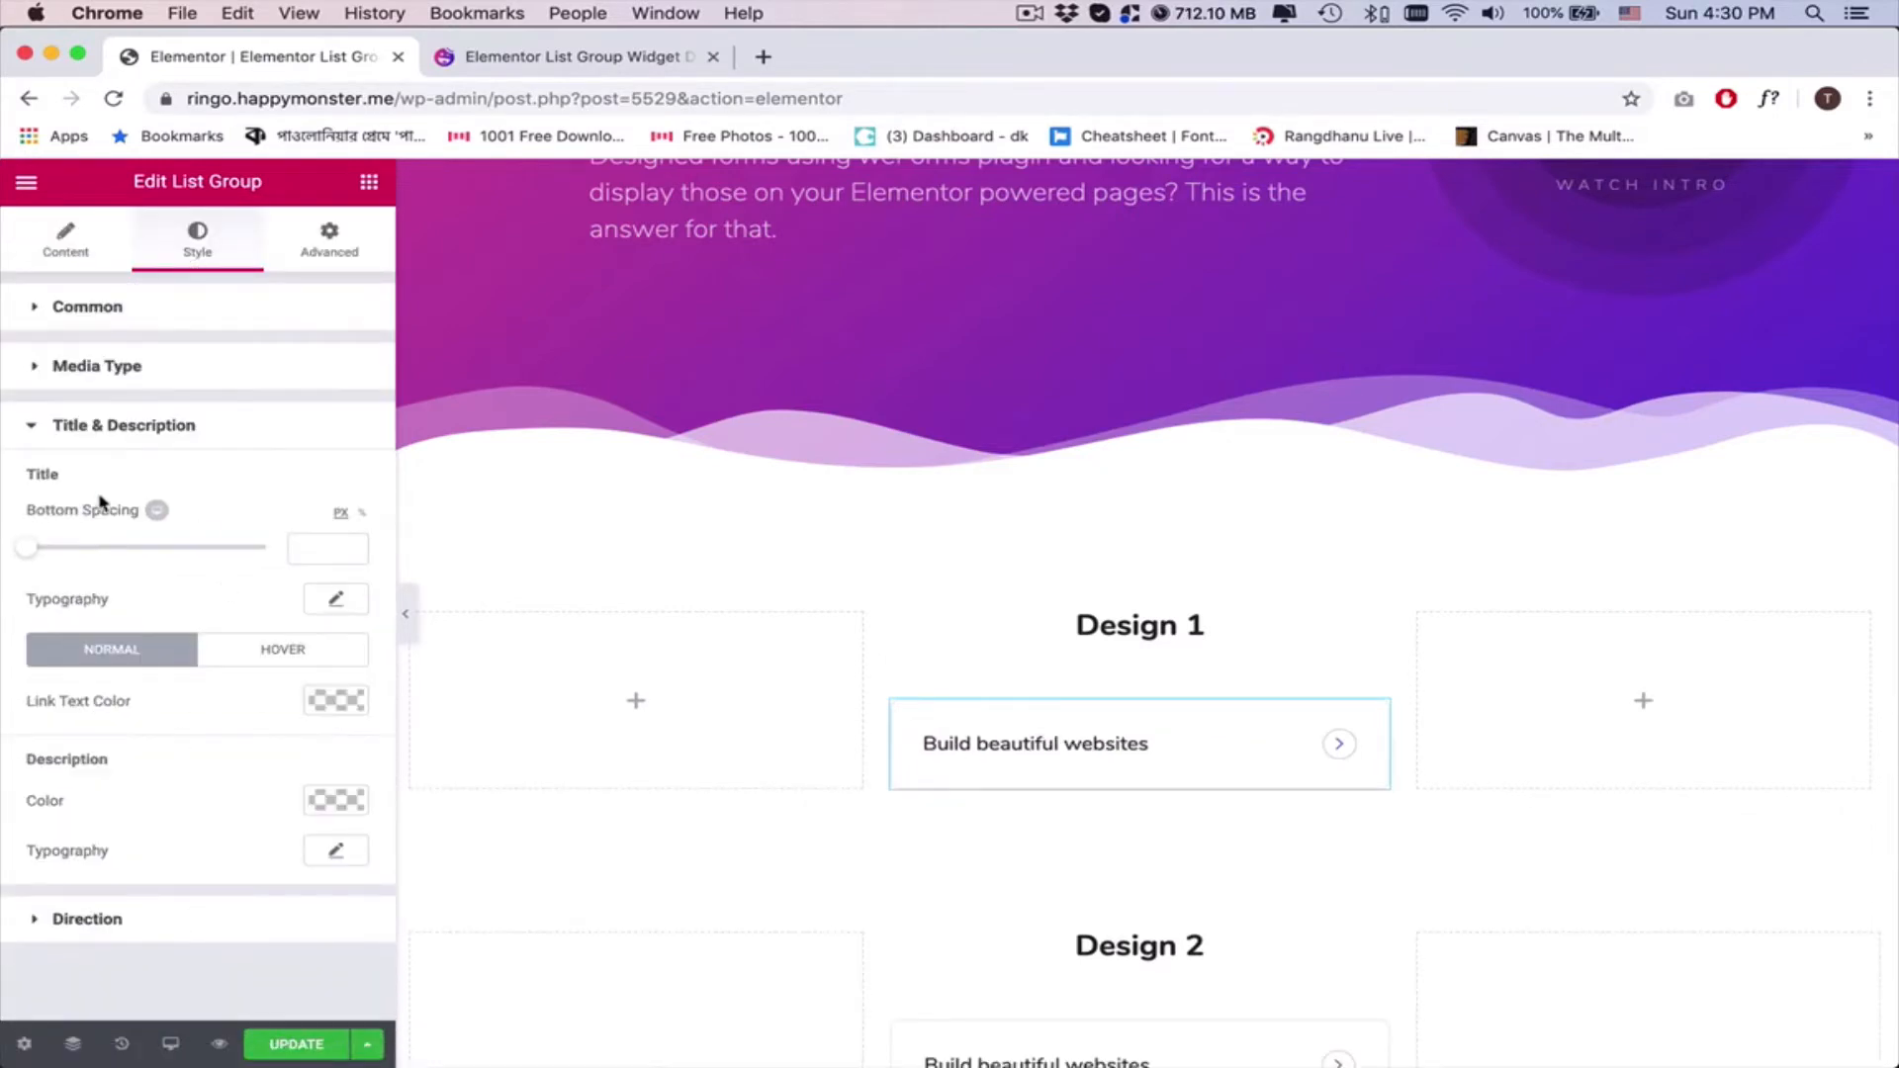
click(336, 599)
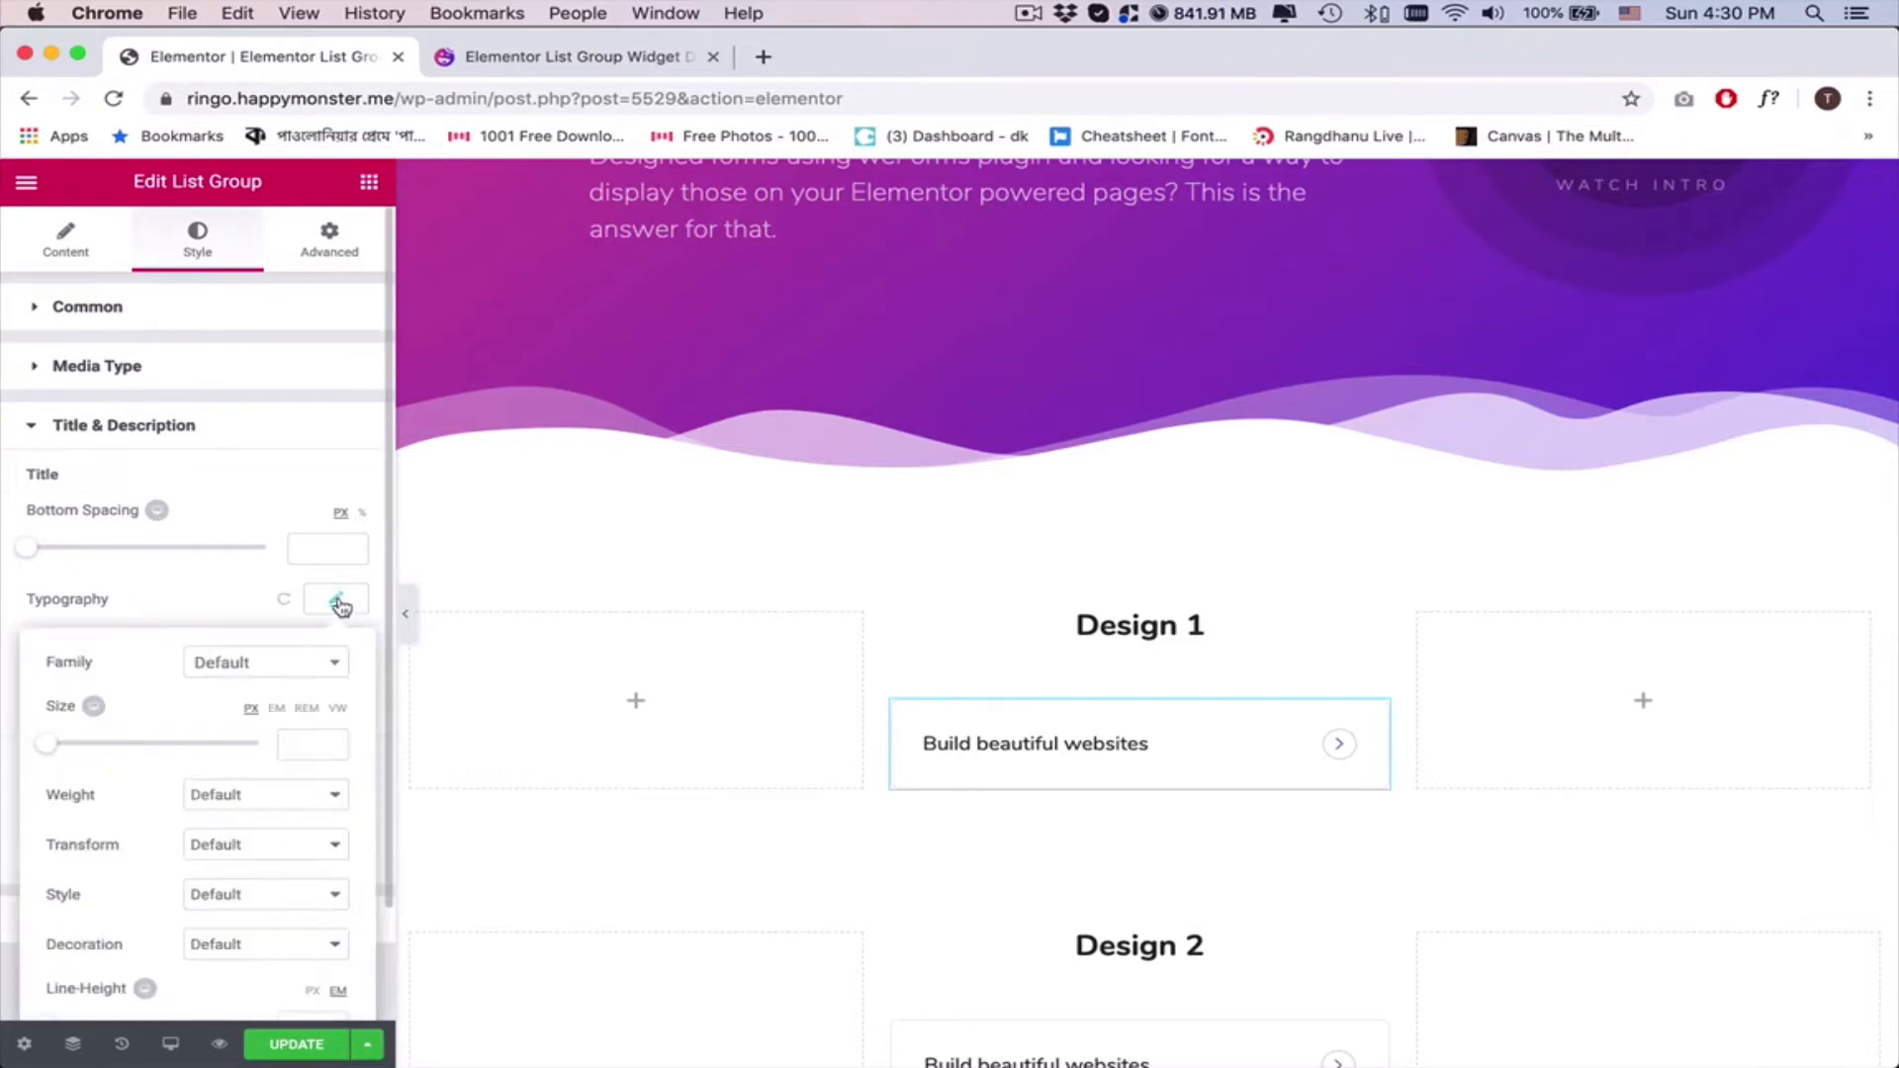
drag(46, 742, 66, 743)
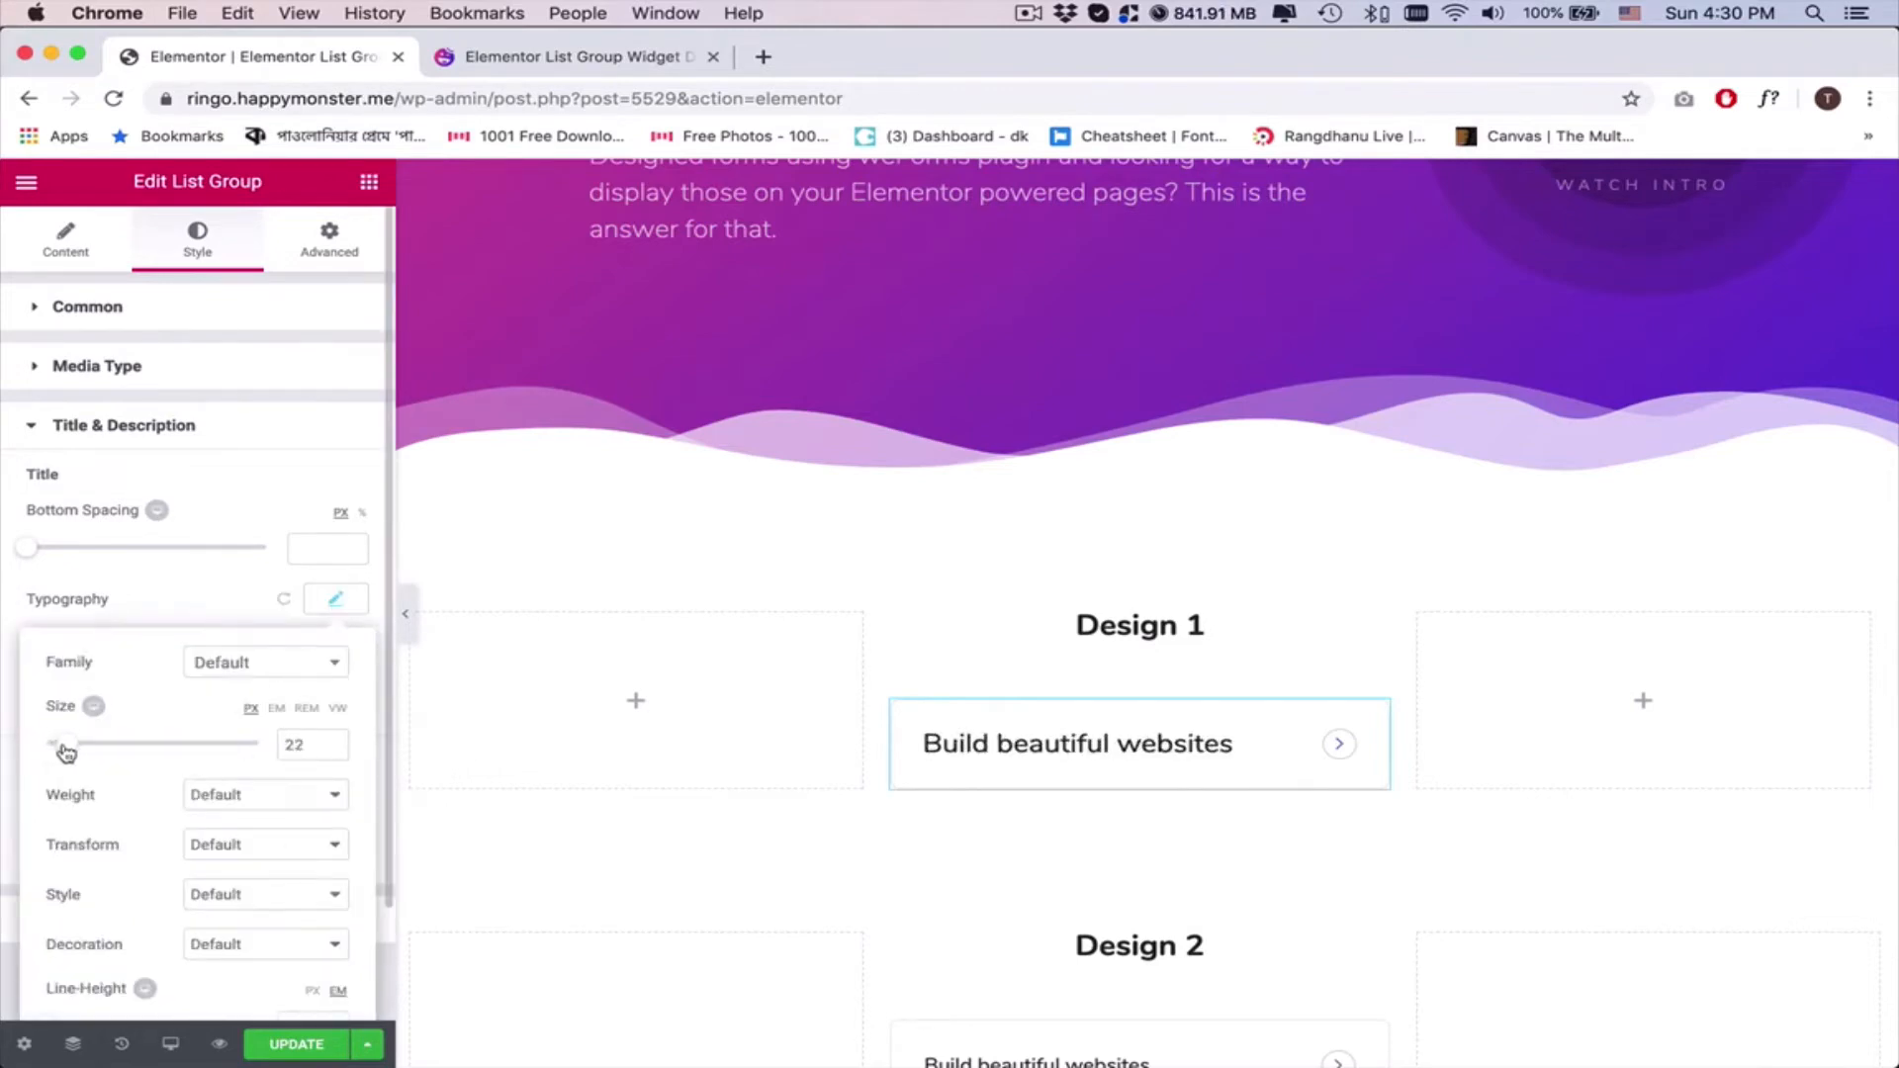
click(306, 744)
text(17)
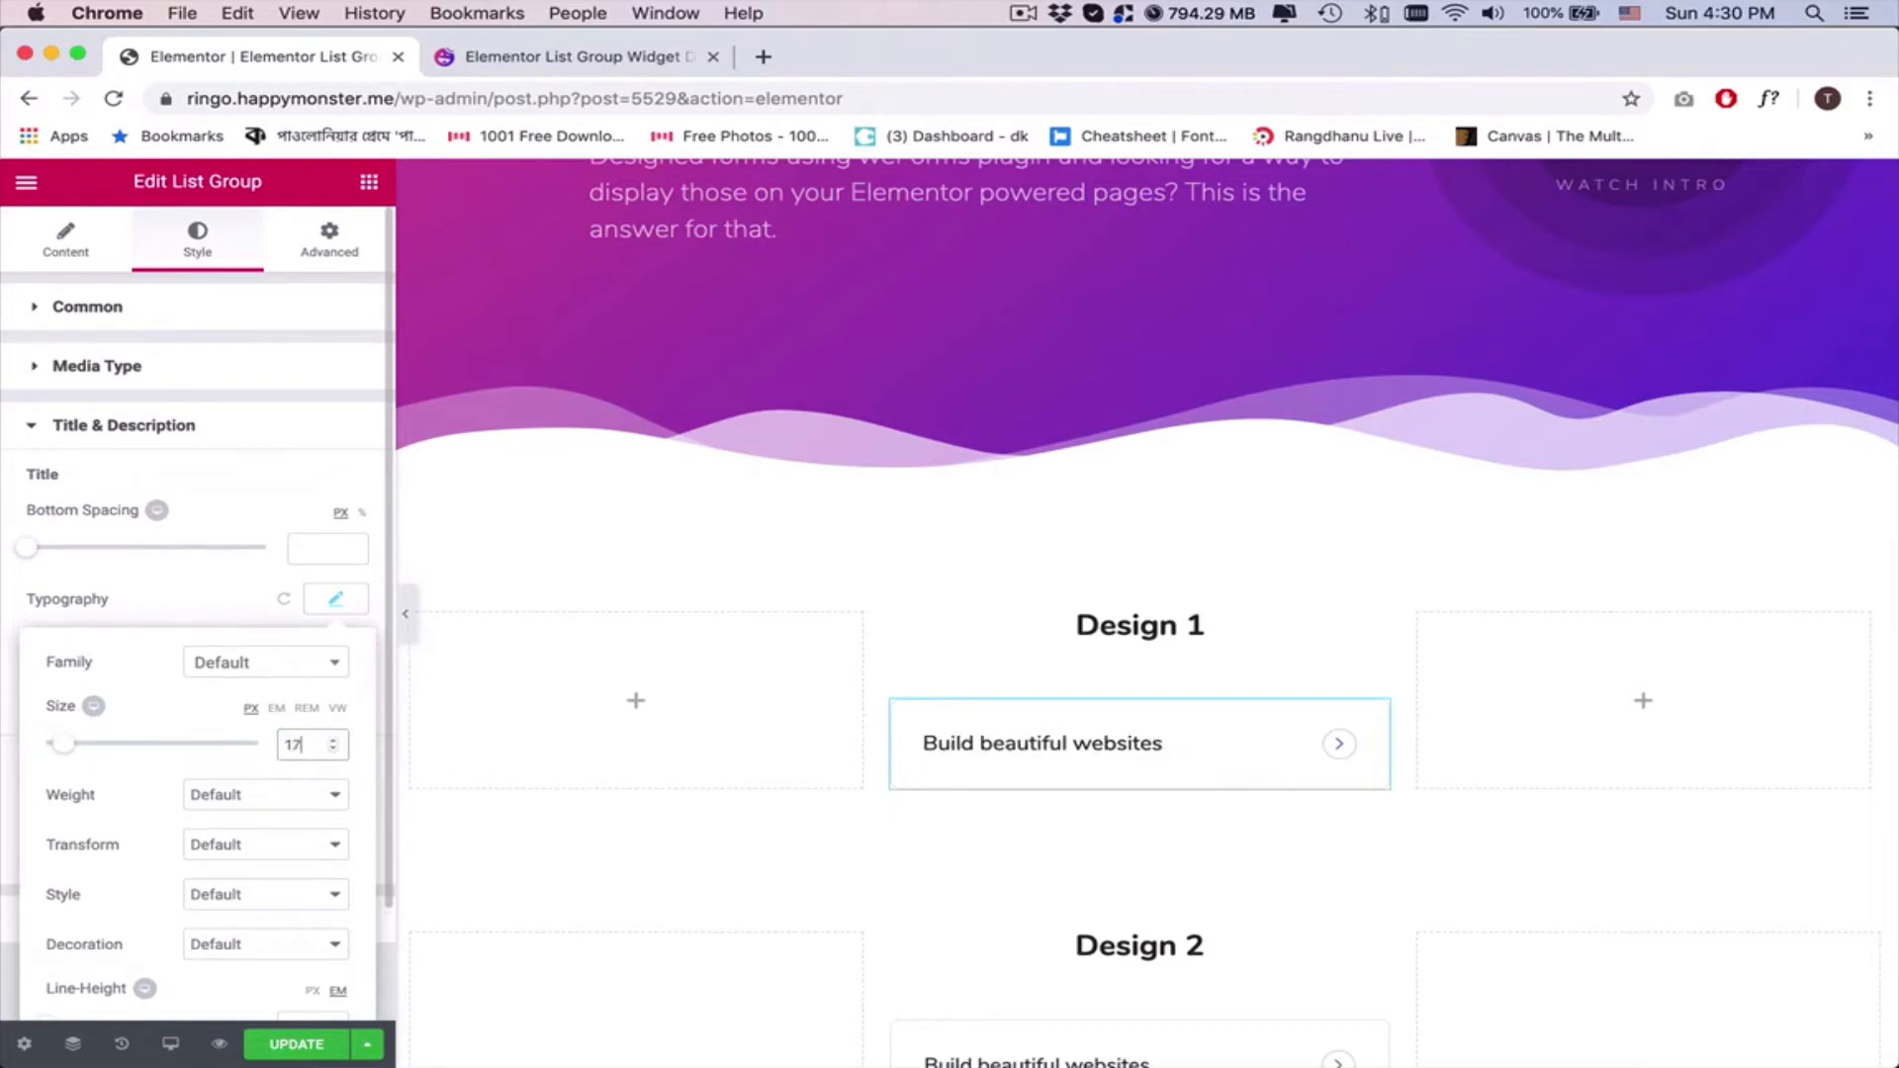
click(335, 598)
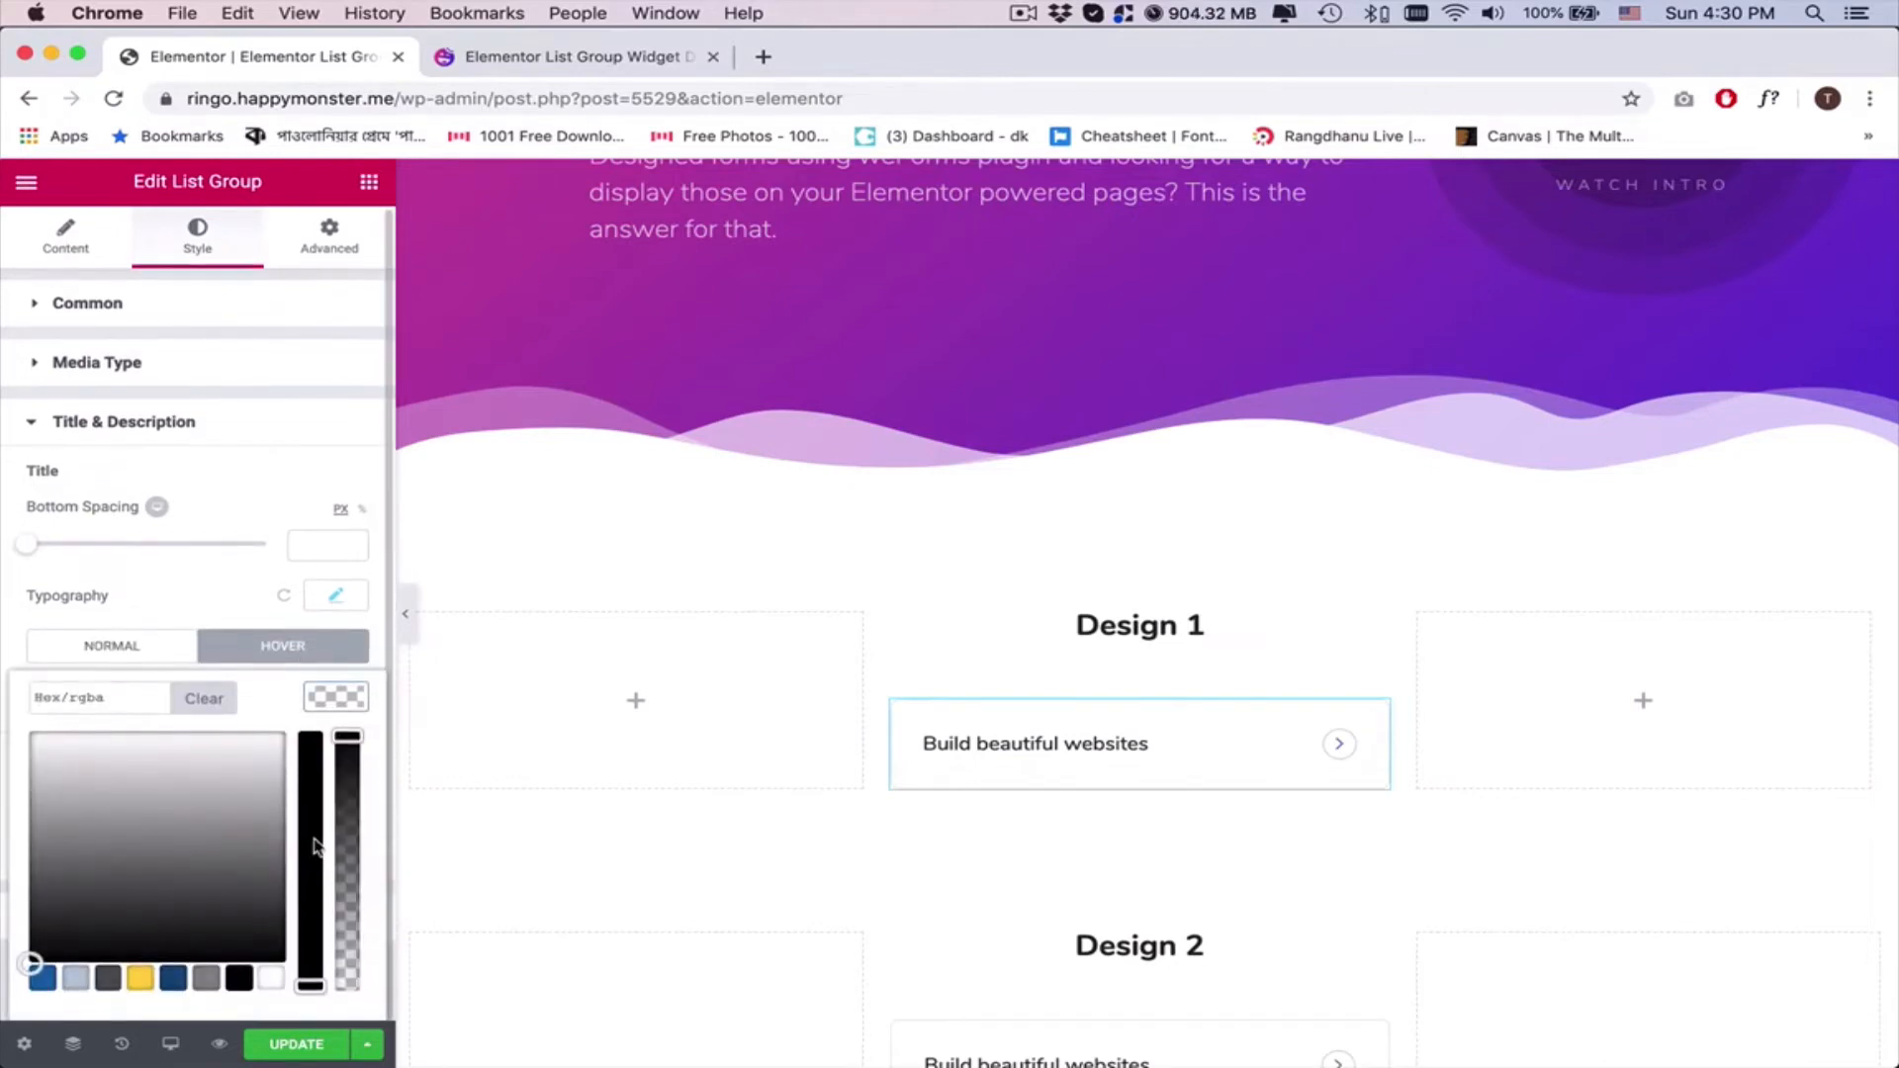
click(213, 753)
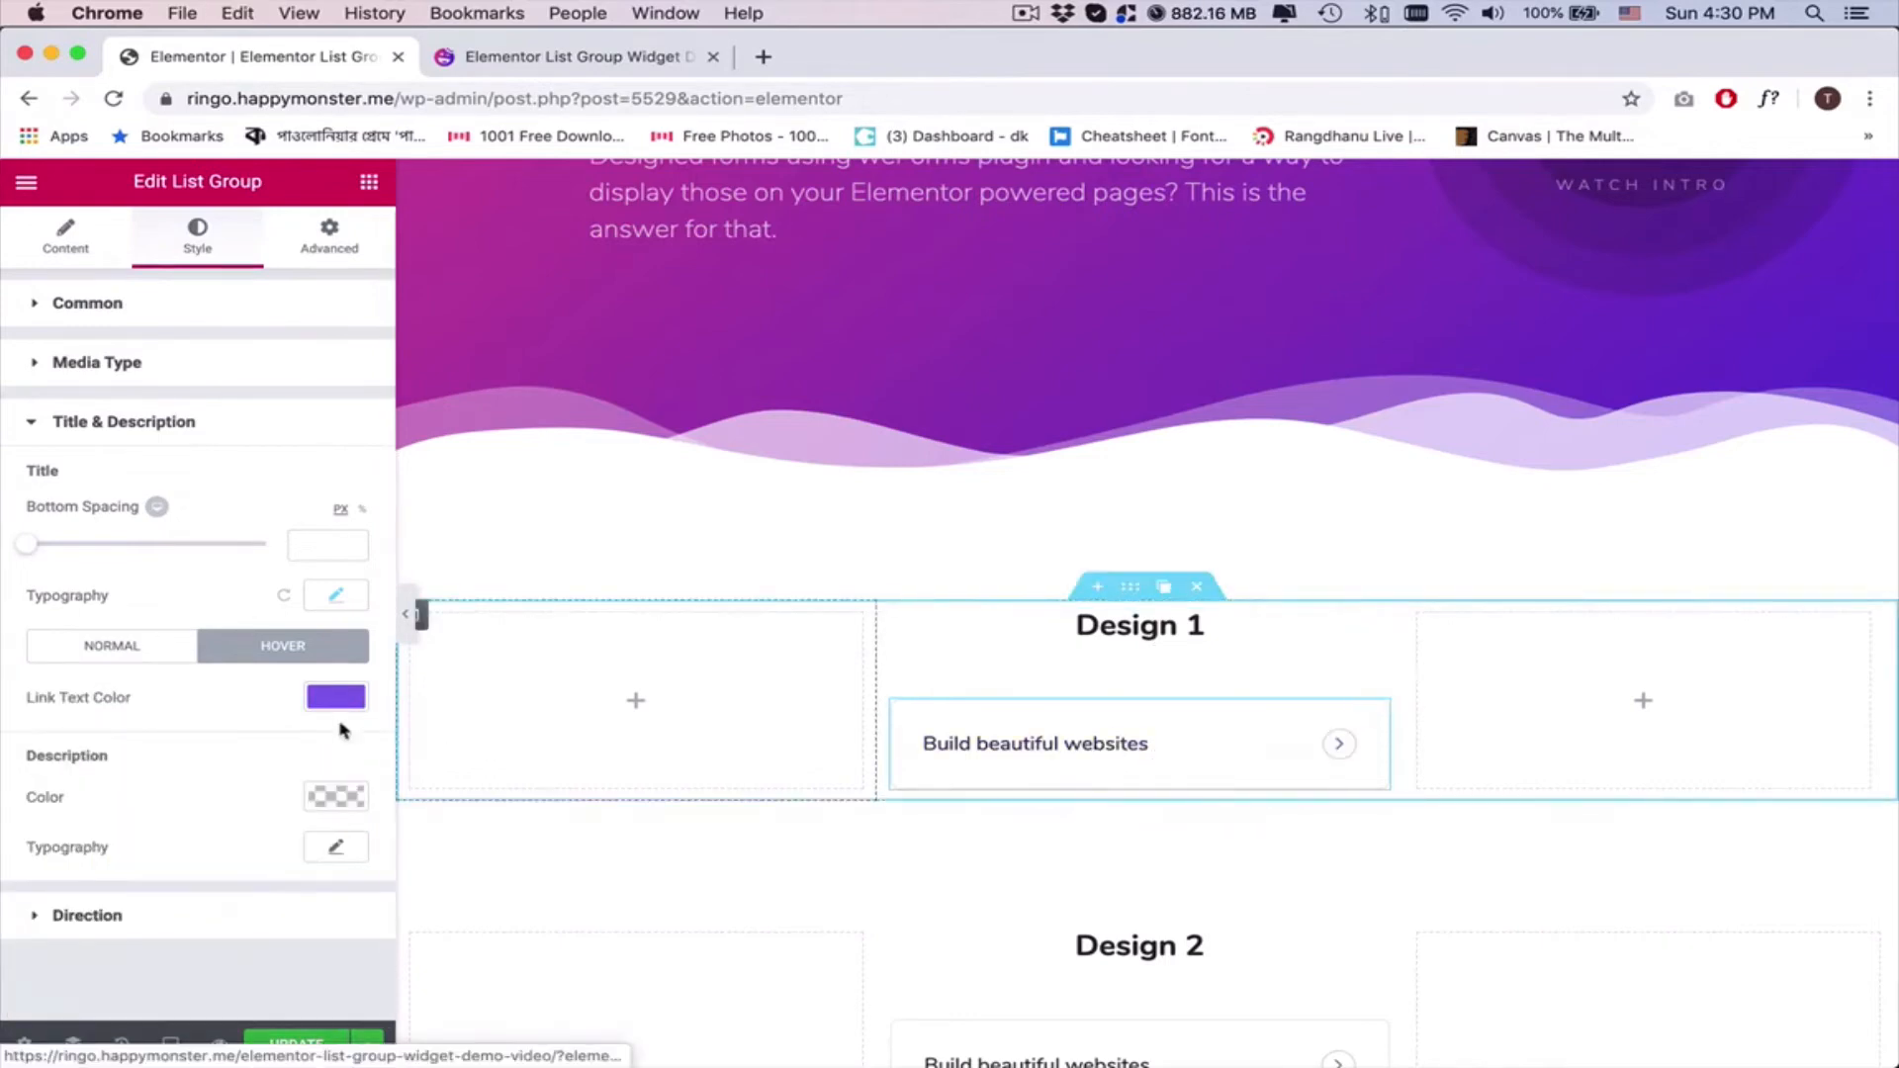
click(336, 696)
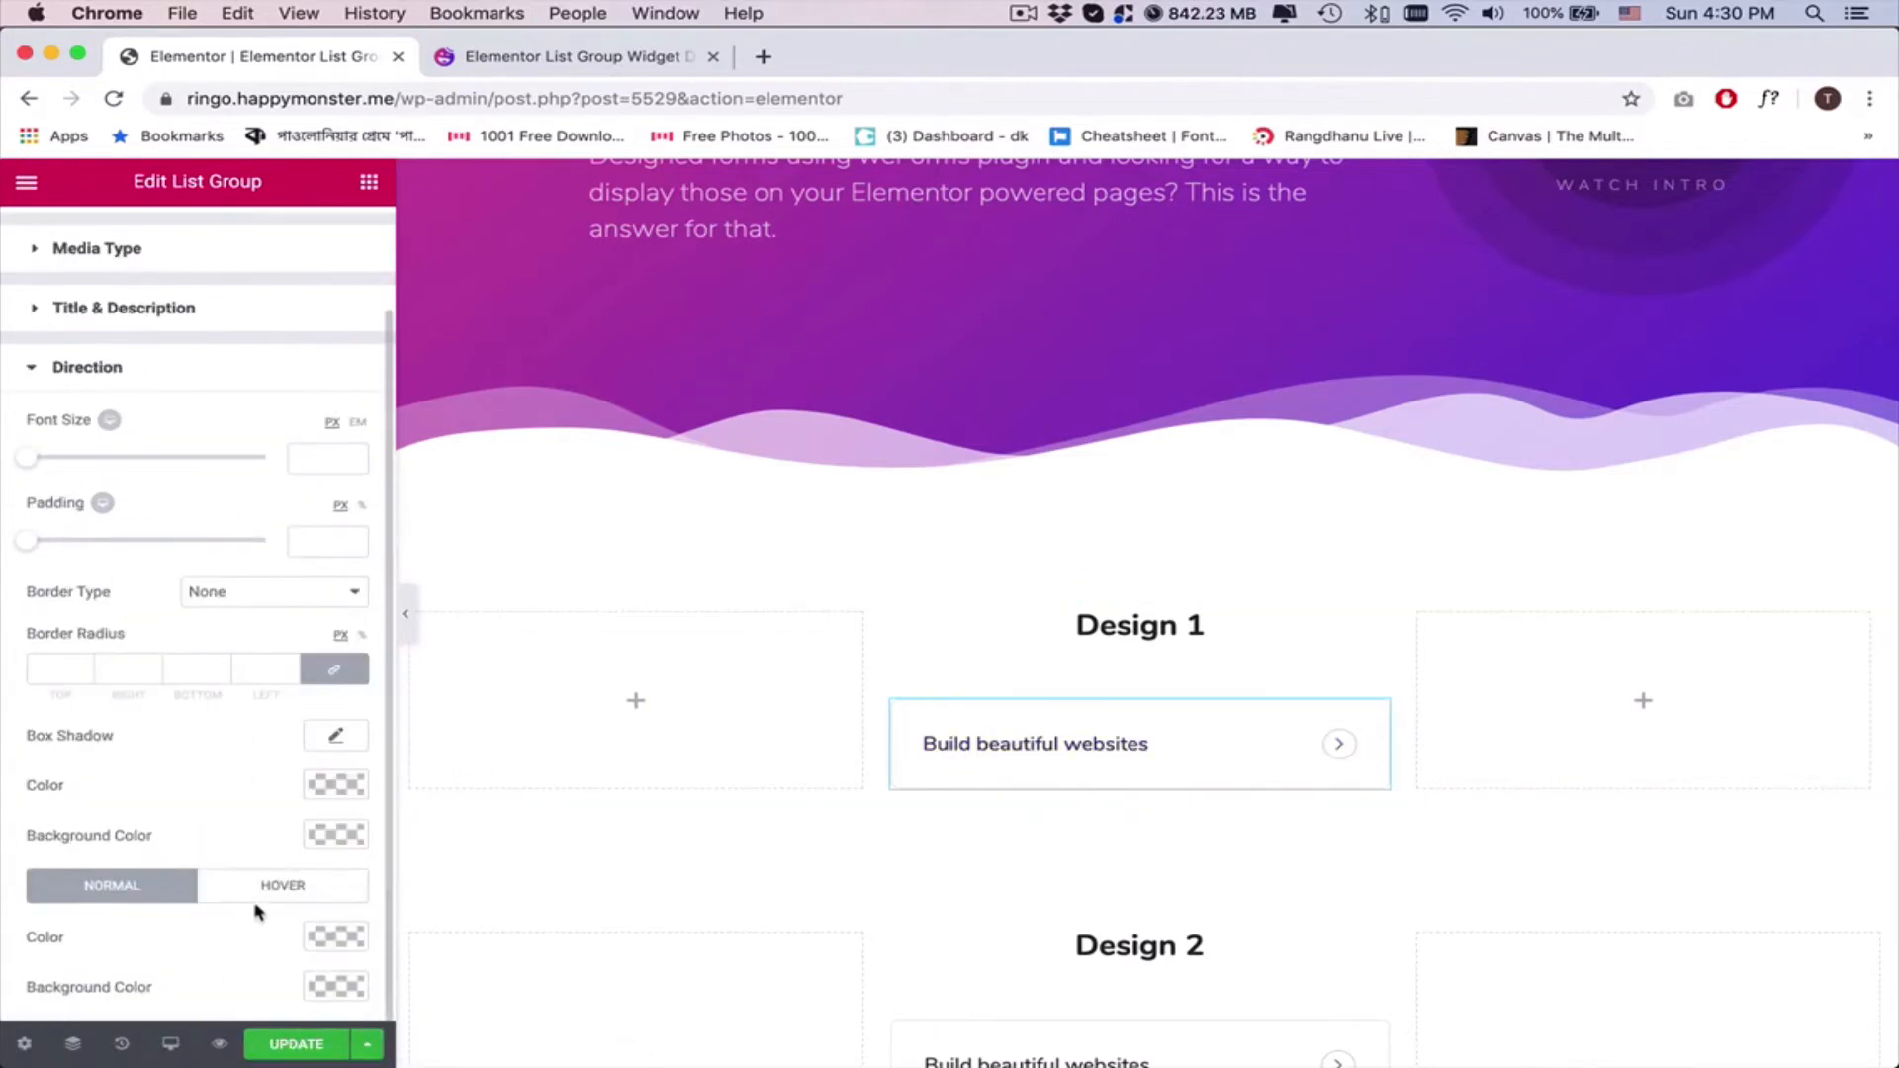
Make the Direction arrow icons turn purple on hover
click(281, 886)
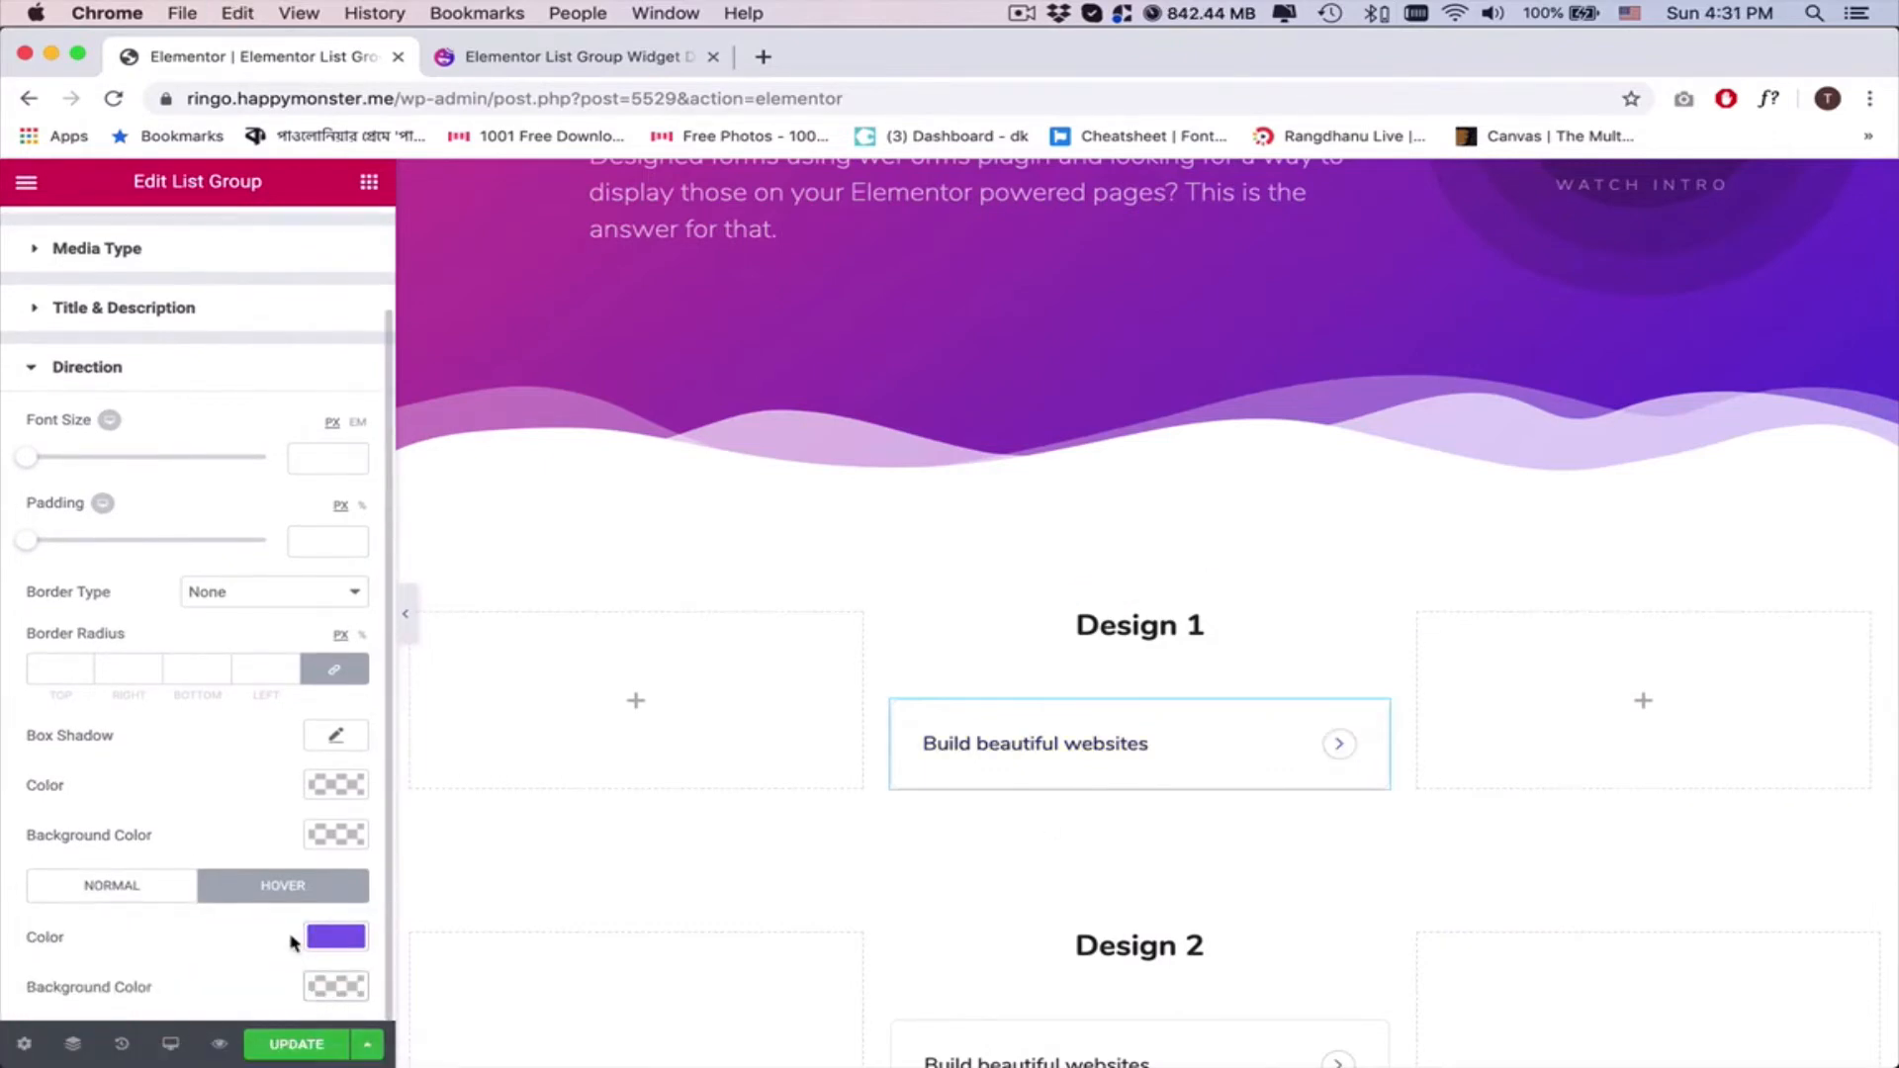
click(66, 237)
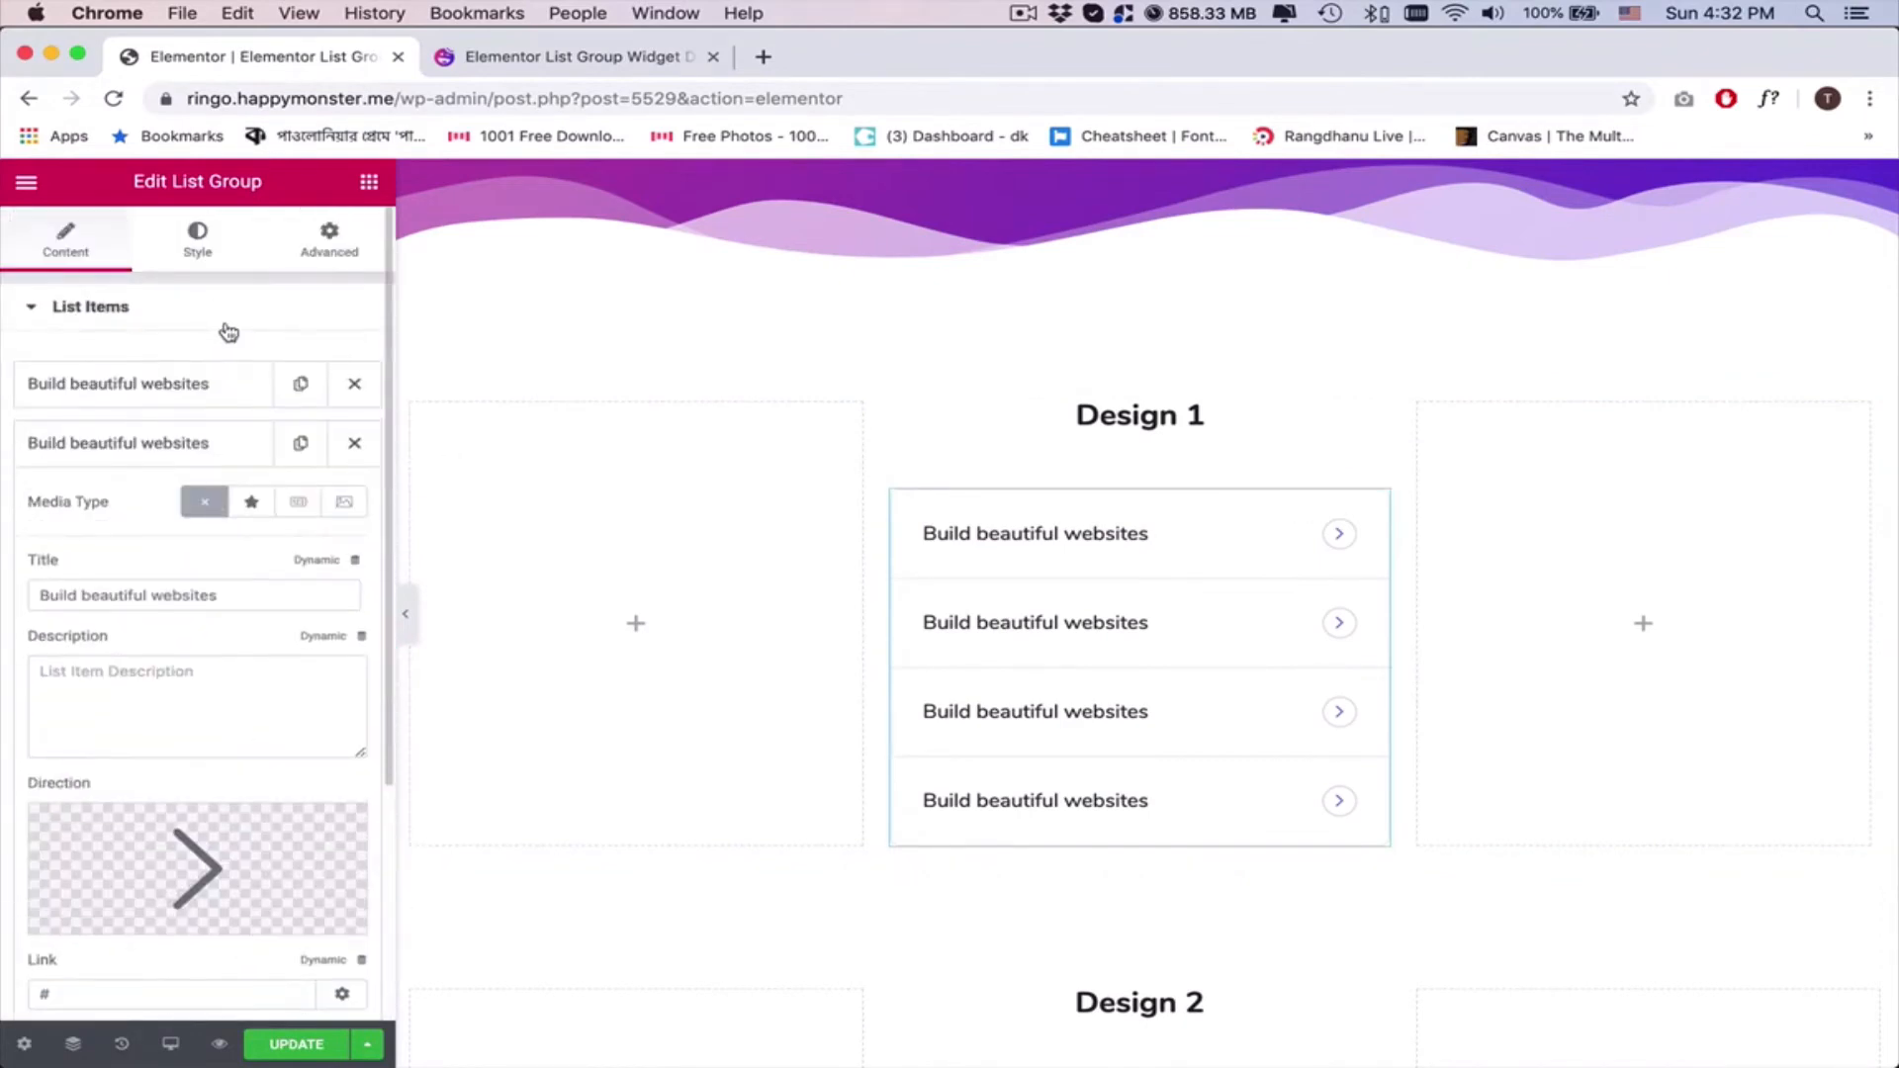
Retitle the items Innovative Idea Generation, Best Customer Support, Create Global Brand Value, Very Fast and Powerful
click(197, 236)
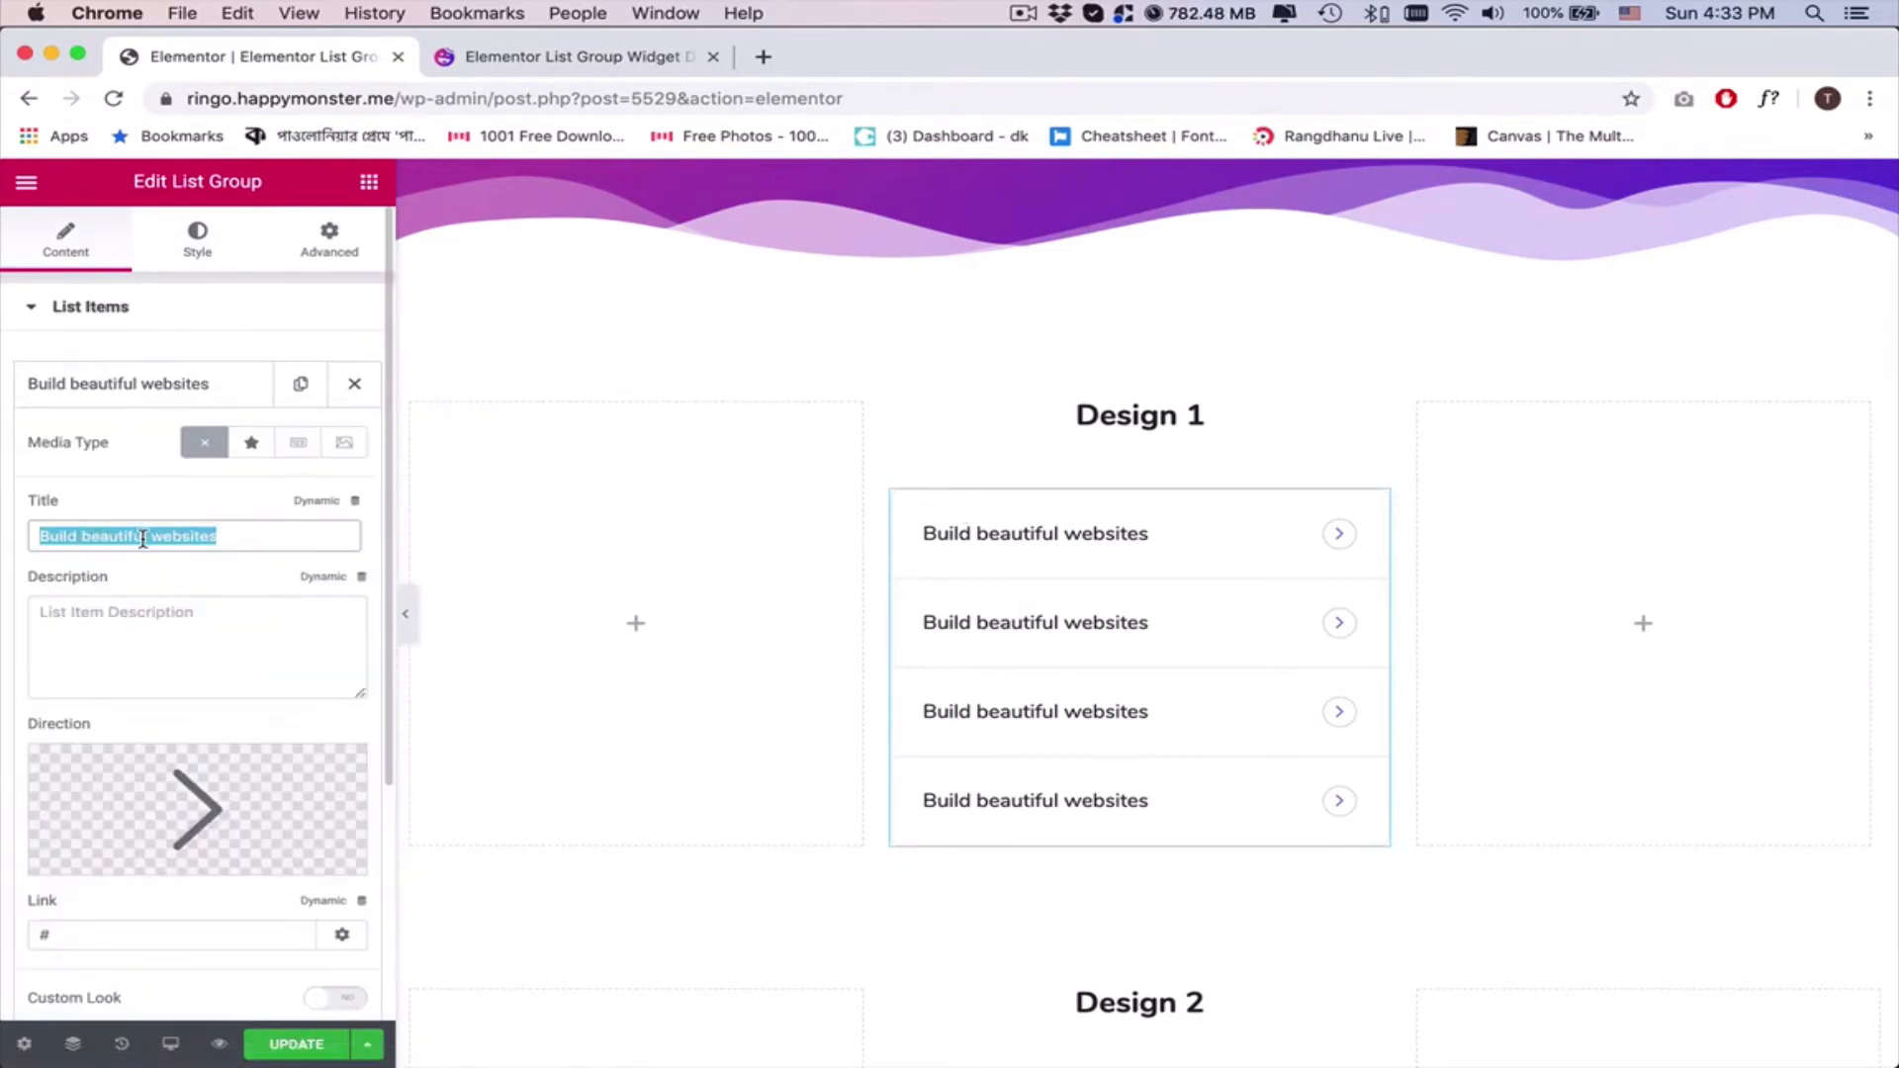
text(Innovative Idea Generation)
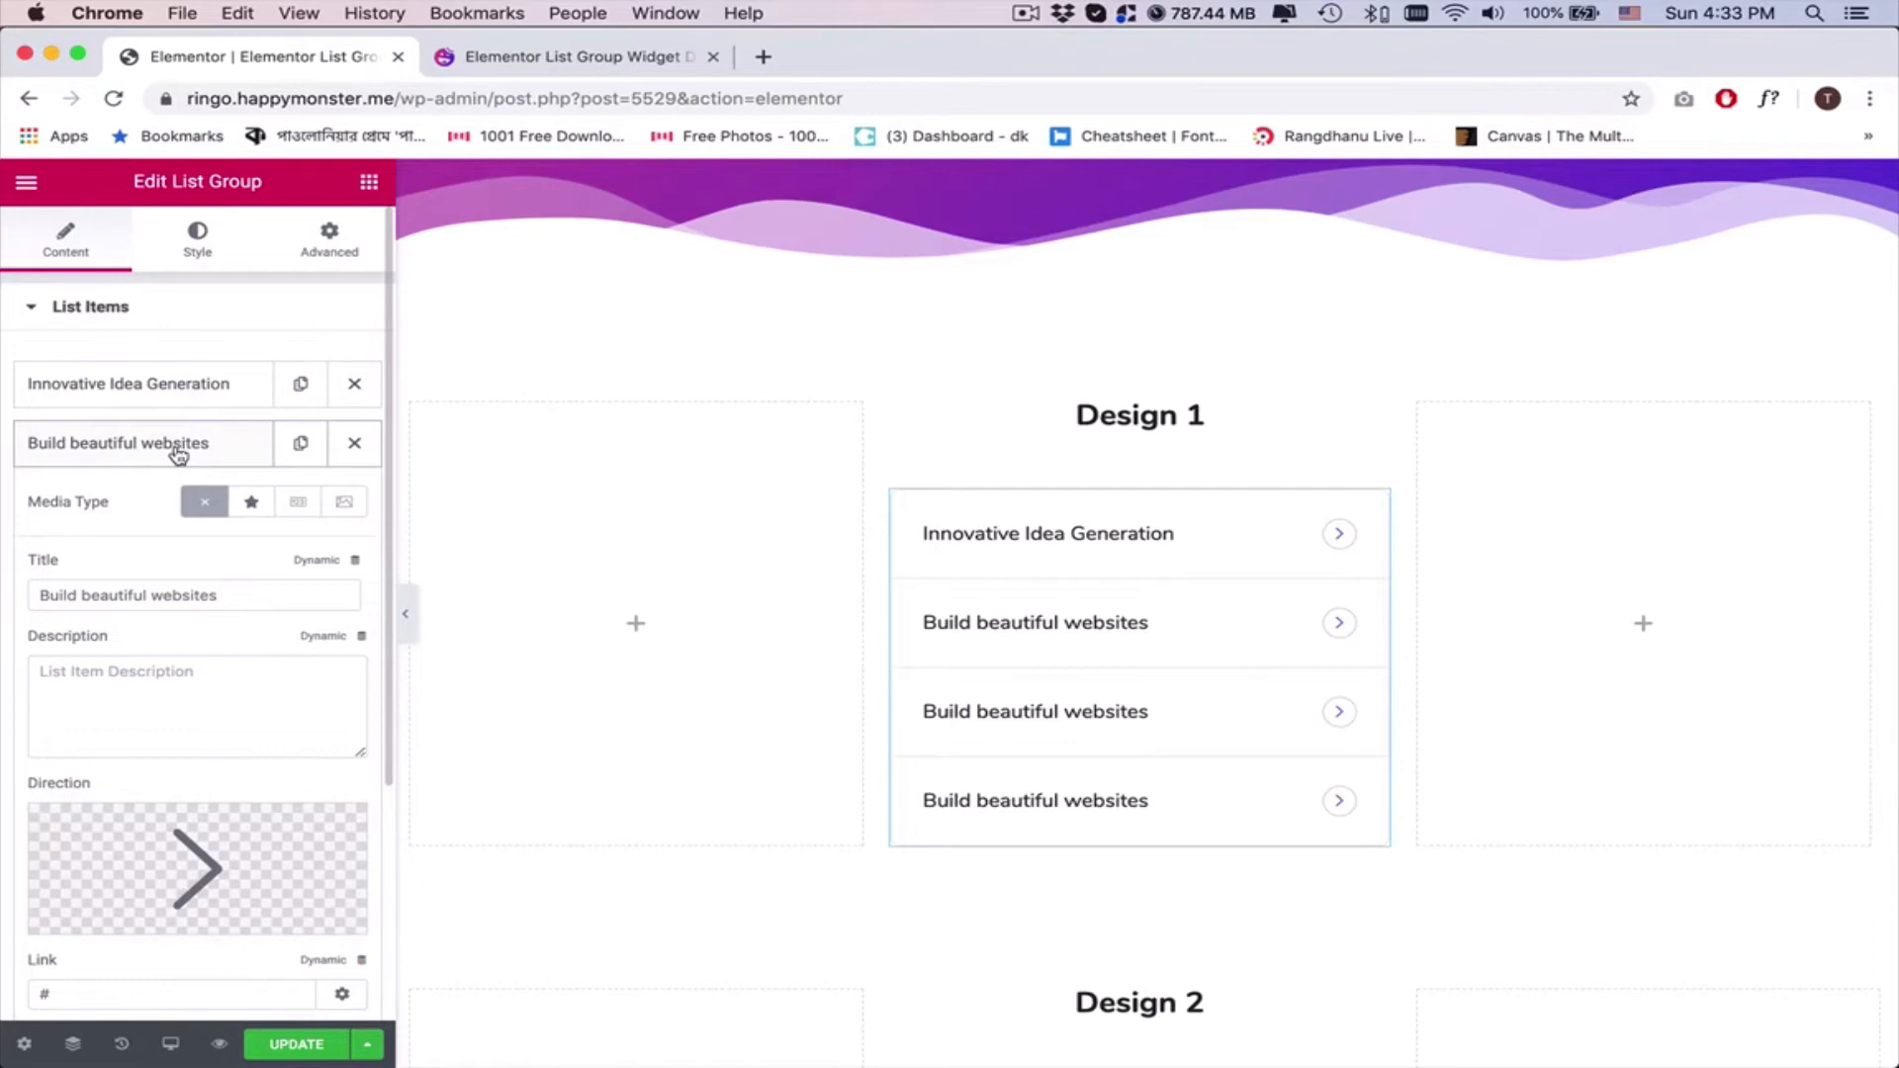
text(Best Customer Support)
text(Create Globalk)
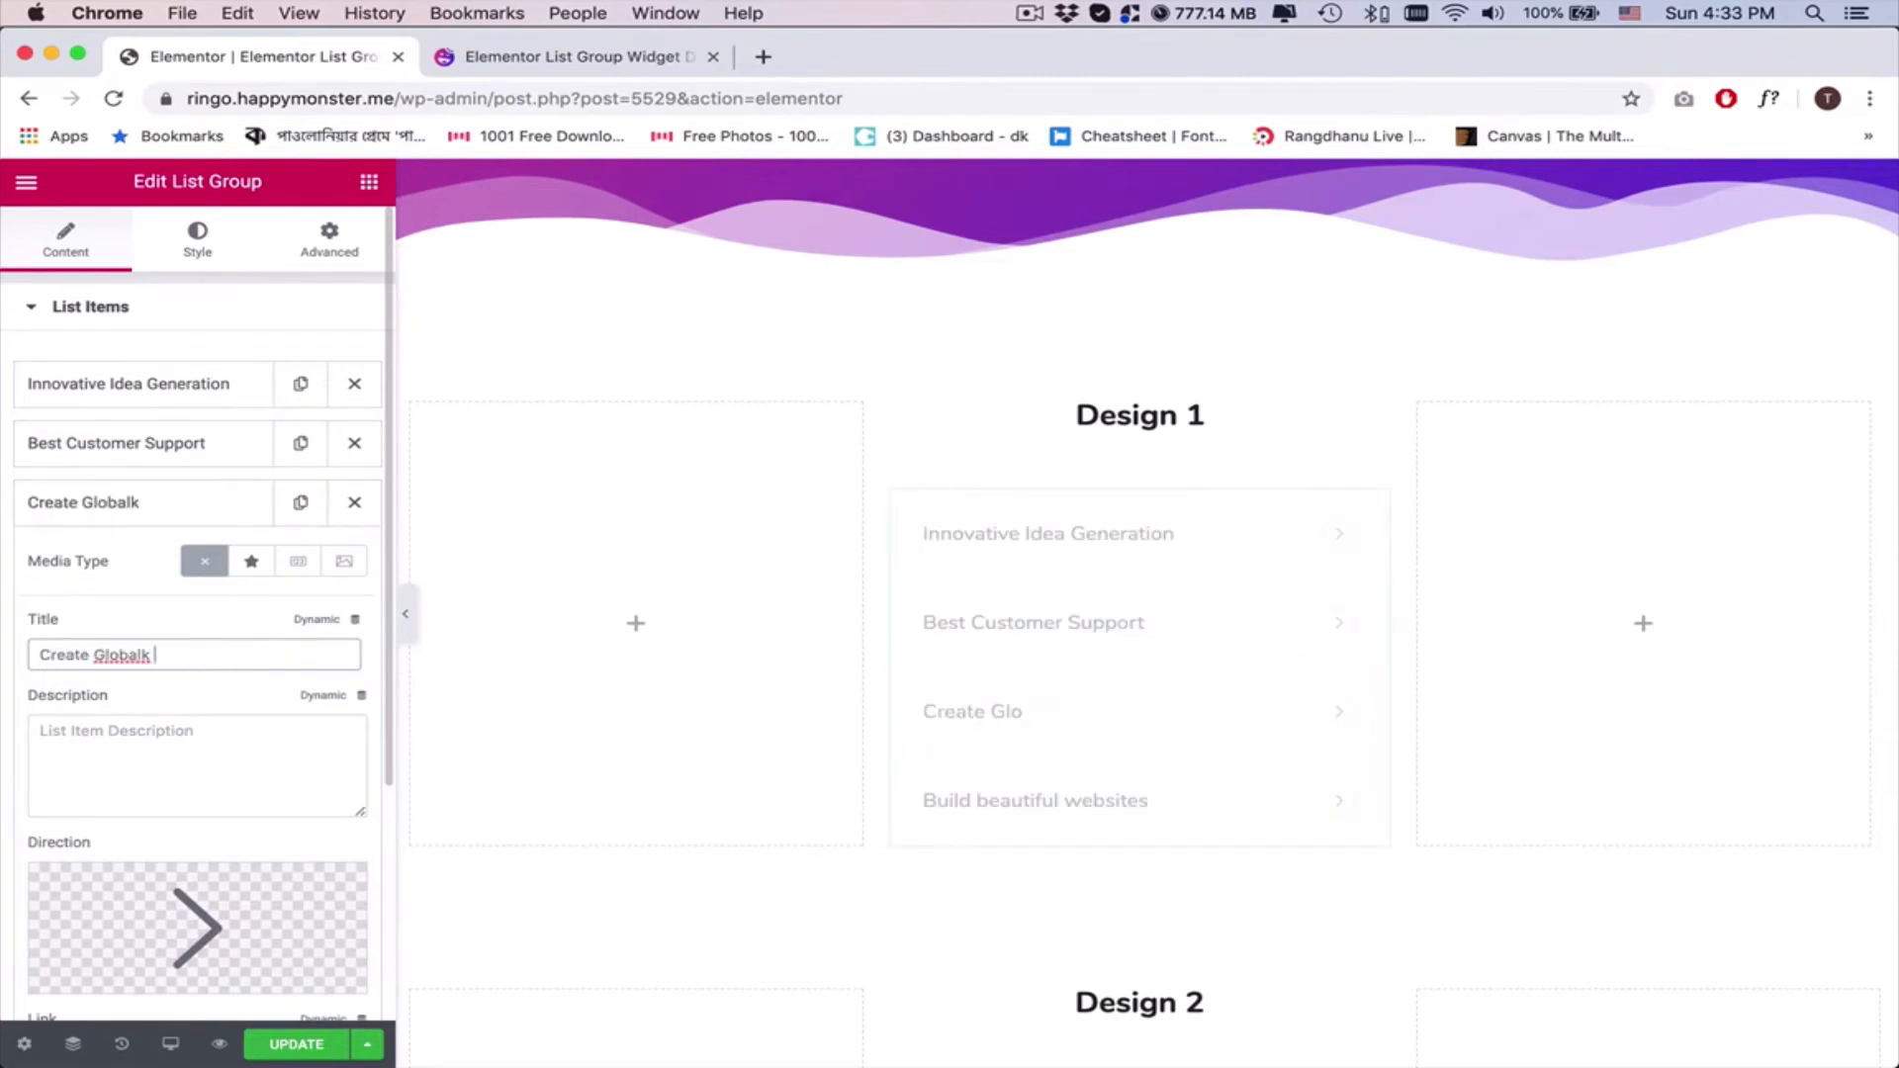
key(Backspace)
text( Brand Value)
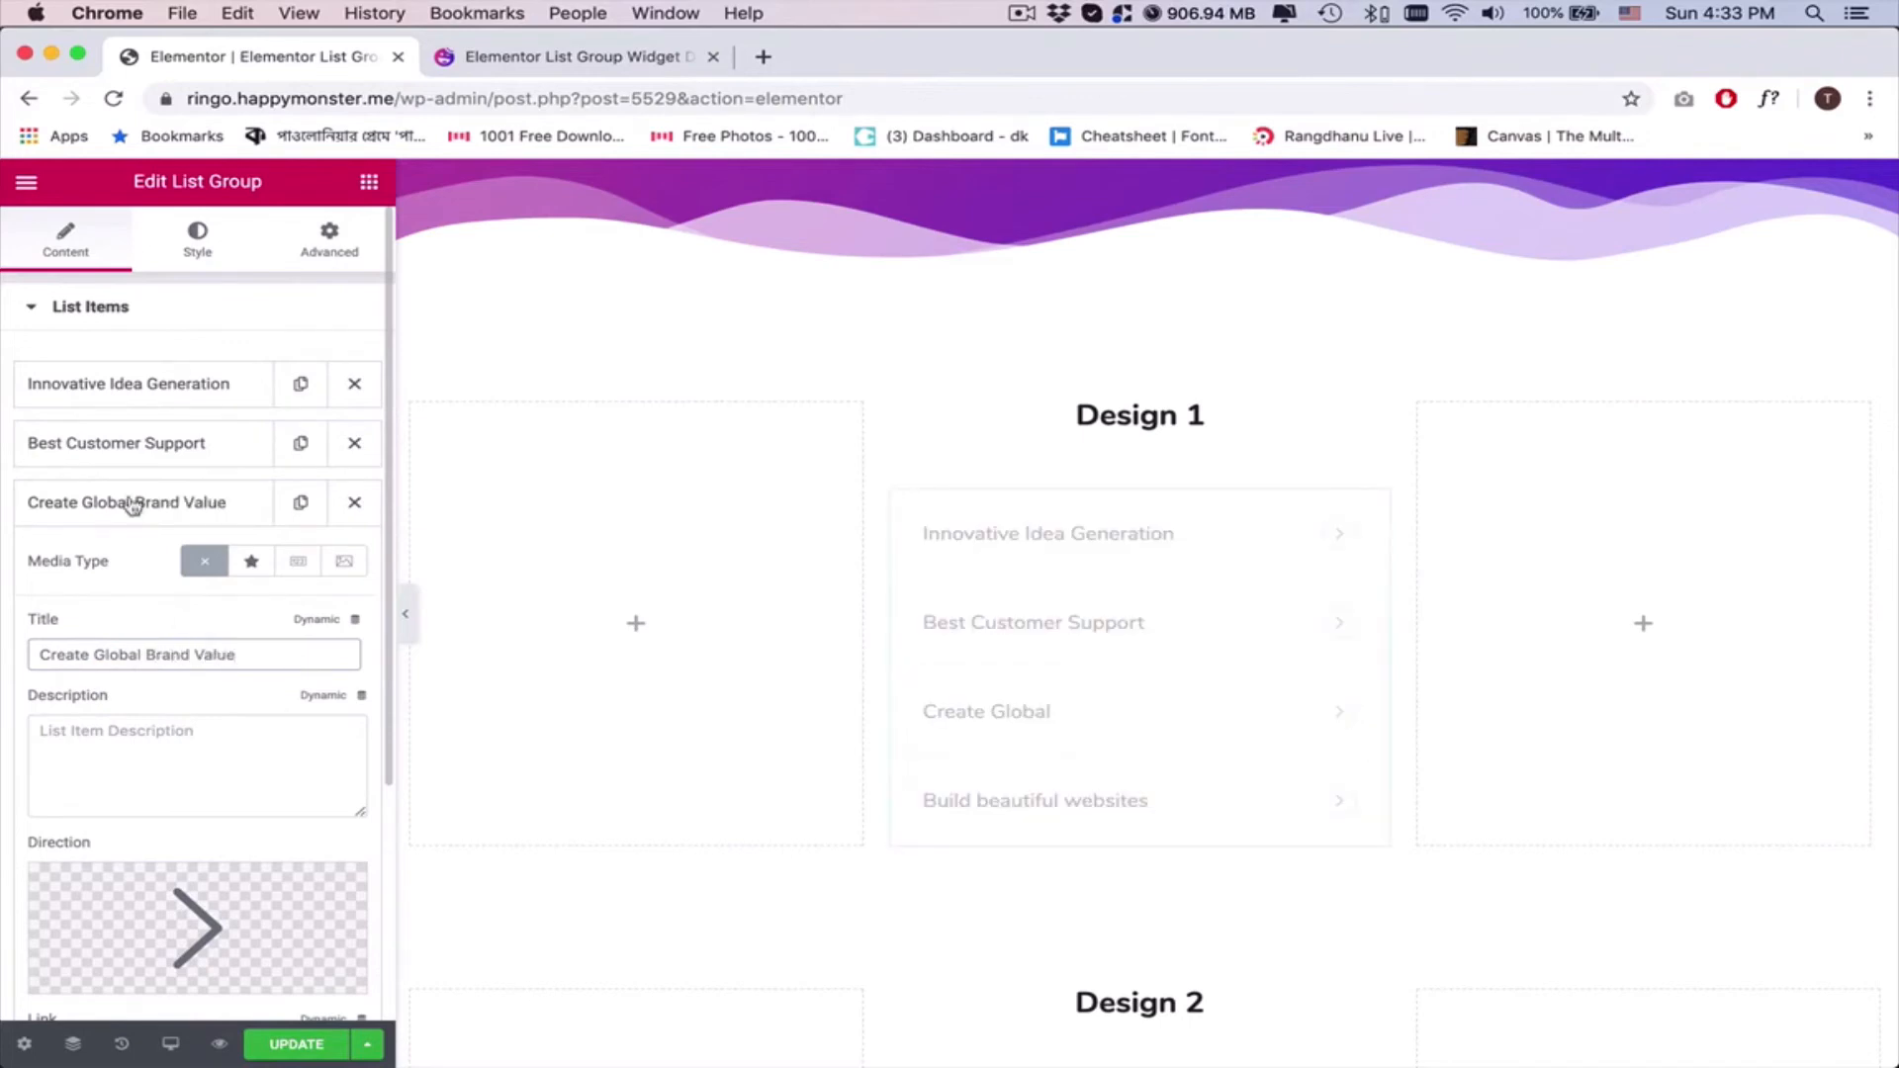
text(Very Fast and Powerful)
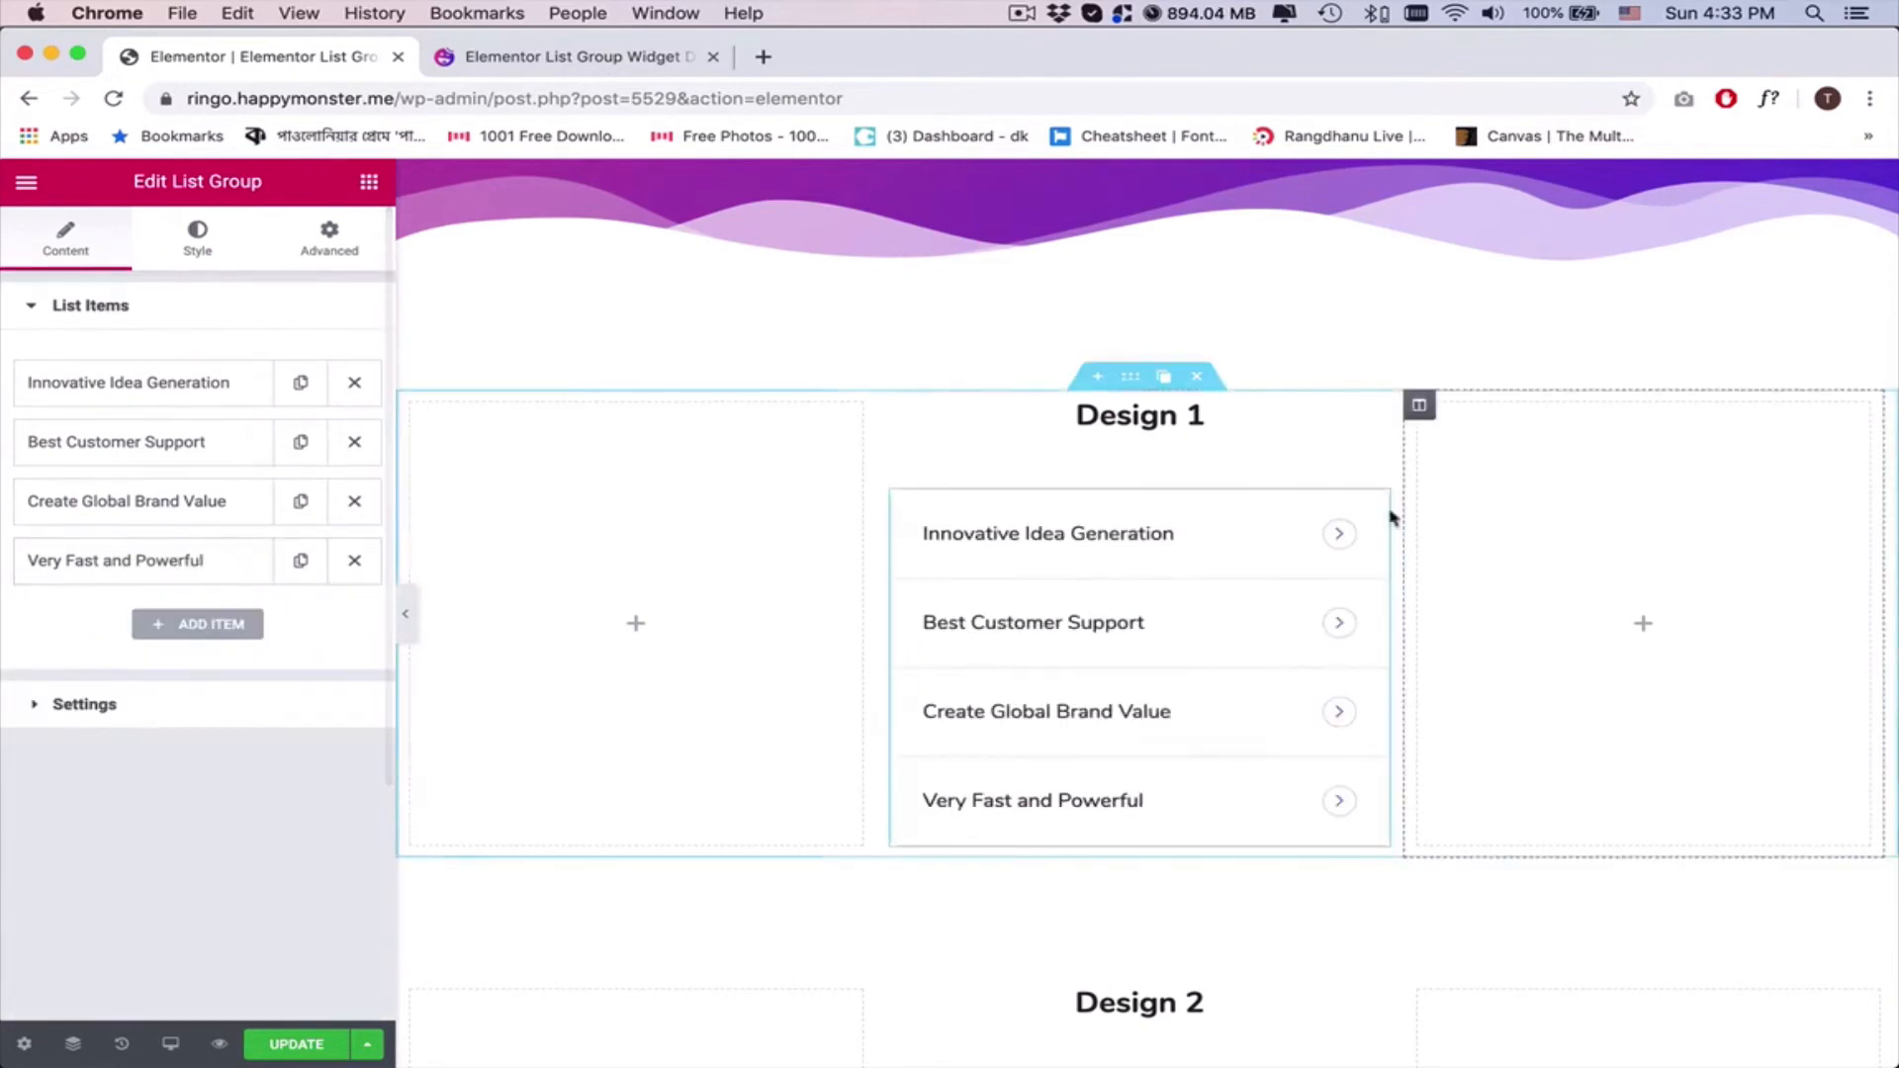
mouse_move(1160, 683)
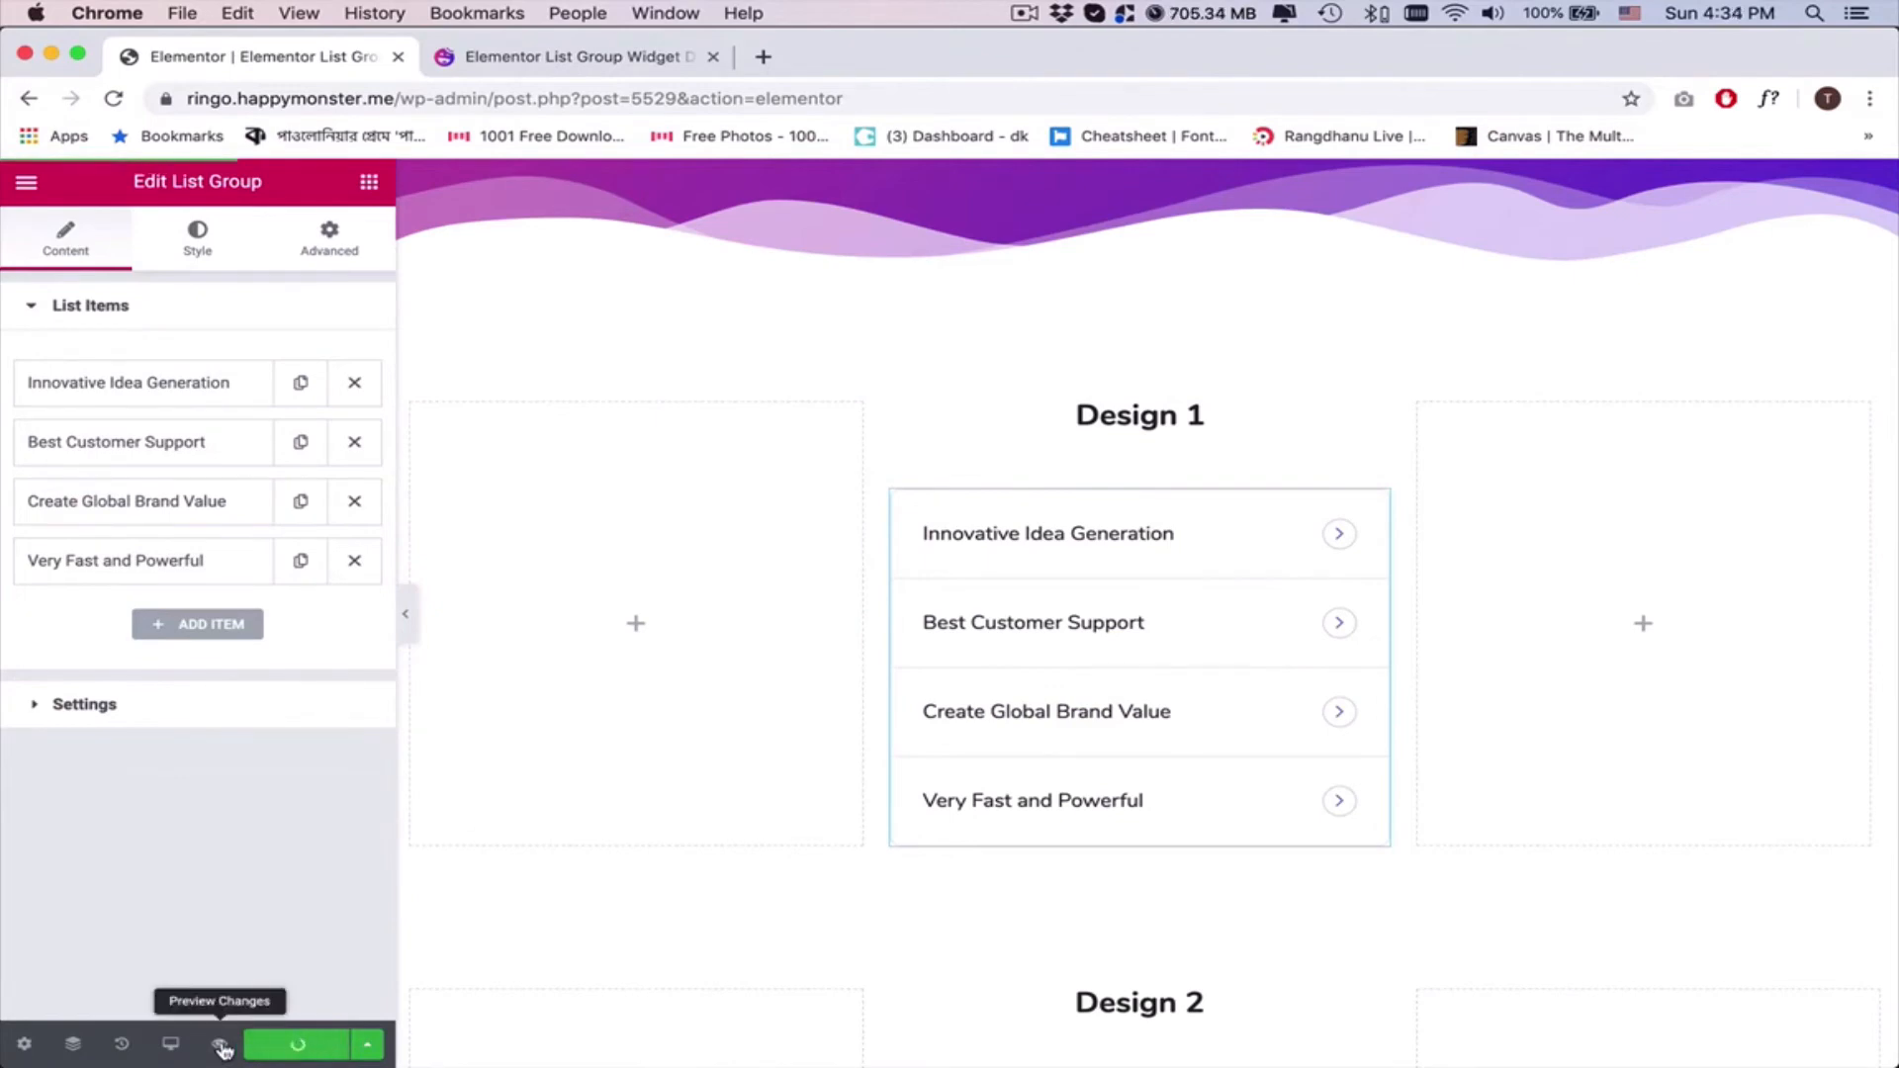
Preview the edited page in a new tab and scroll down to Design 1
click(215, 1044)
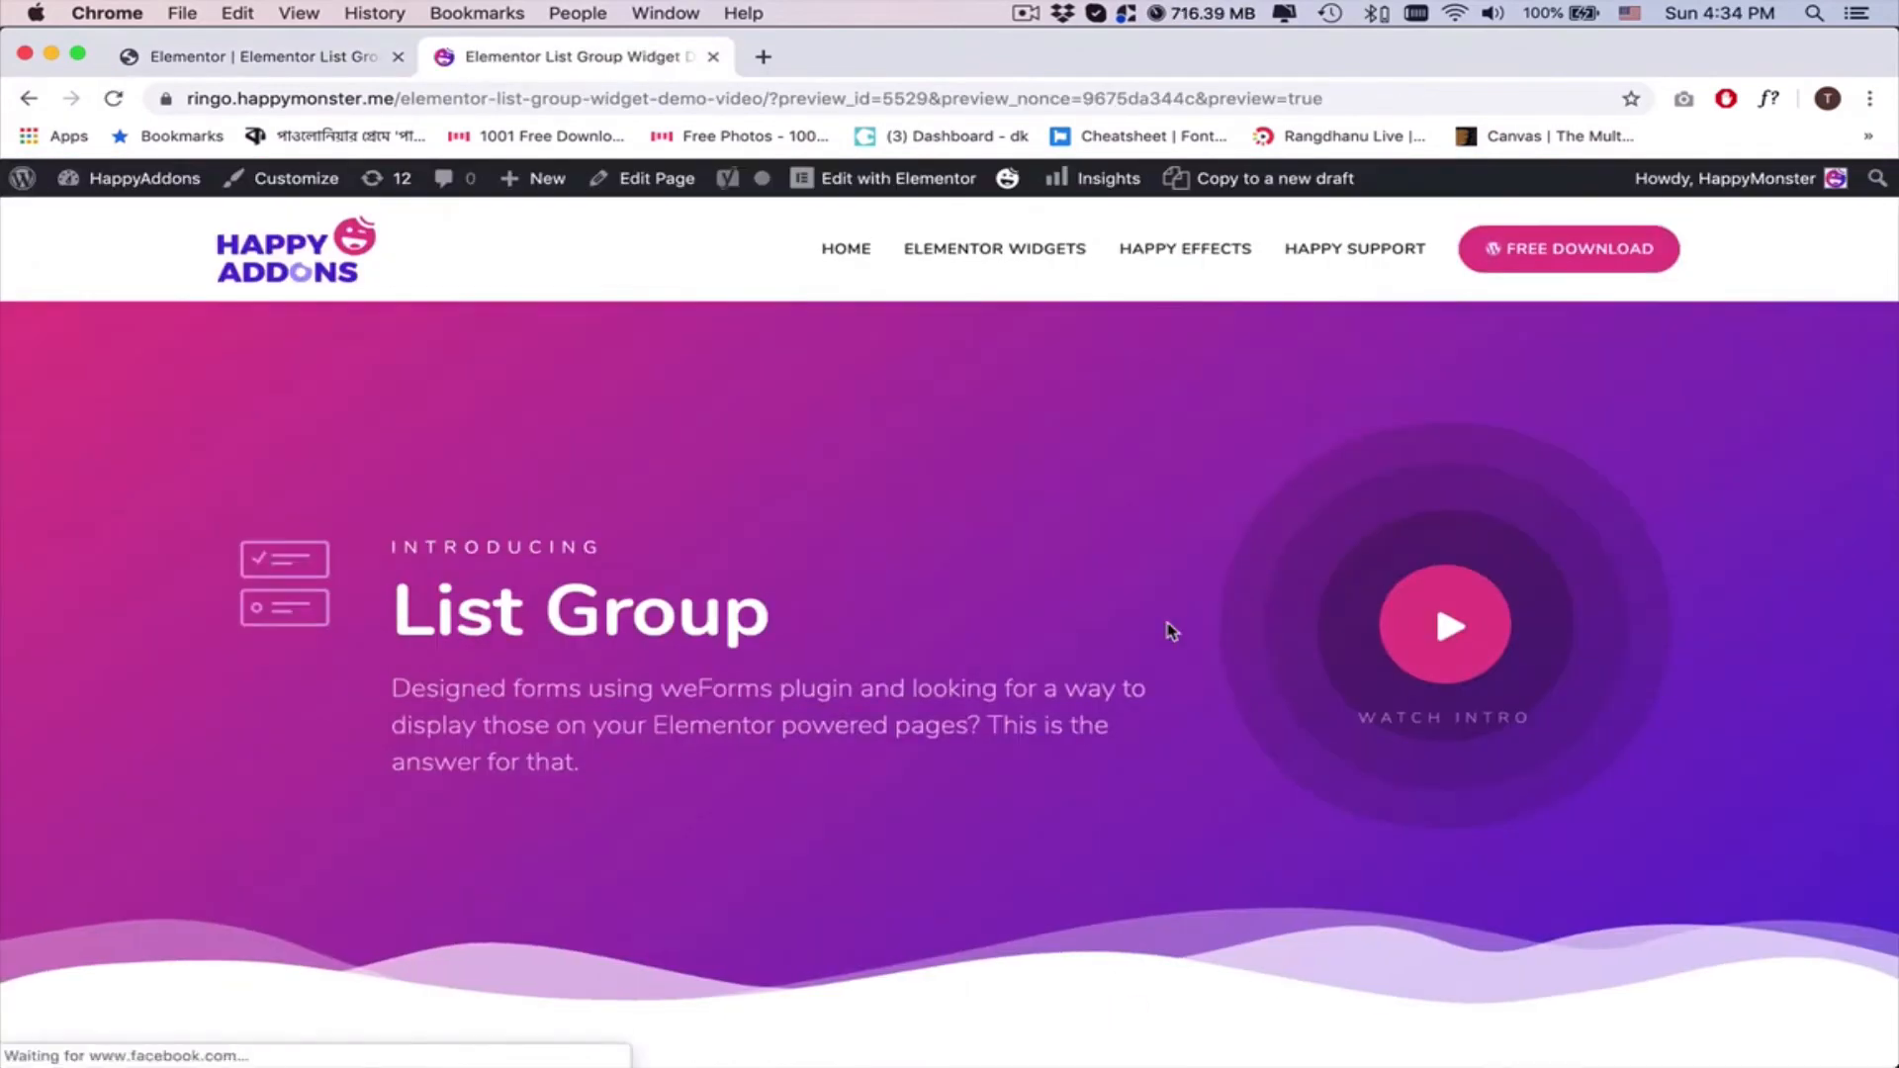
scroll(down, 3)
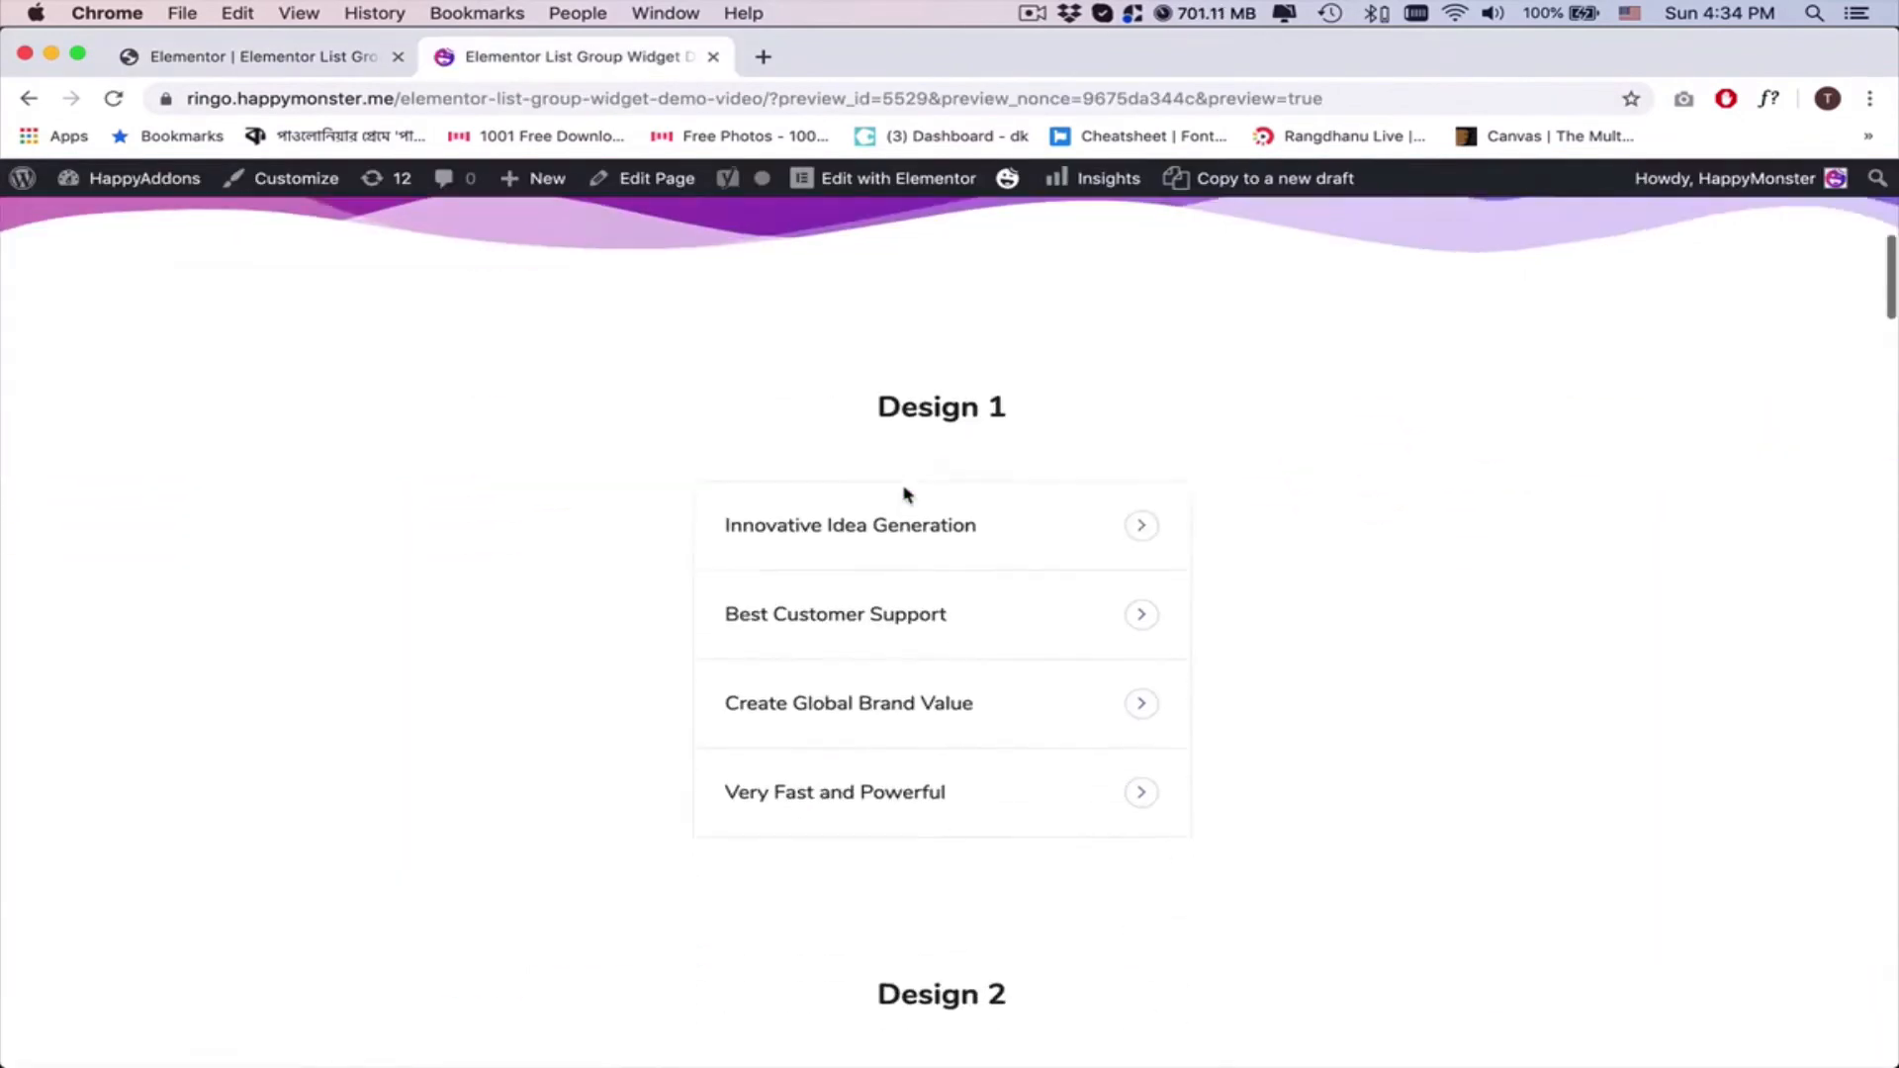
scroll(down, 3)
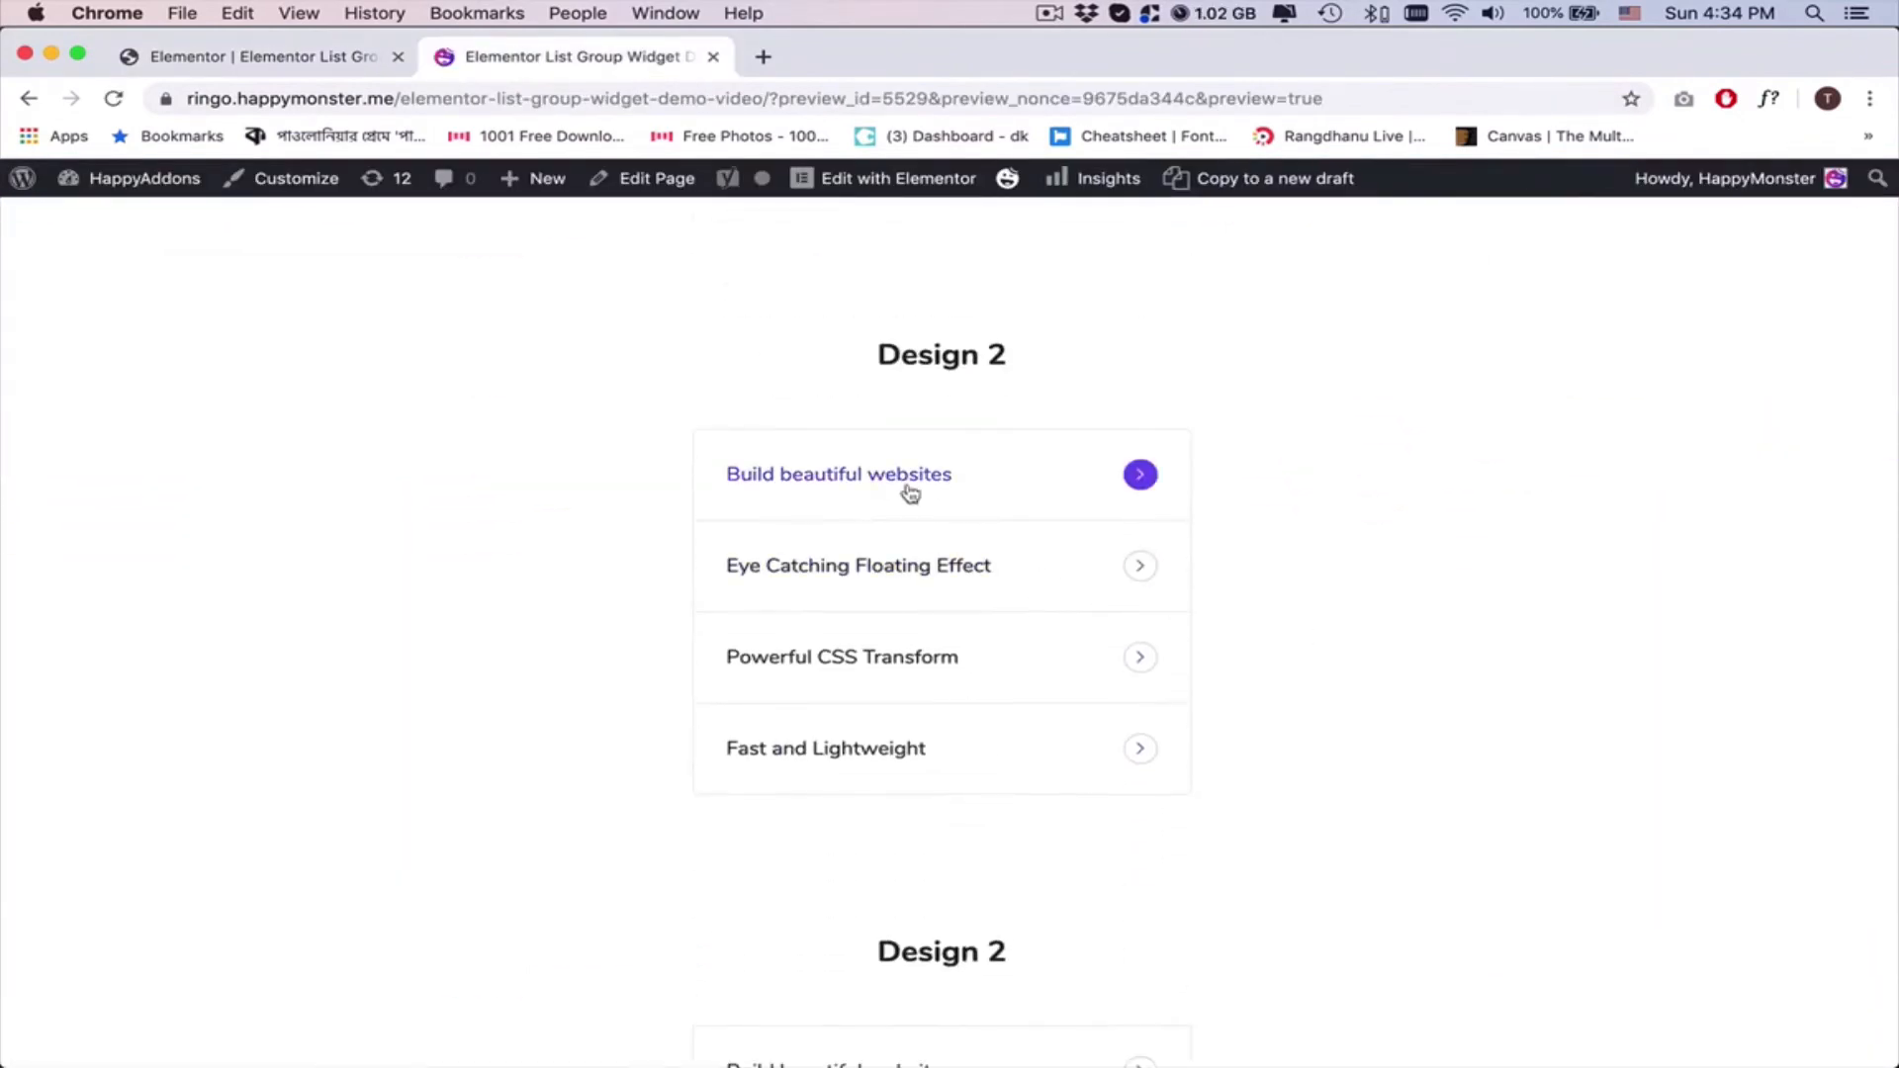
scroll(down, 3)
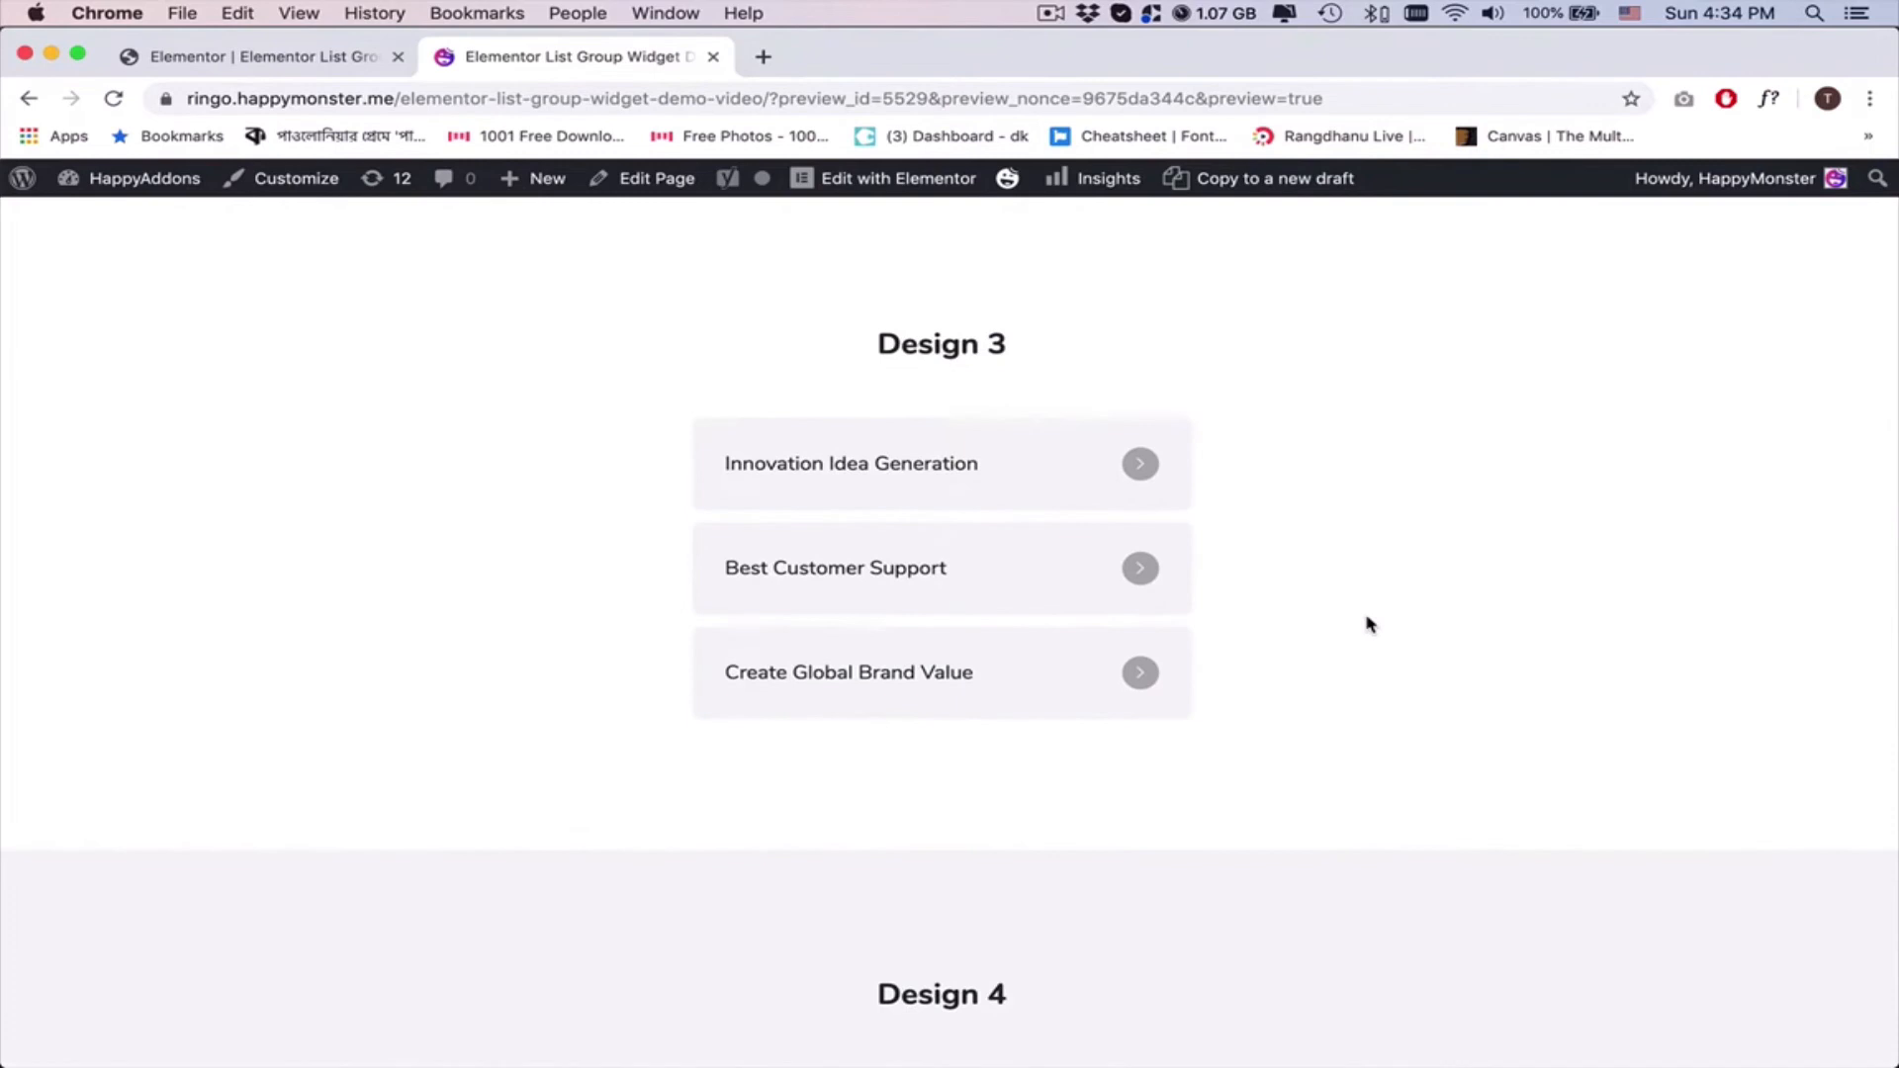
scroll(down, 3)
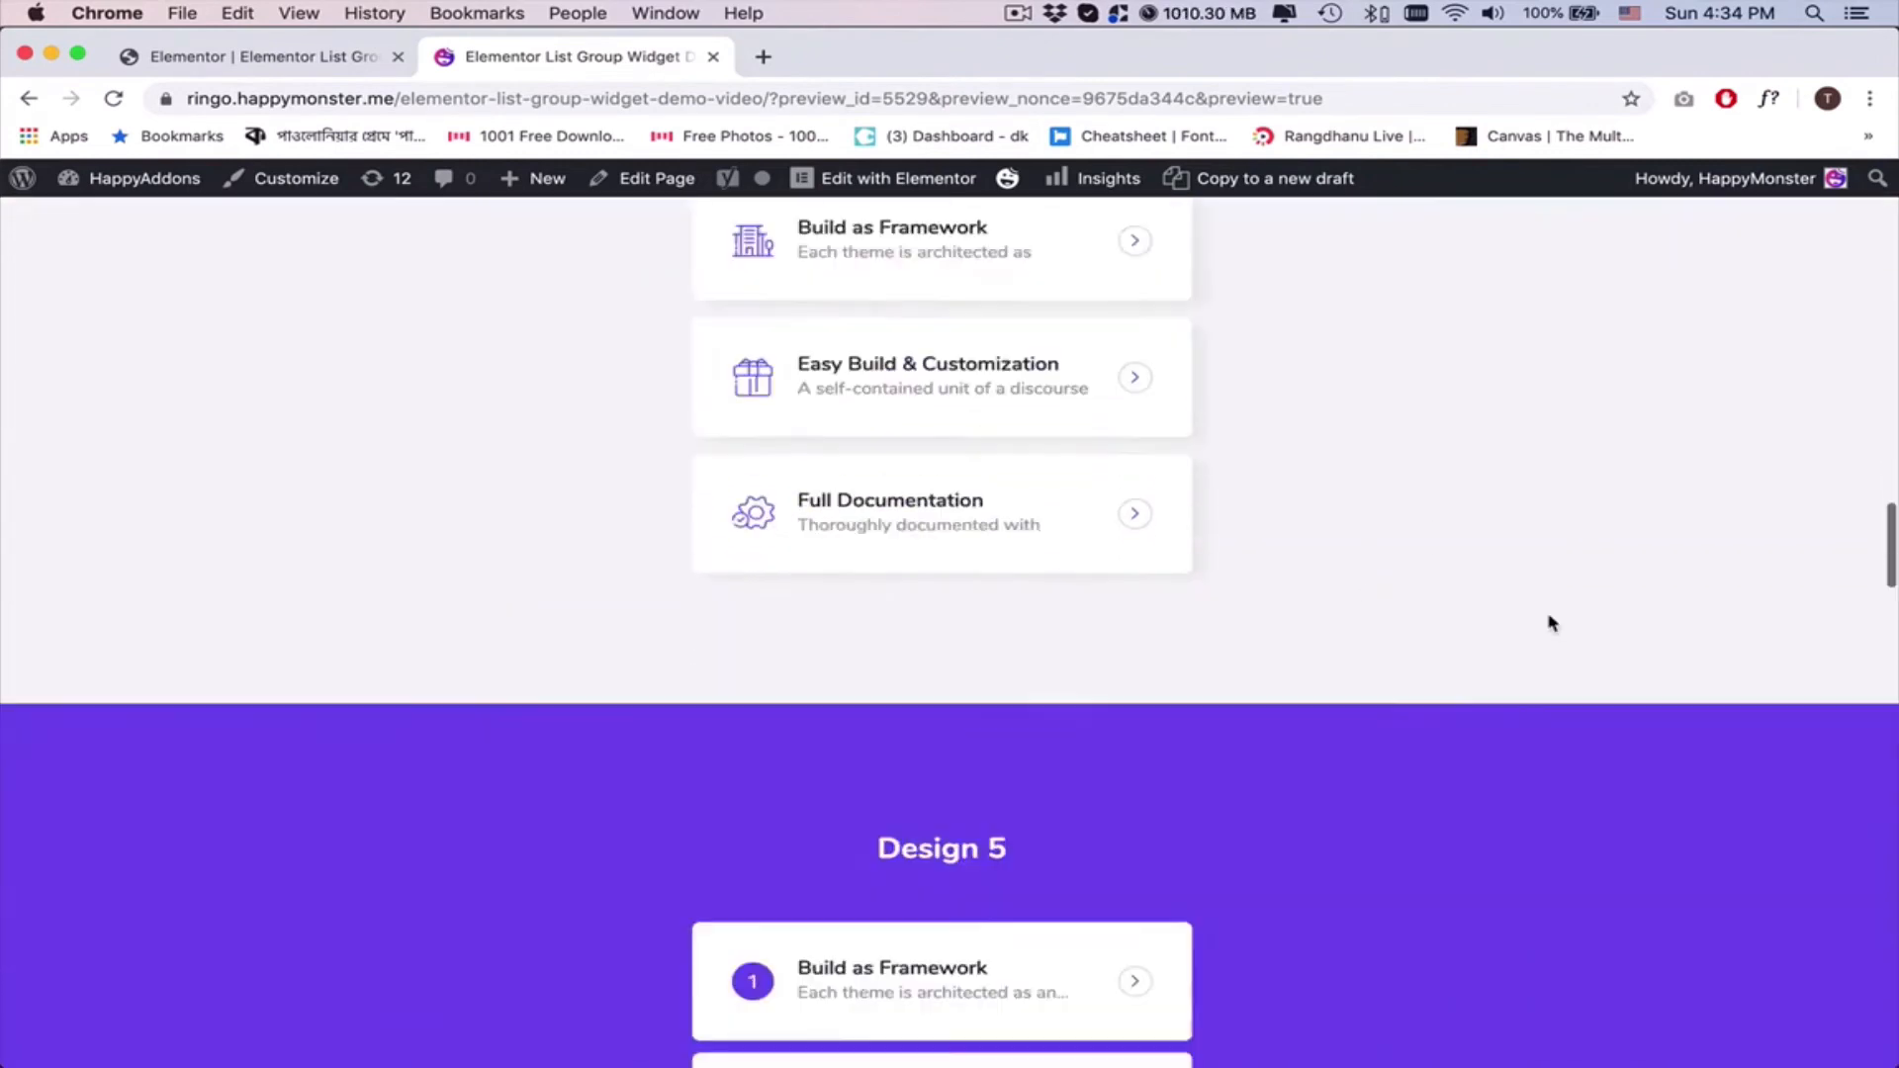
scroll(down, 3)
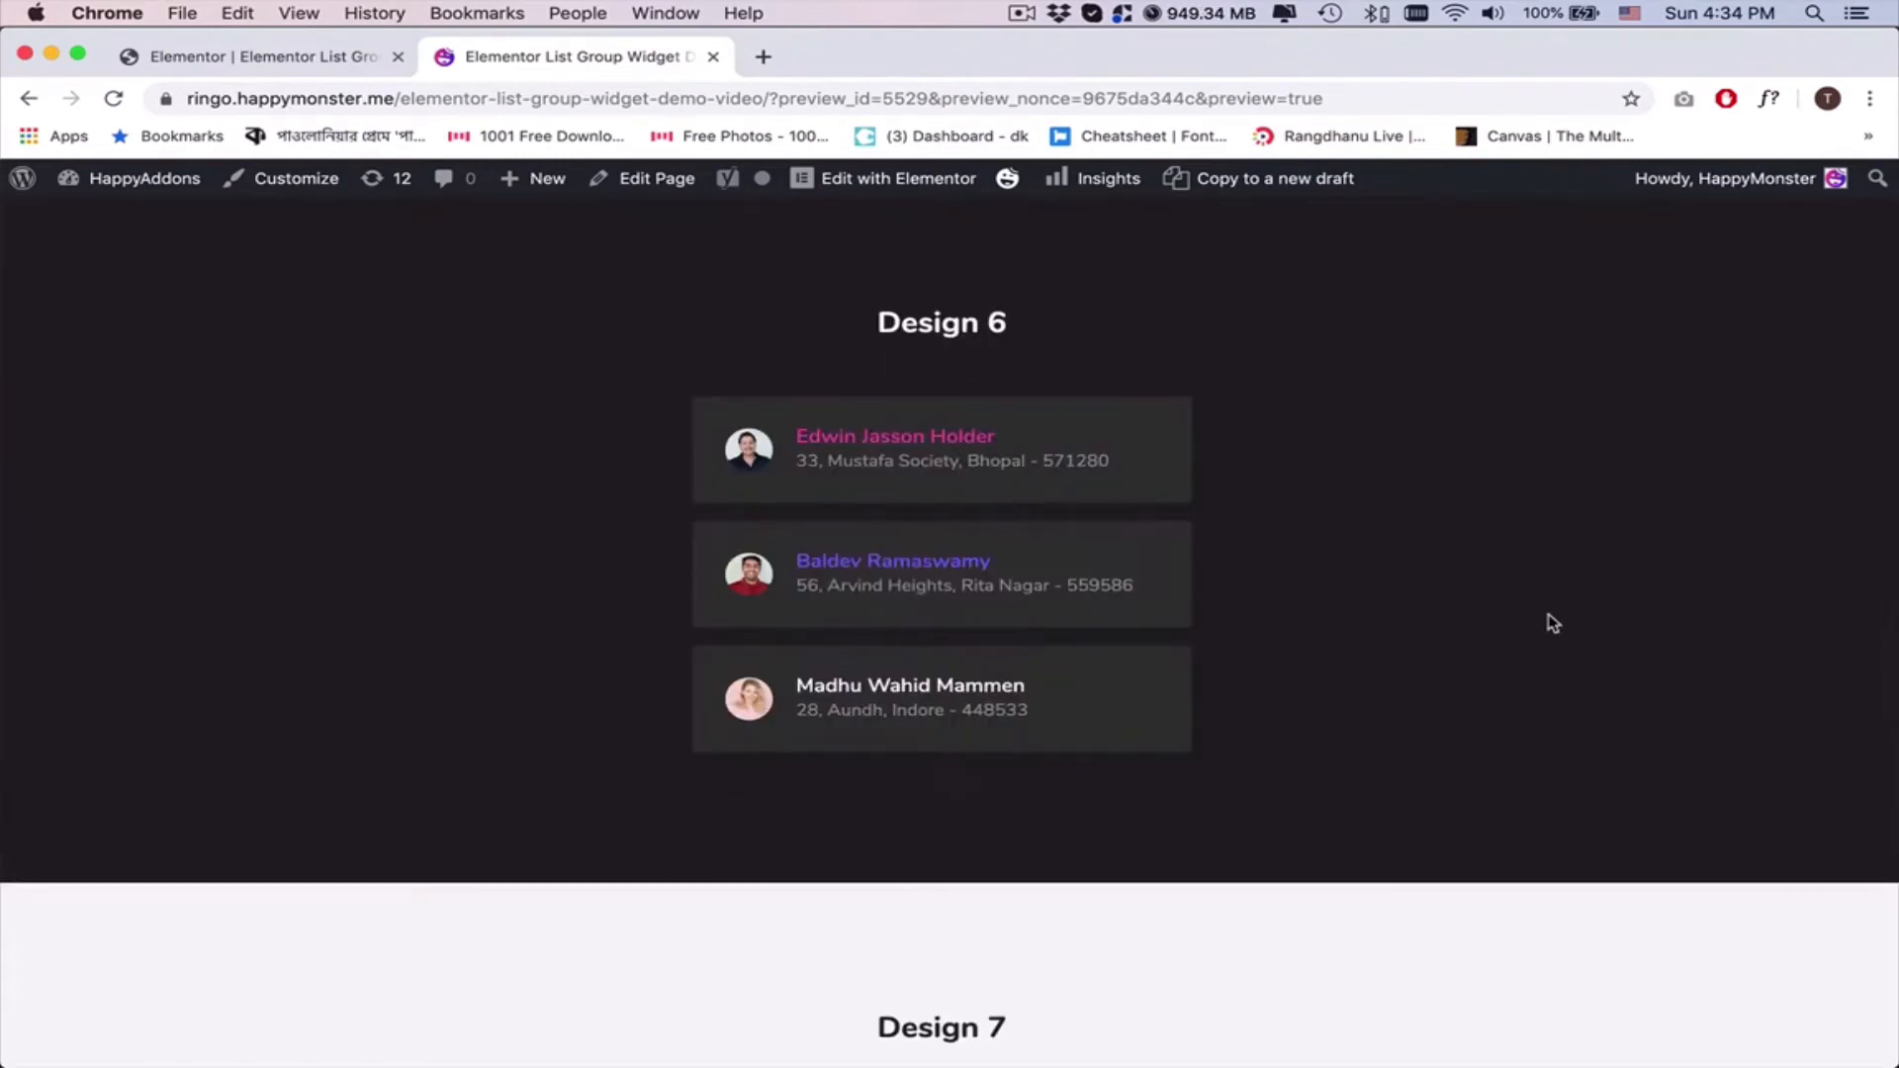
scroll(down, 3)
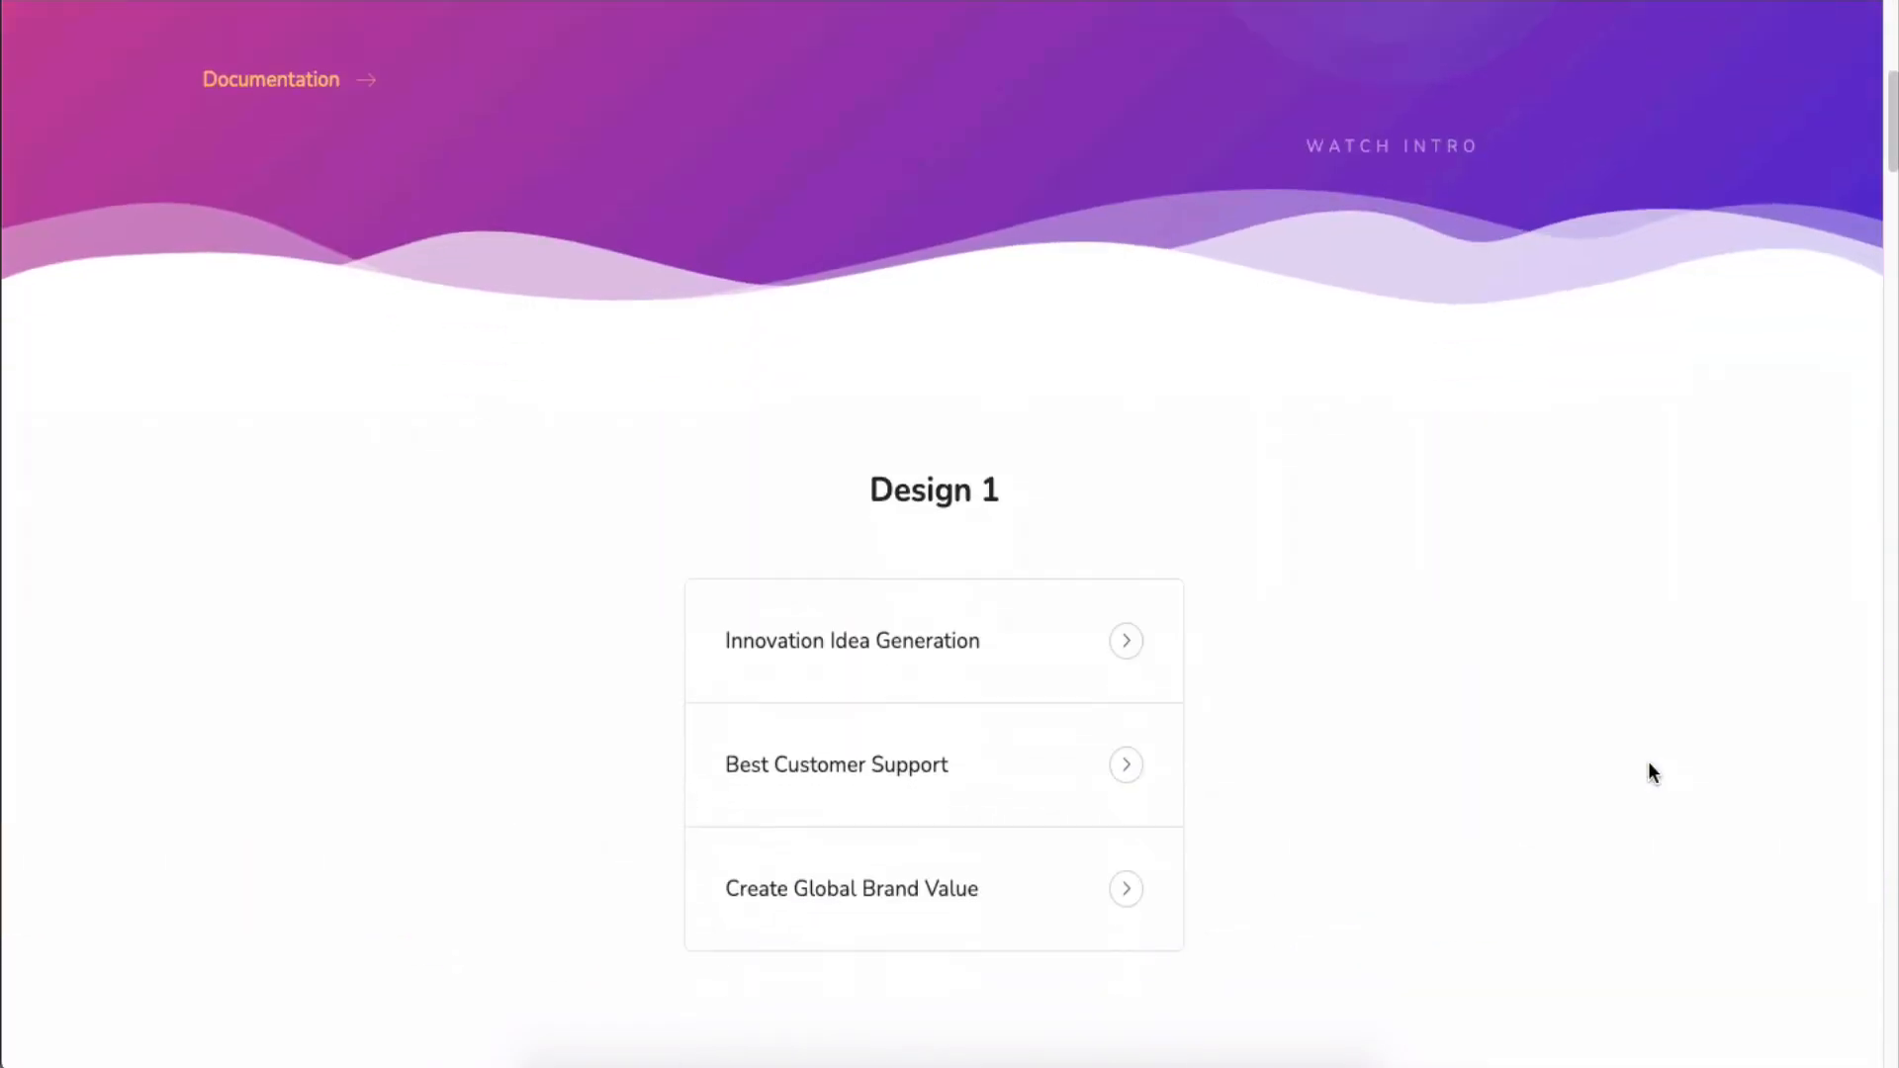
Scroll the demo page and Live Copy the Design 6 contact list
scroll(down, 3)
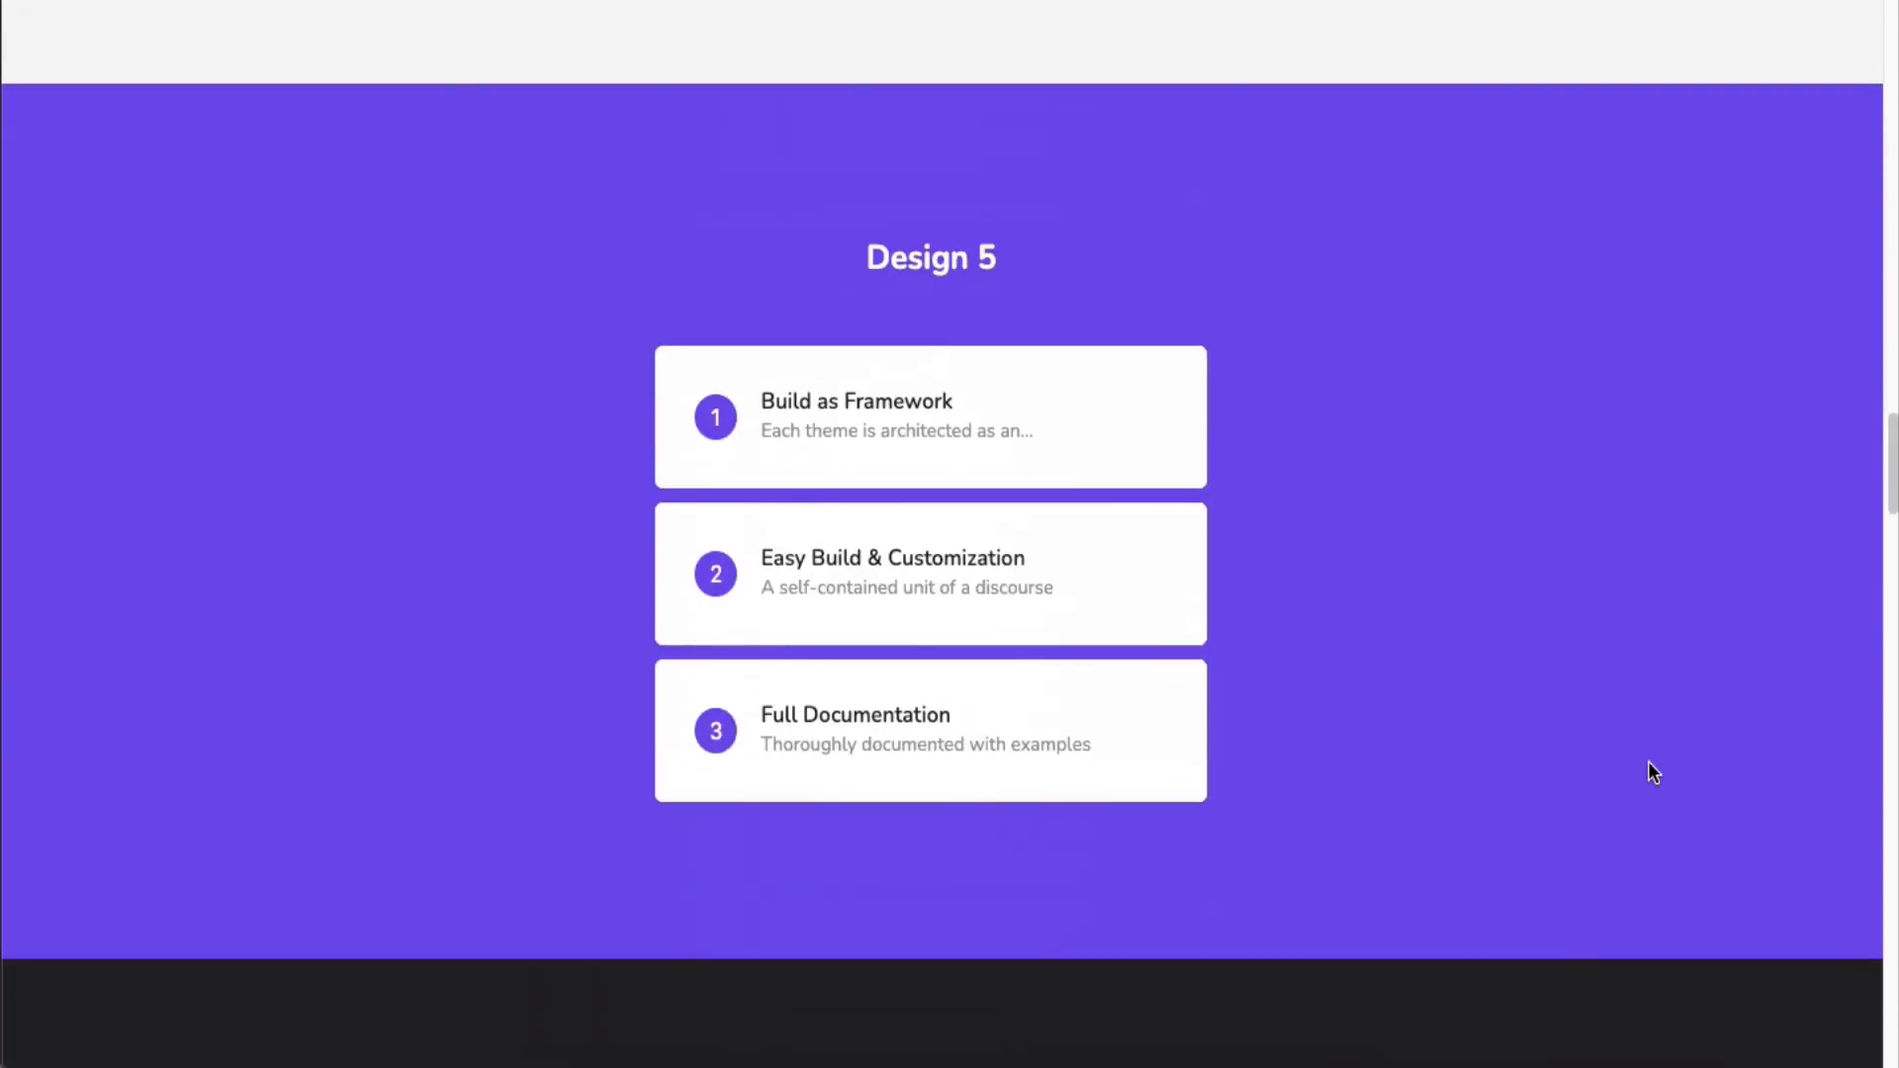
scroll(down, 3)
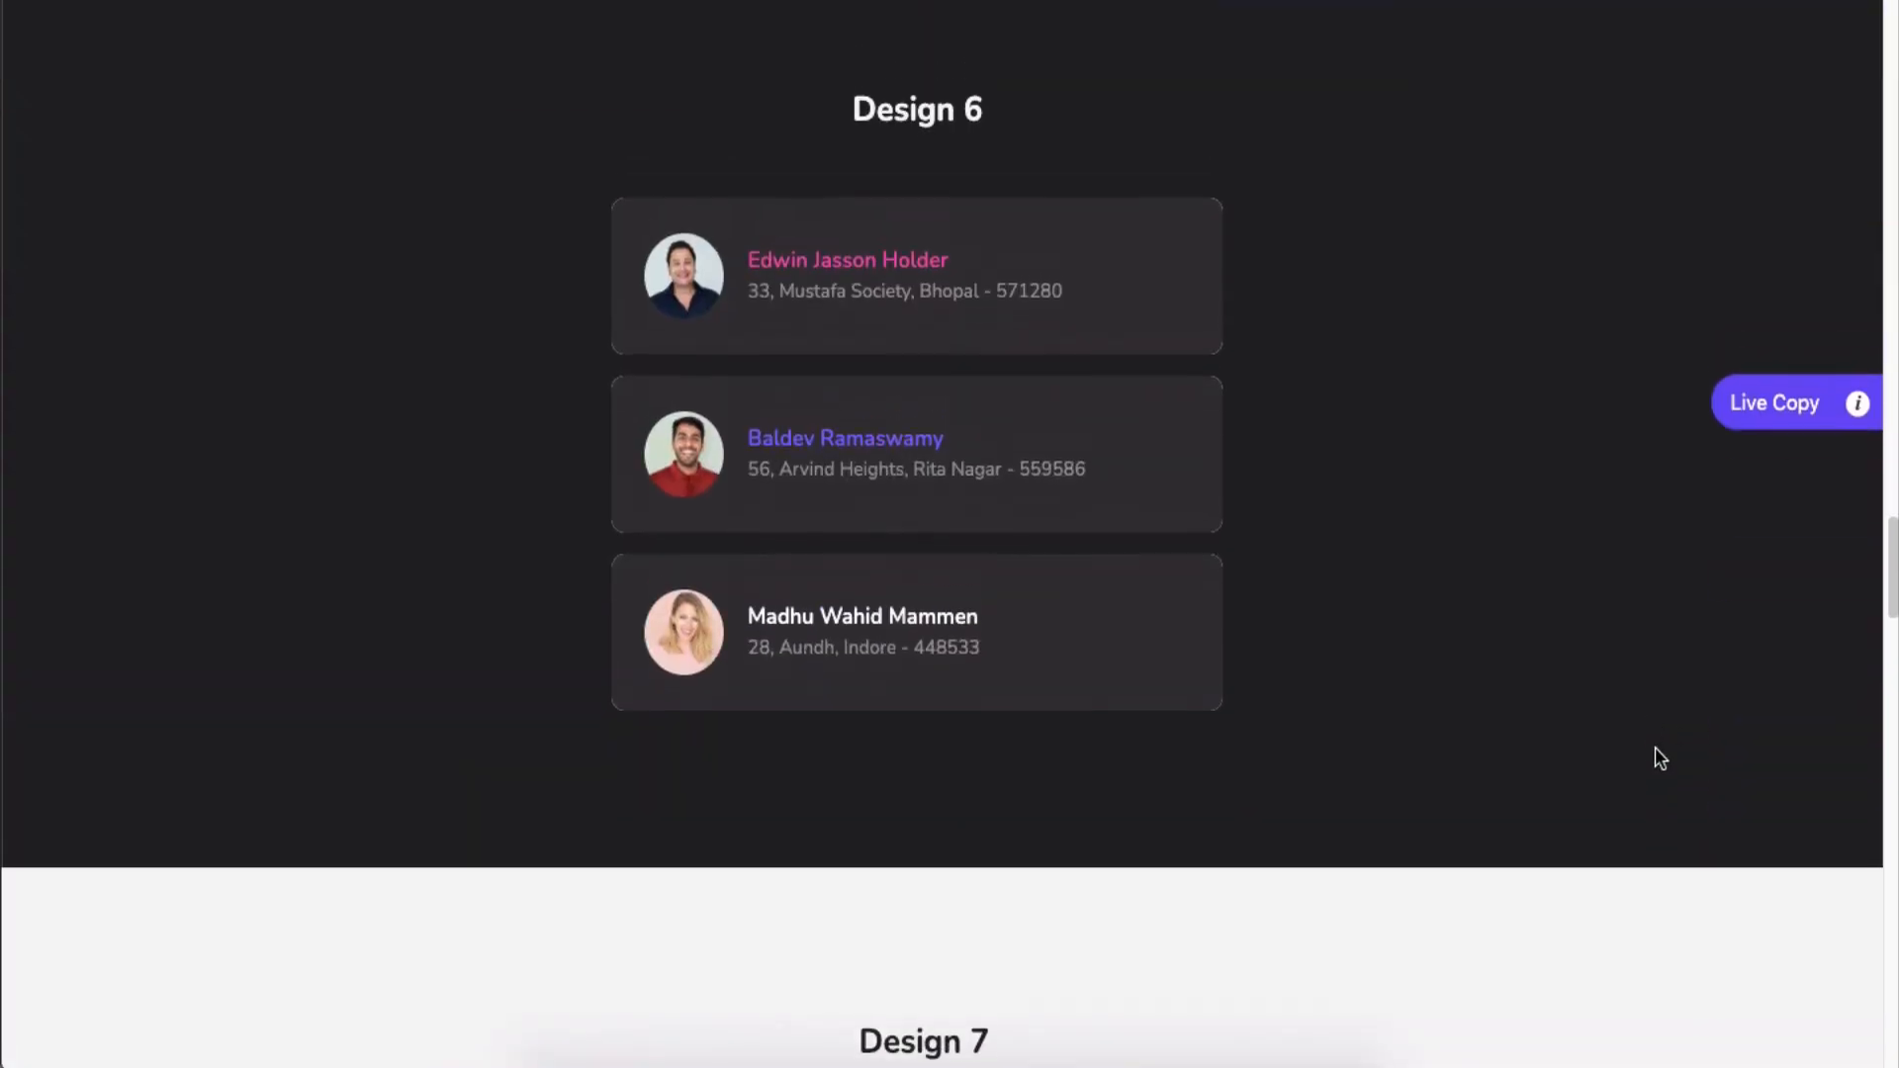
click(1773, 403)
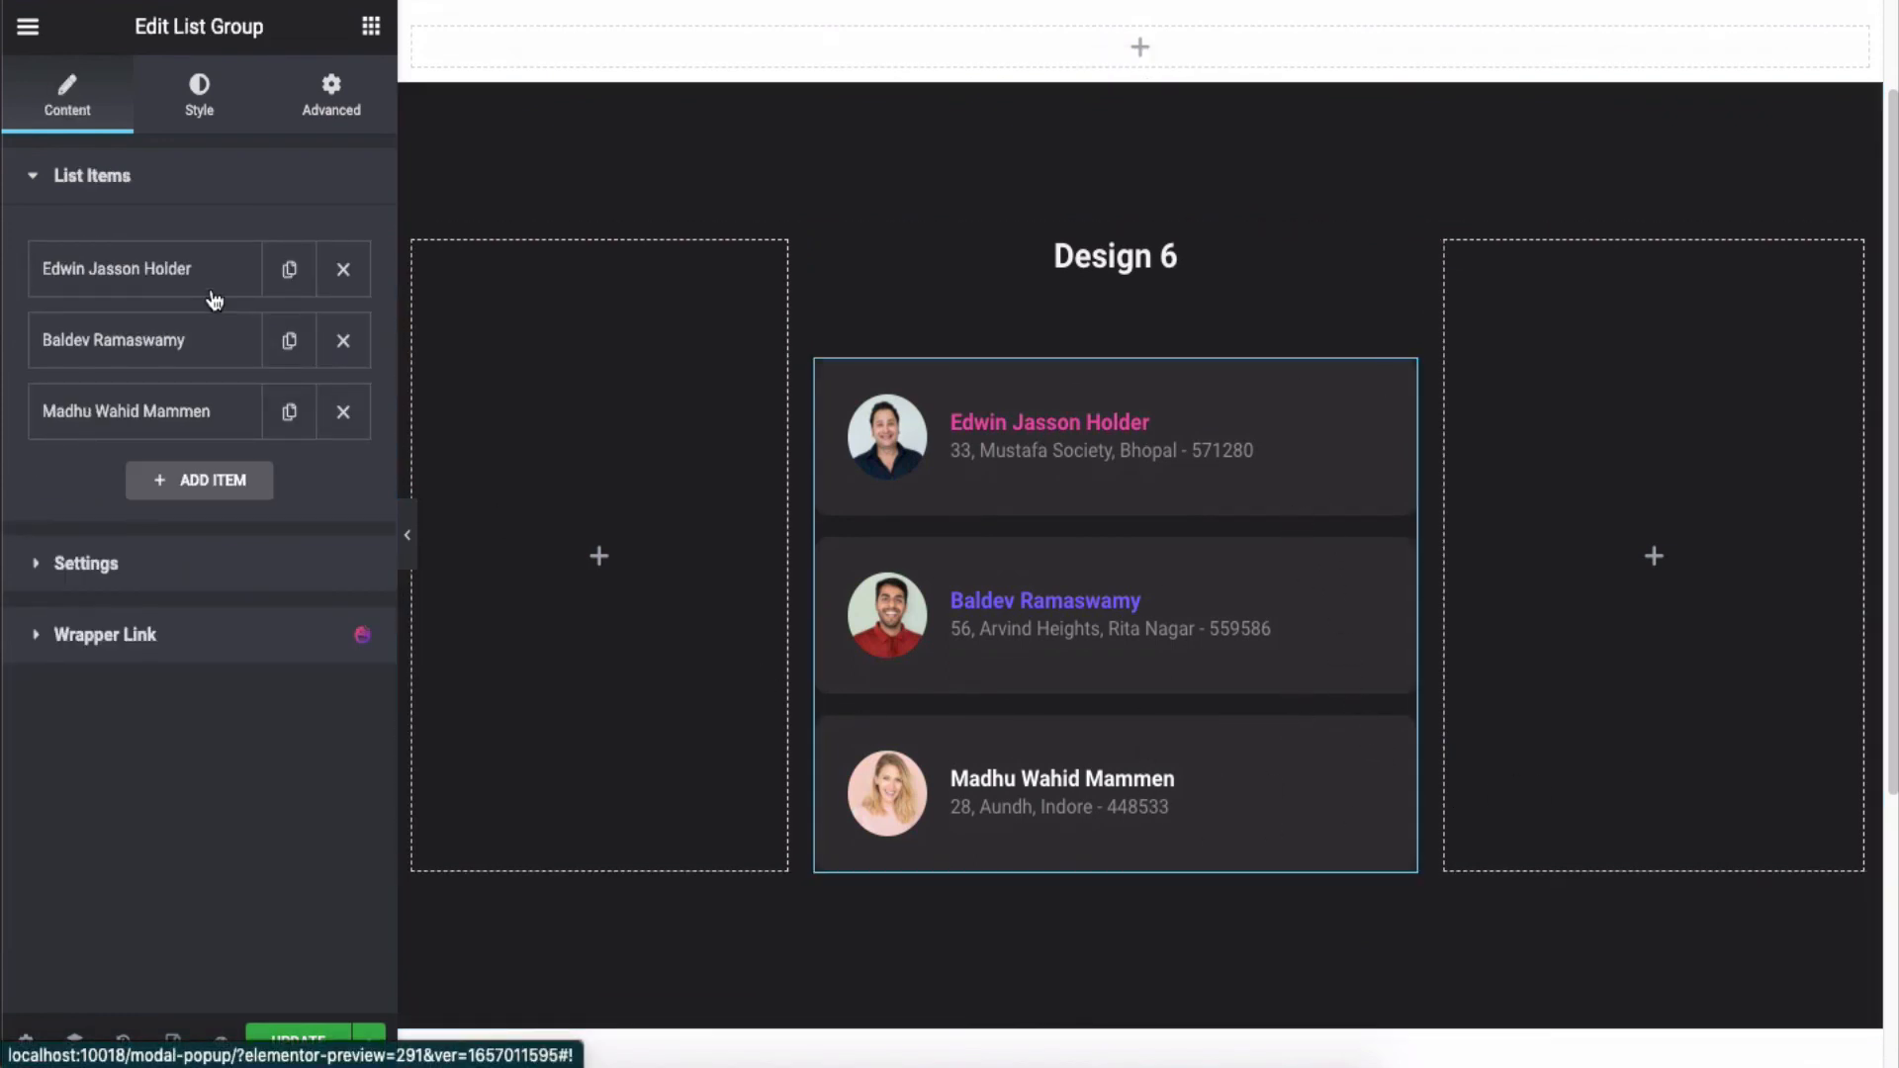
click(115, 269)
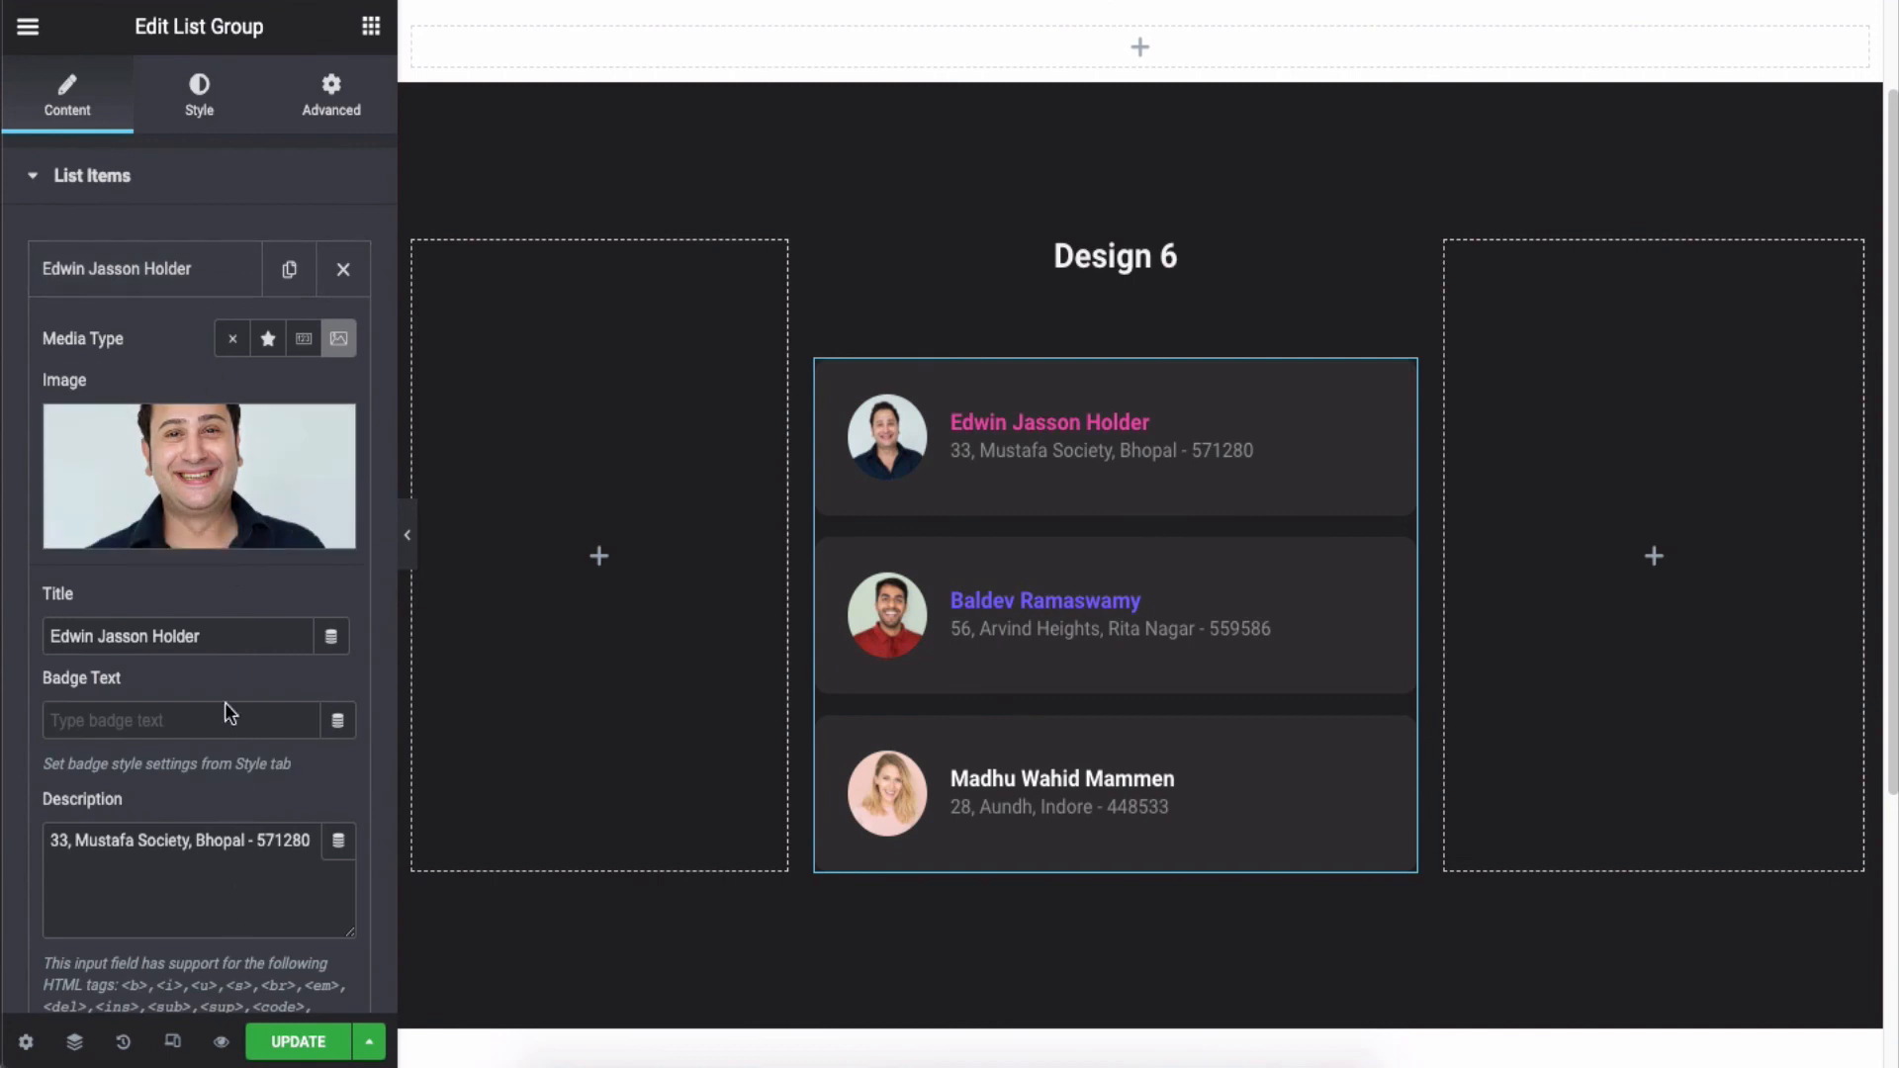